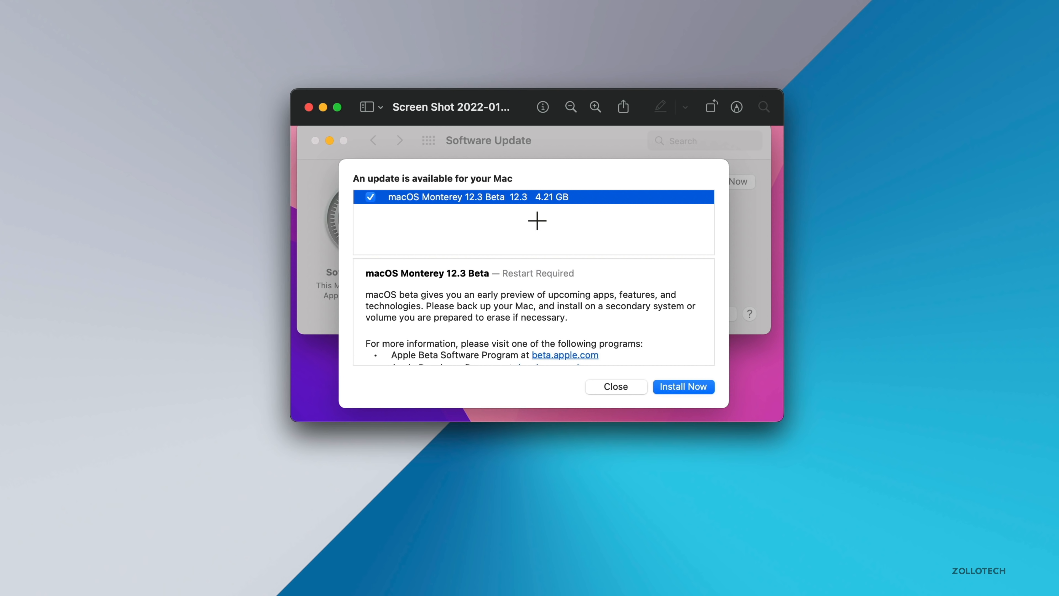
mouse_move(536, 209)
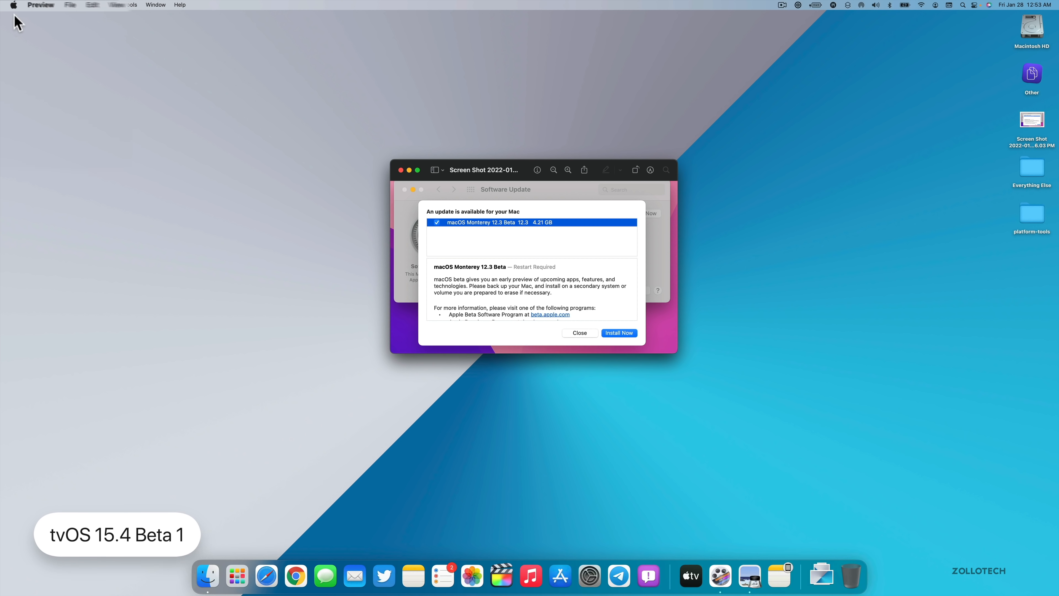
Step: Show About This Mac from the Apple menu, then close the update screenshot
click(12, 5)
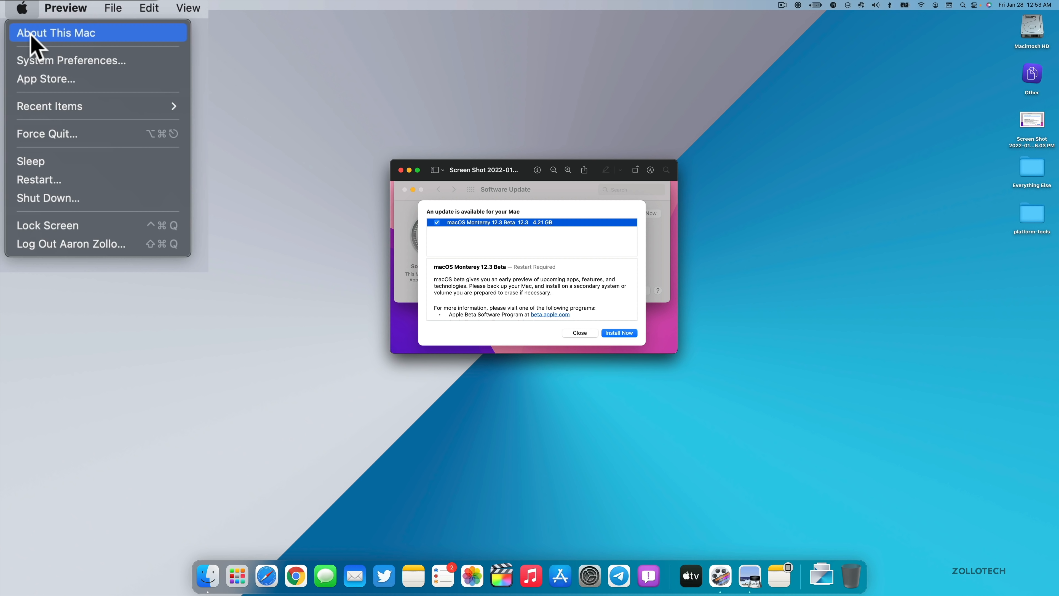
click(55, 33)
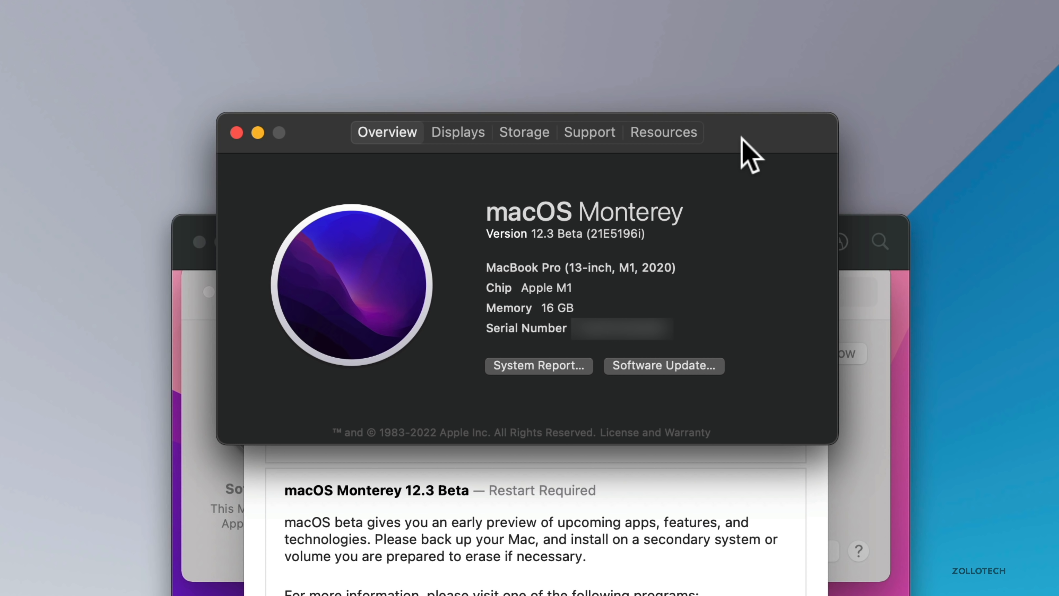
mouse_move(548, 259)
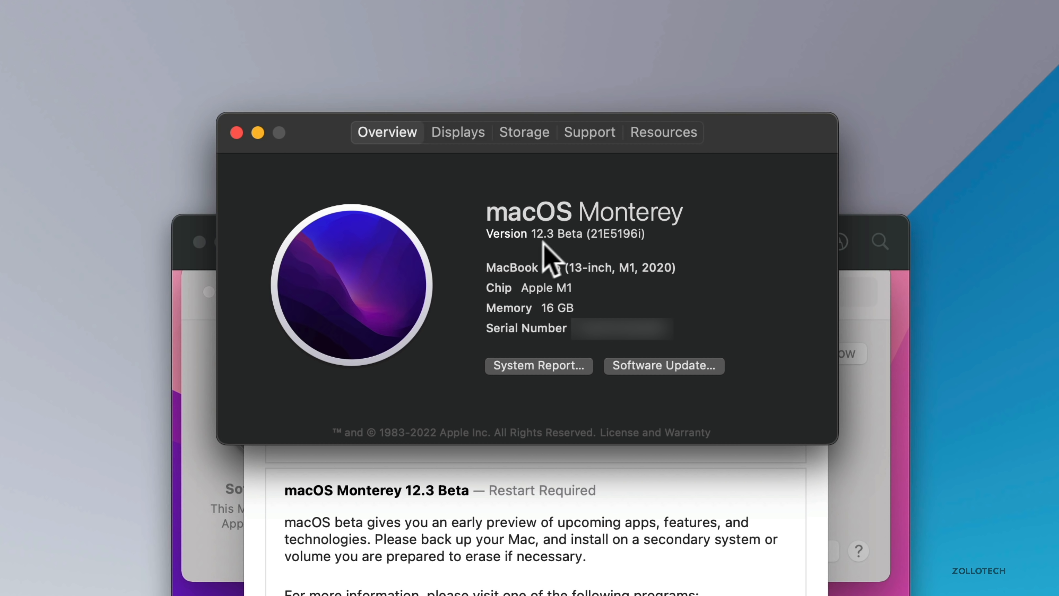
mouse_move(600, 262)
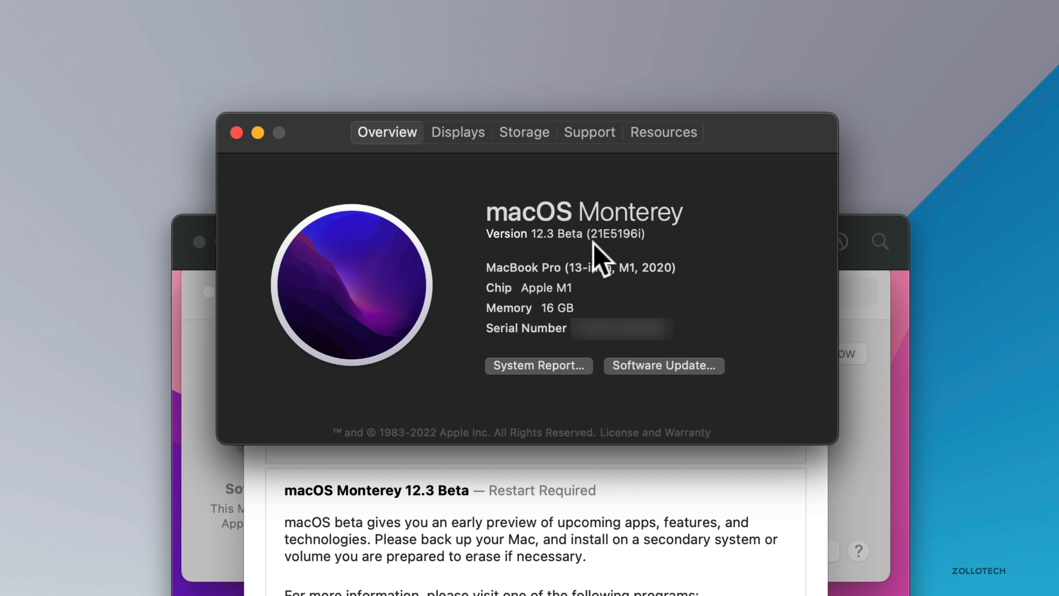
mouse_move(613, 270)
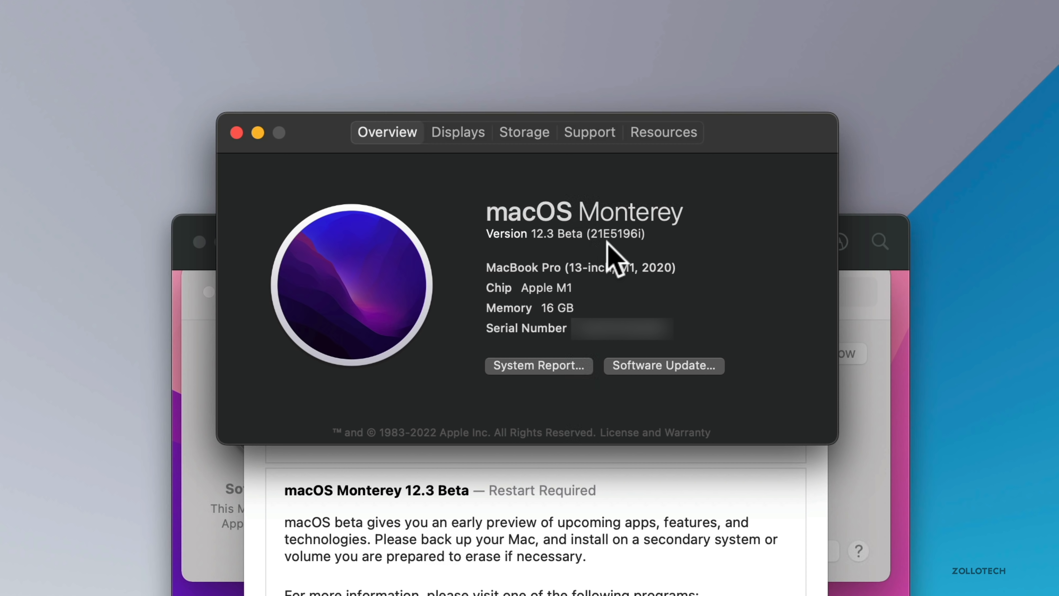
mouse_move(656, 256)
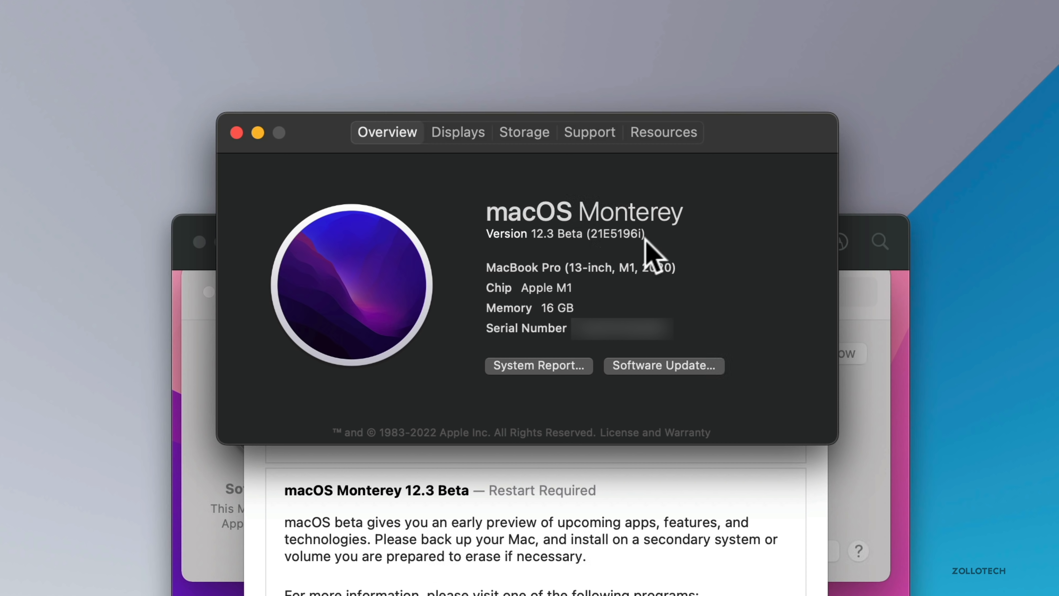
mouse_move(653, 250)
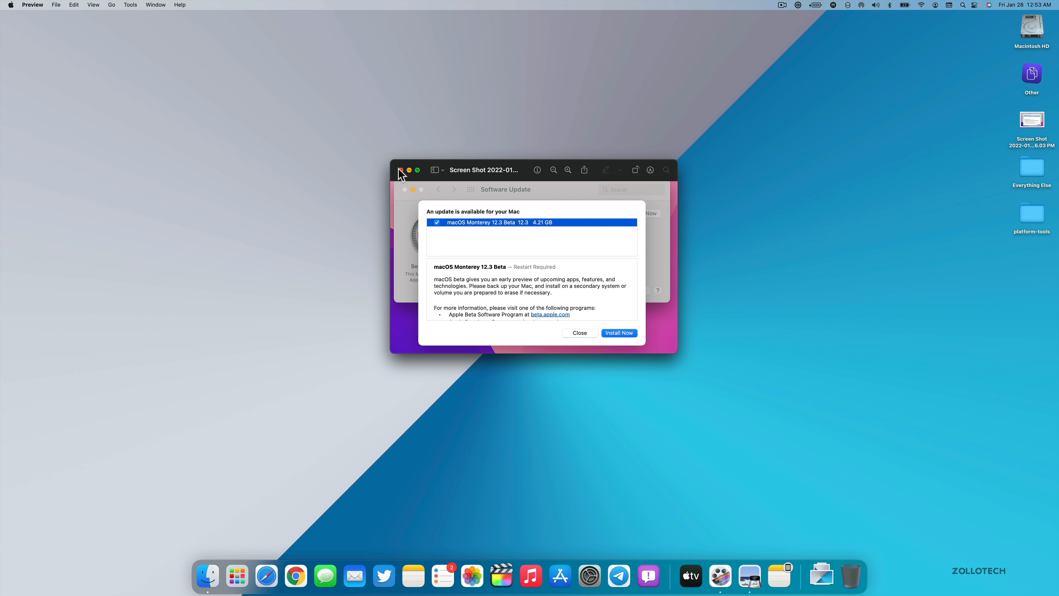
click(400, 169)
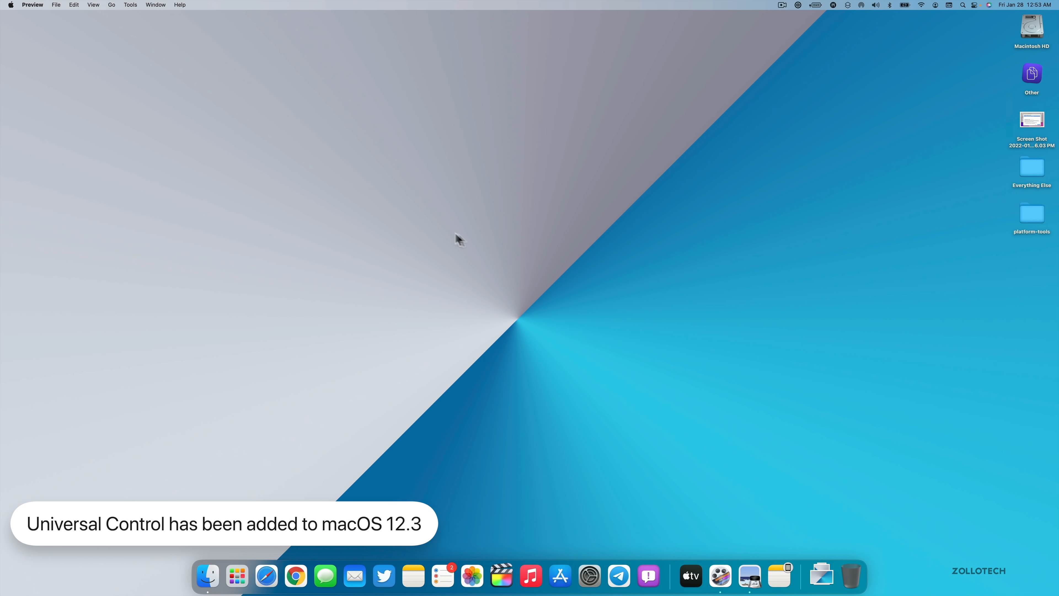
mouse_move(469, 285)
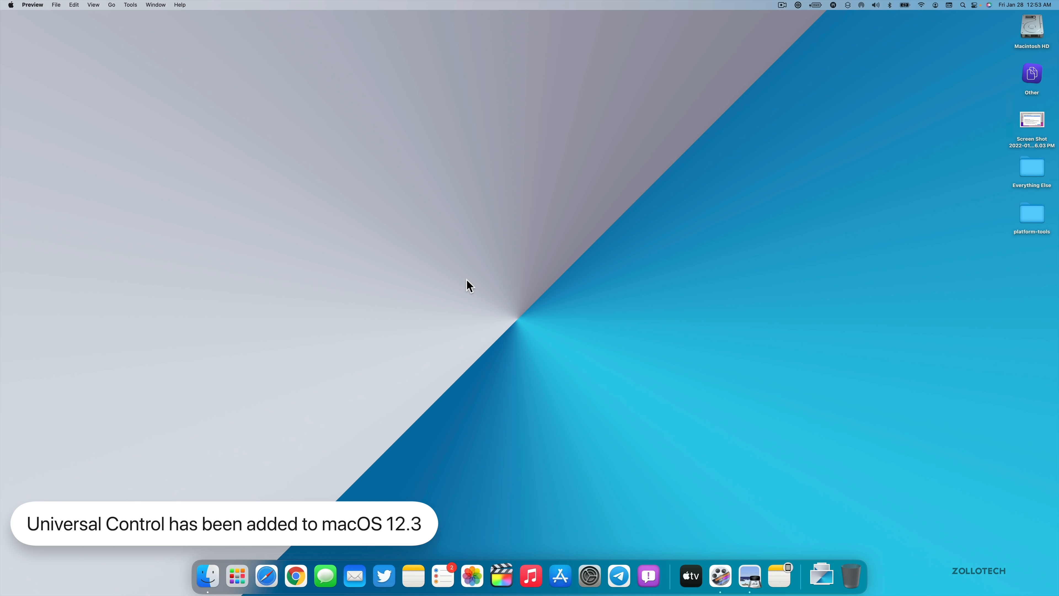
mouse_move(497, 298)
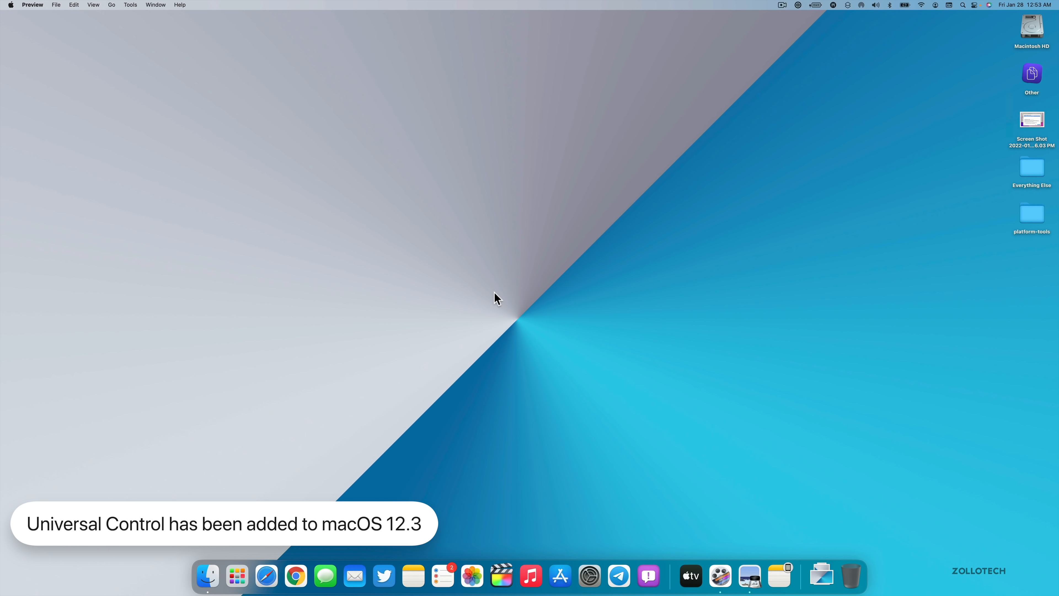
mouse_move(569, 309)
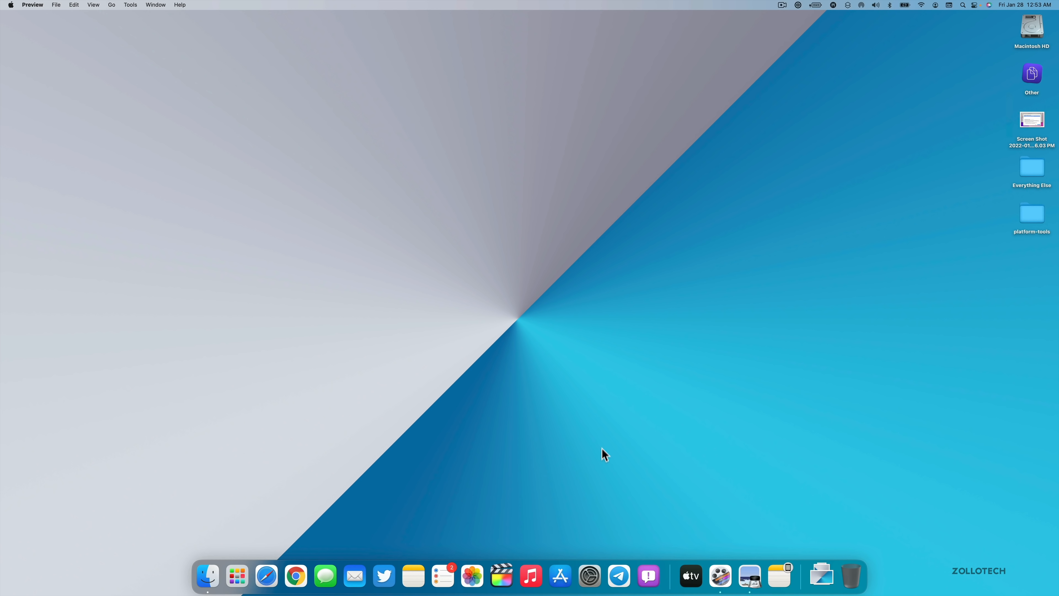
Step: Launch System Preferences, centre the window and show the Displays pane
click(589, 576)
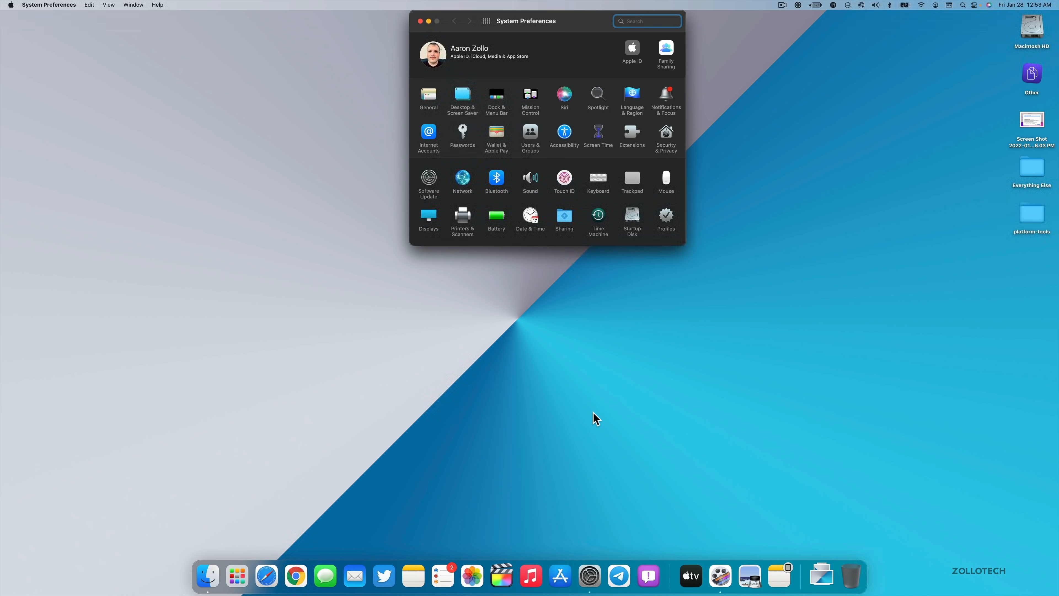
drag(526, 21, 491, 174)
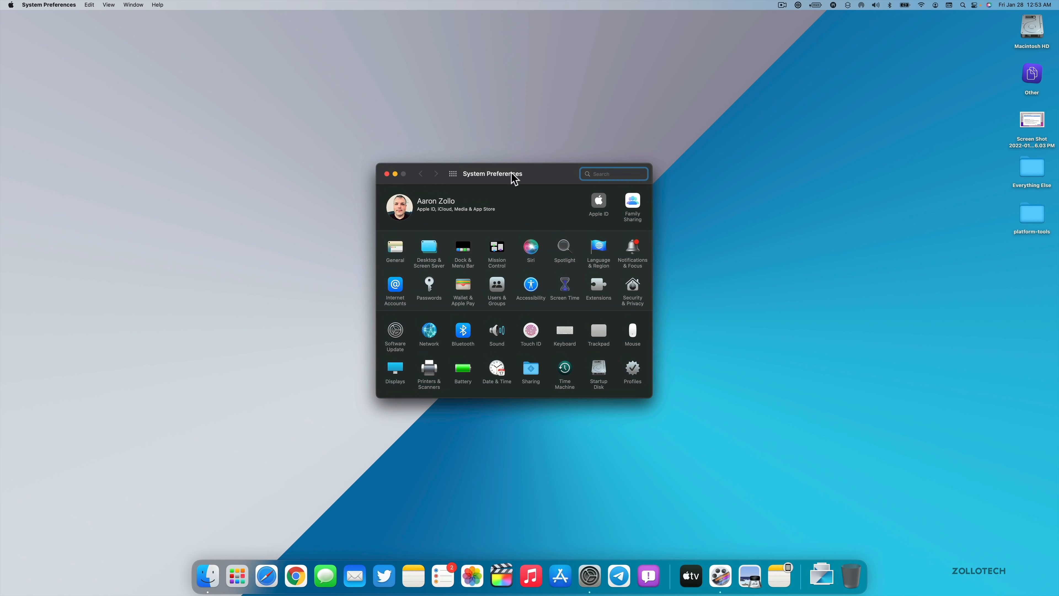
click(394, 367)
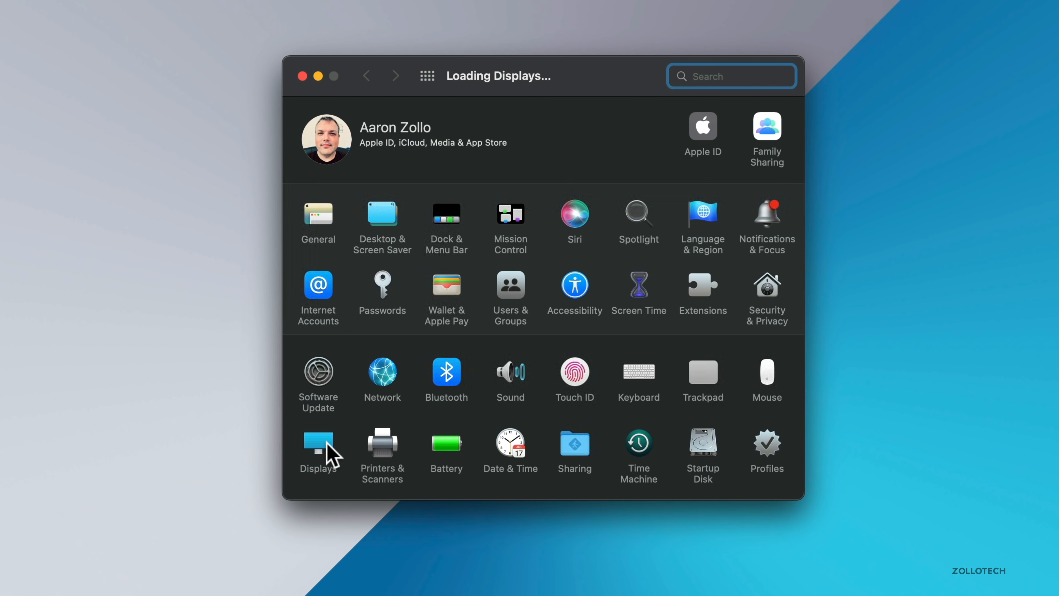
click(317, 445)
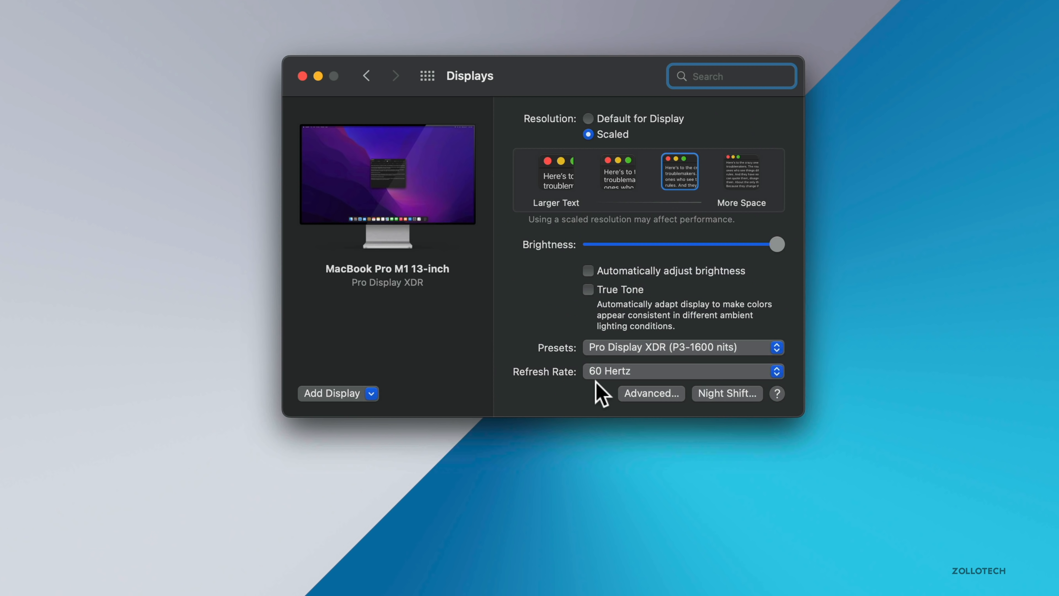
mouse_move(646, 410)
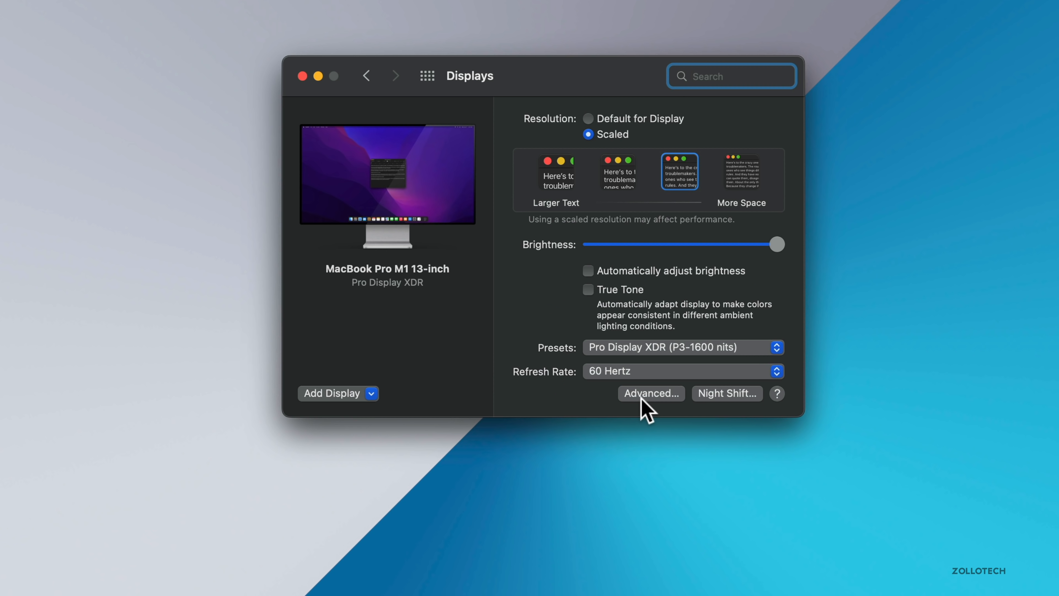
Step: Show the Advanced display options with Universal Control cursor sharing settings
click(651, 393)
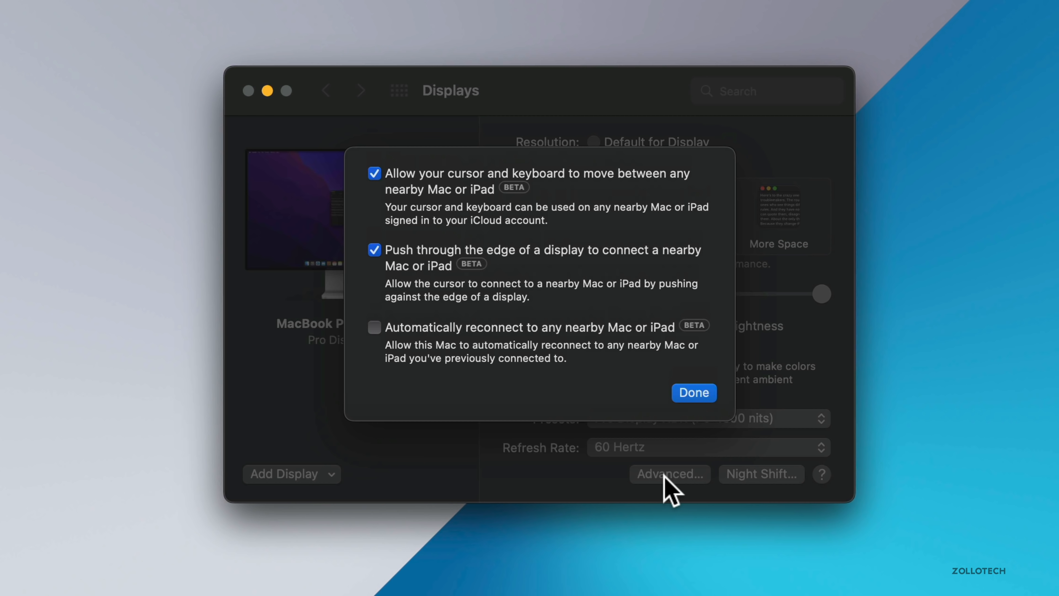
mouse_move(410, 209)
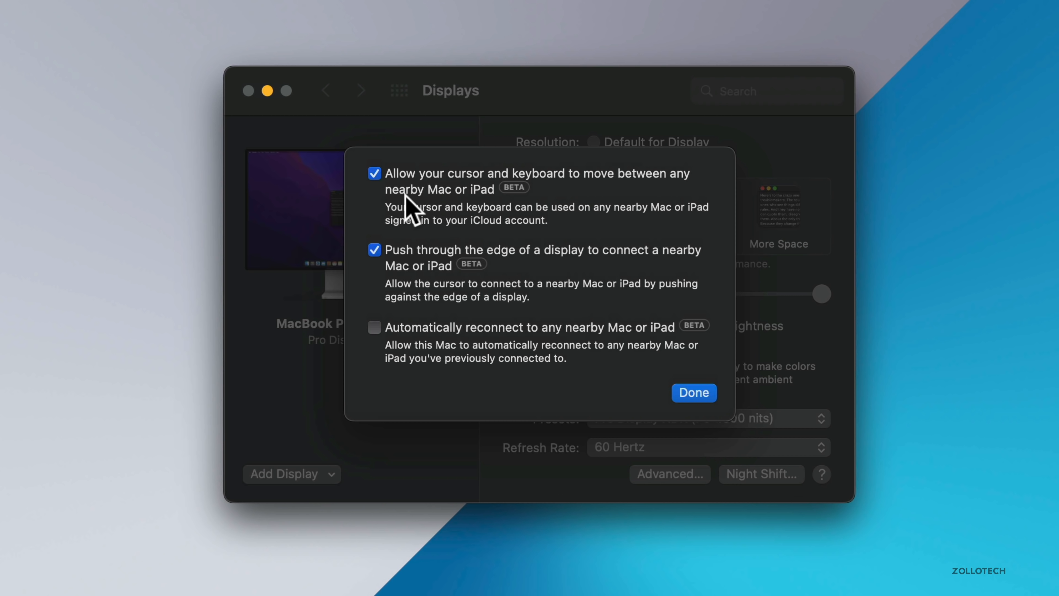
mouse_move(593, 196)
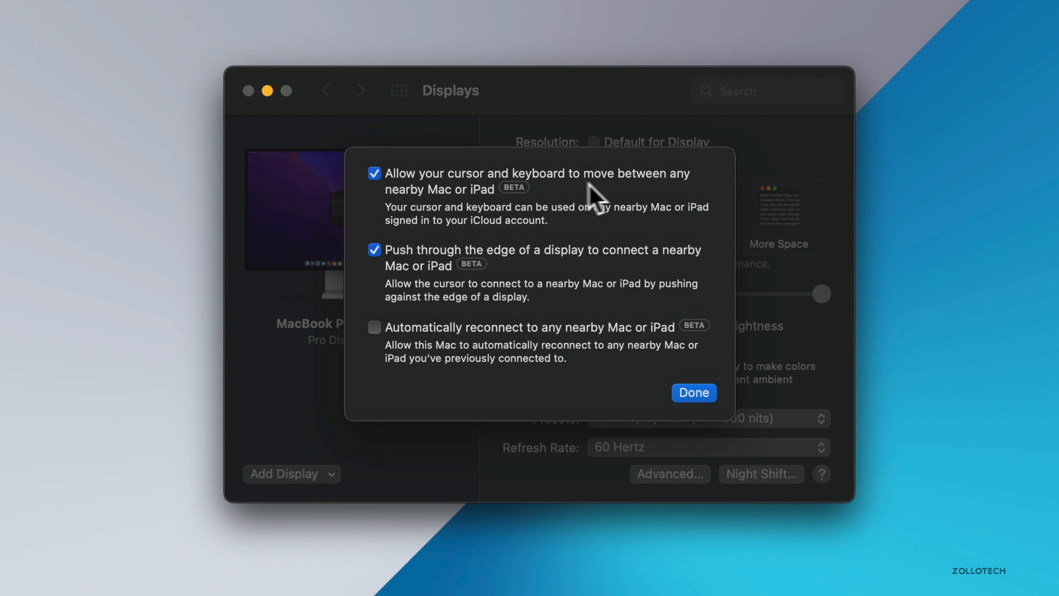
mouse_move(466, 223)
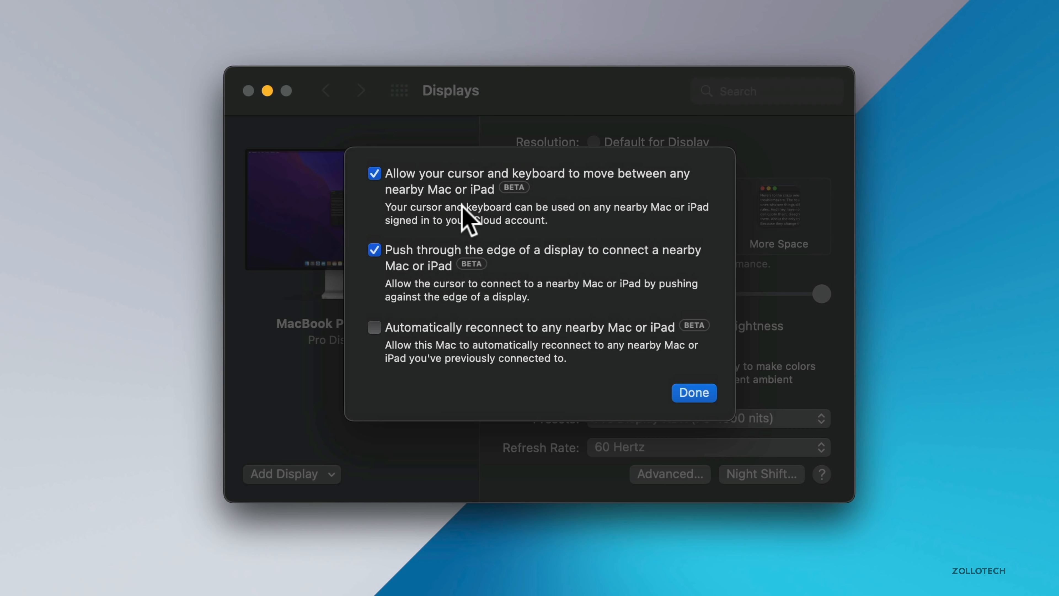
mouse_move(551, 229)
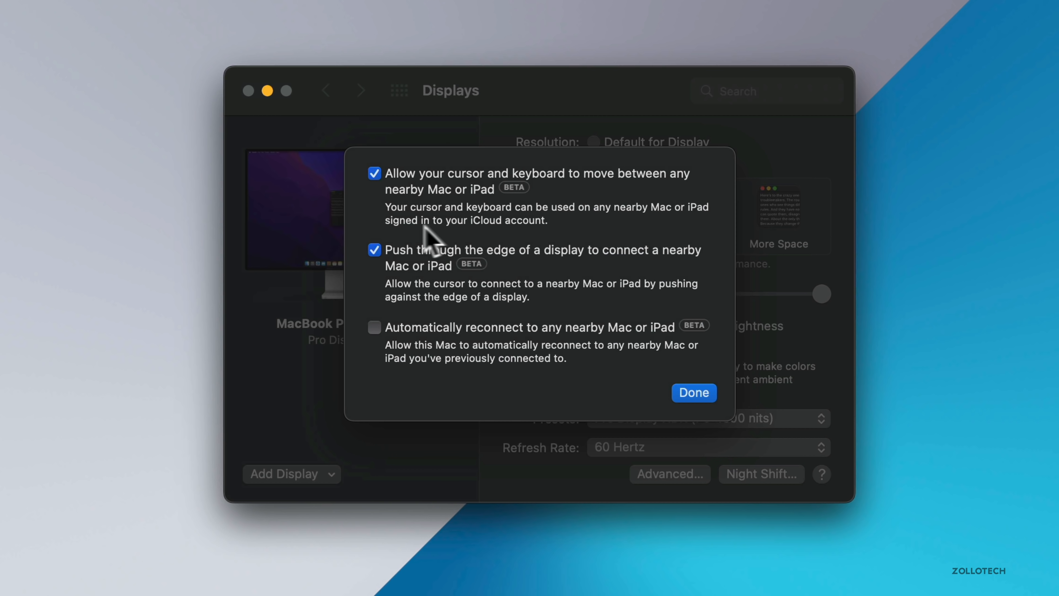
mouse_move(491, 240)
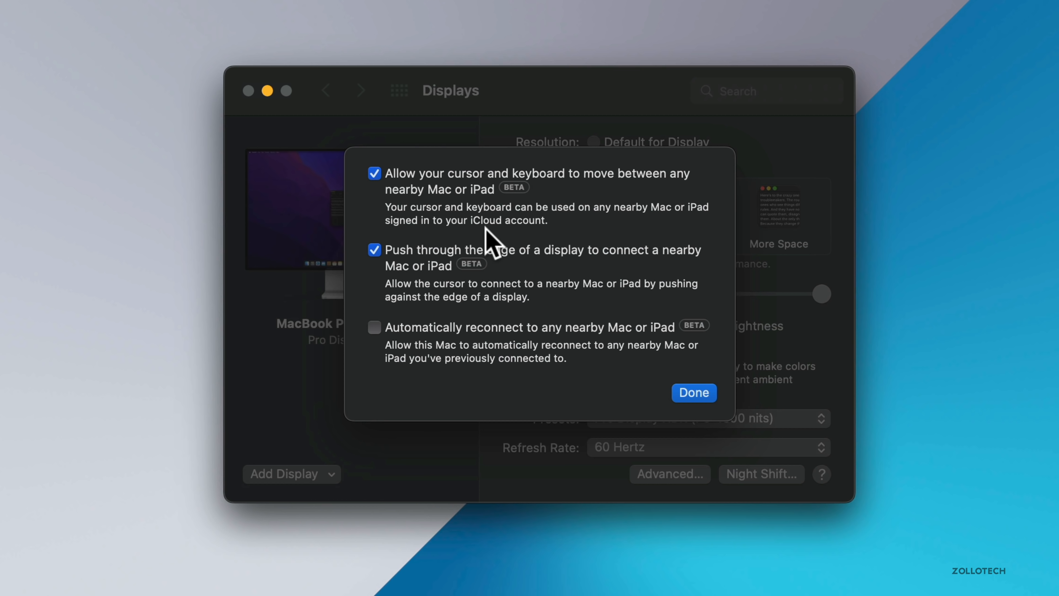
mouse_move(590, 267)
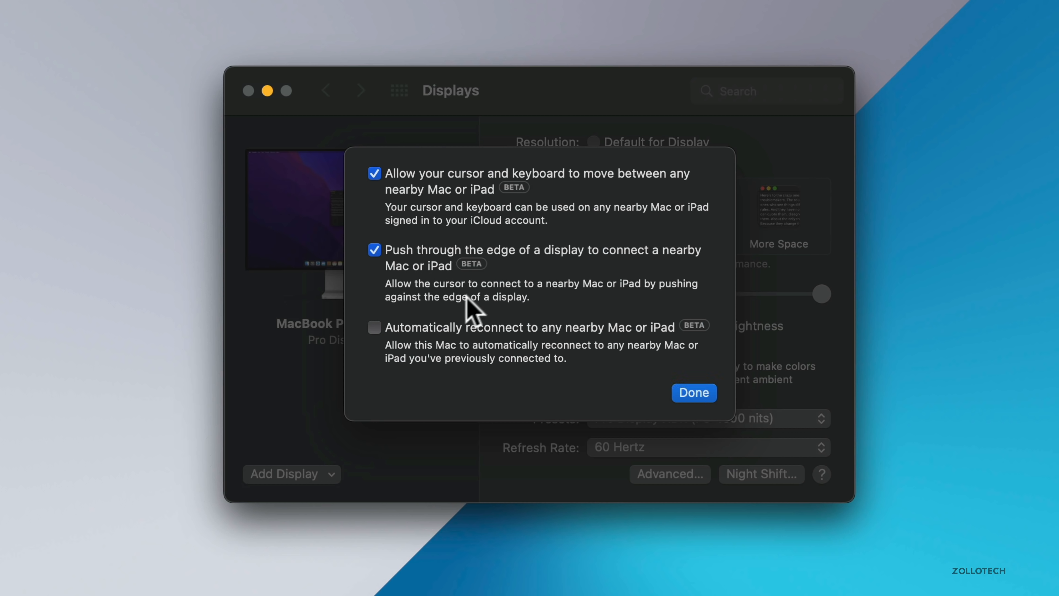
mouse_move(406, 347)
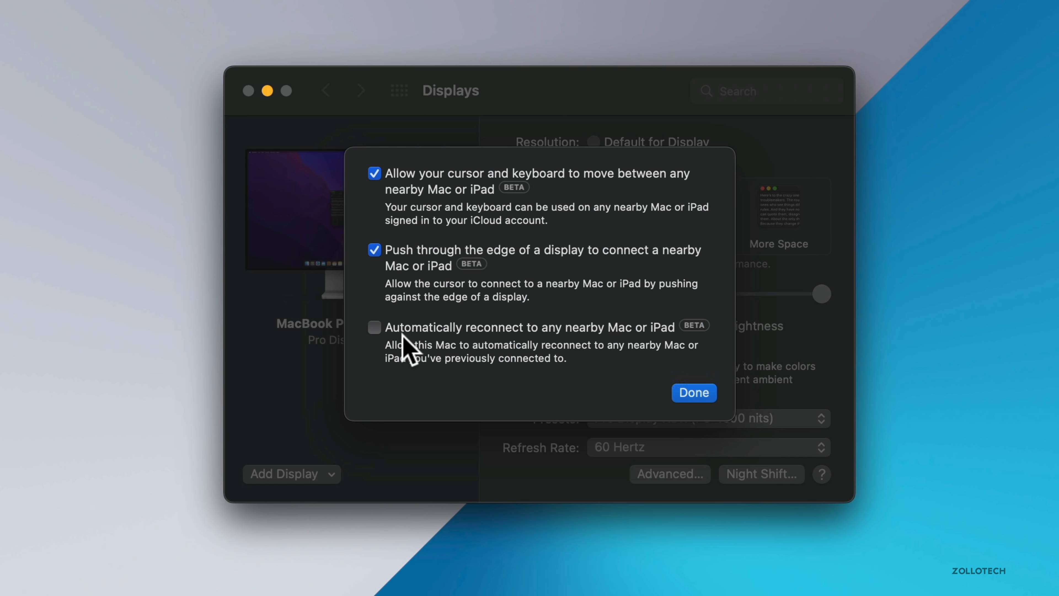
mouse_move(588, 344)
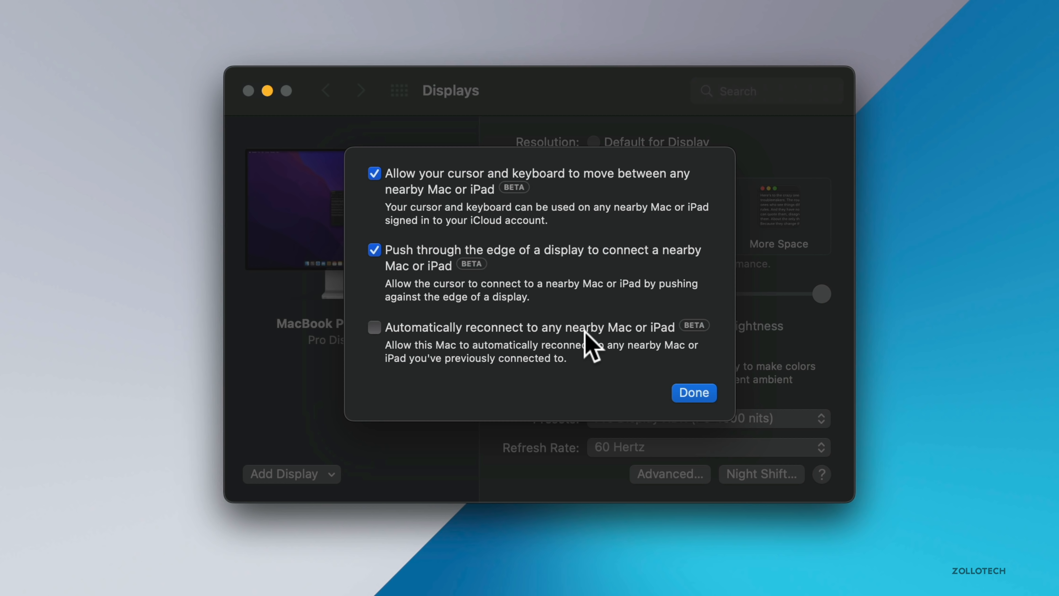
mouse_move(568, 349)
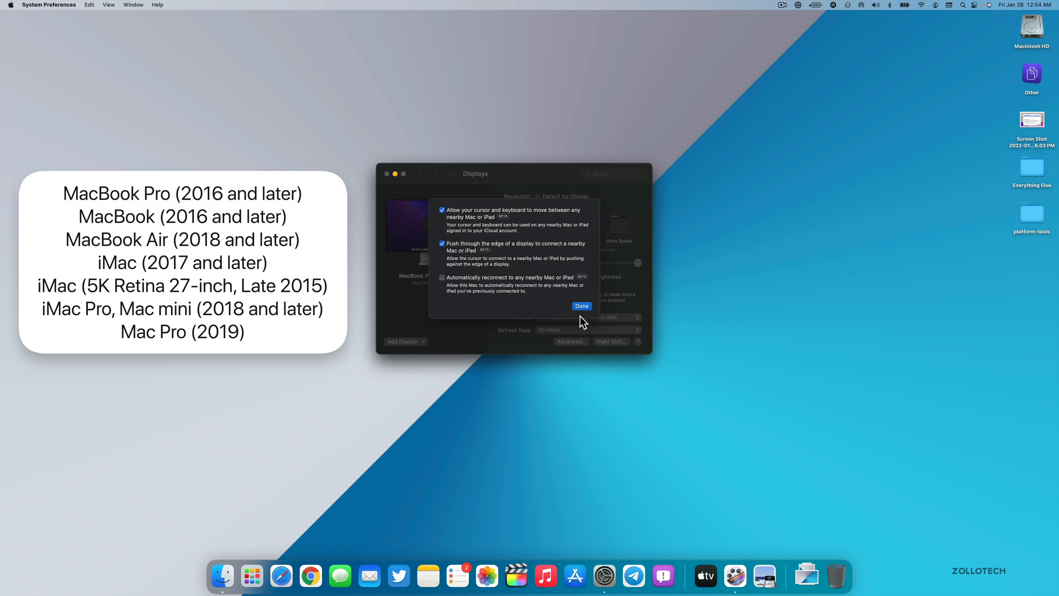
mouse_move(575, 330)
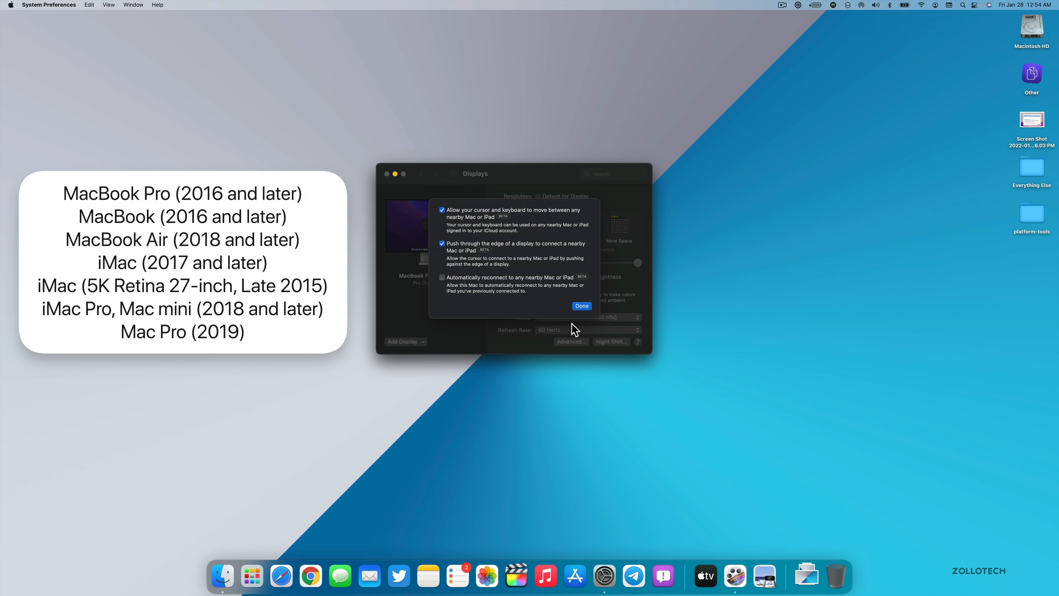
mouse_move(570, 332)
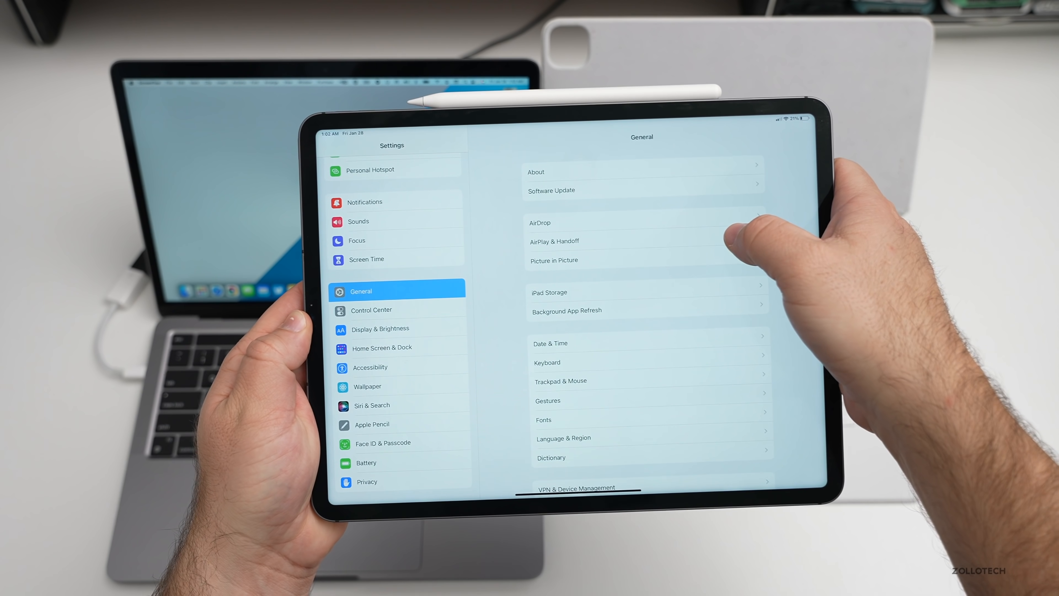
Step: Show the AirPlay & Handoff settings under General on the iPad
click(554, 241)
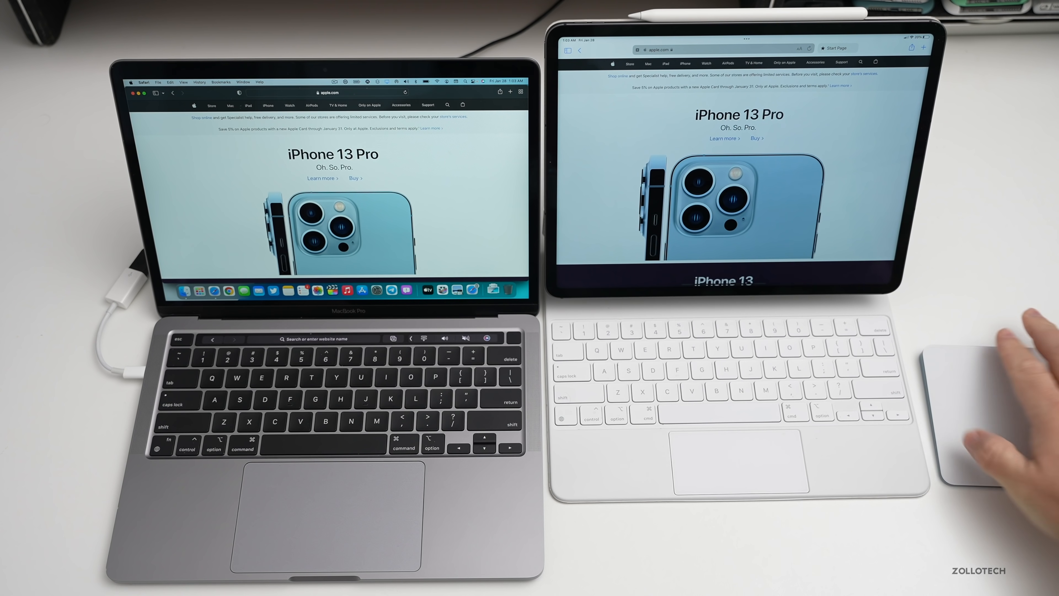
mouse_move(979, 439)
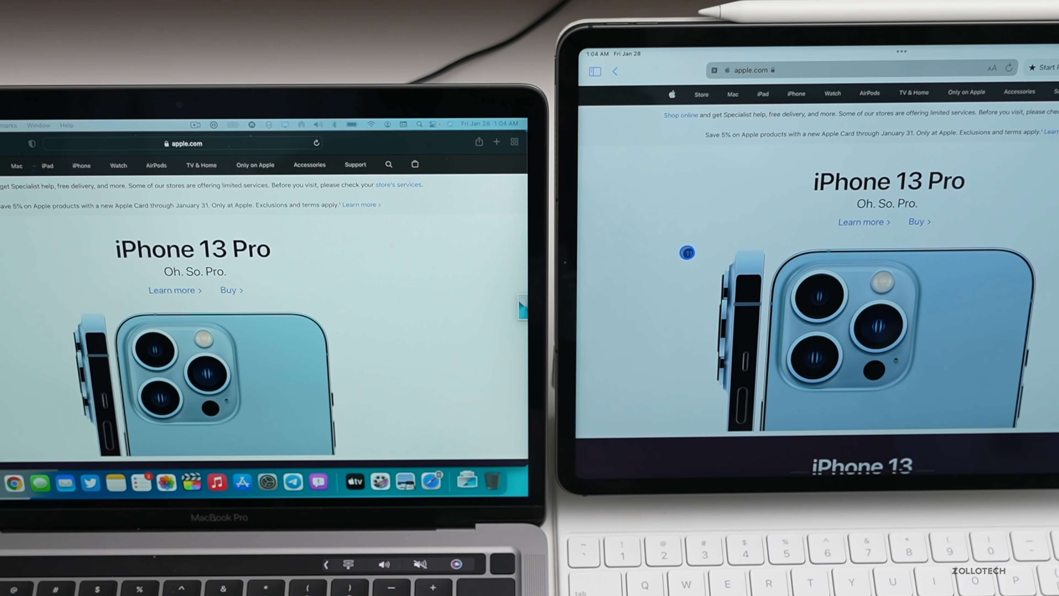
mouse_move(700, 211)
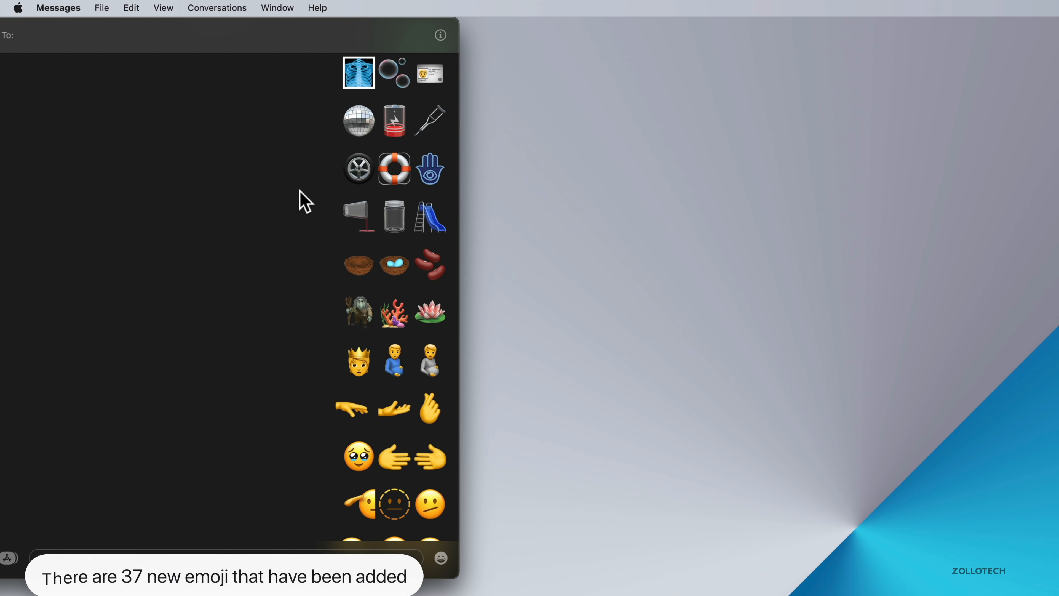
mouse_move(321, 208)
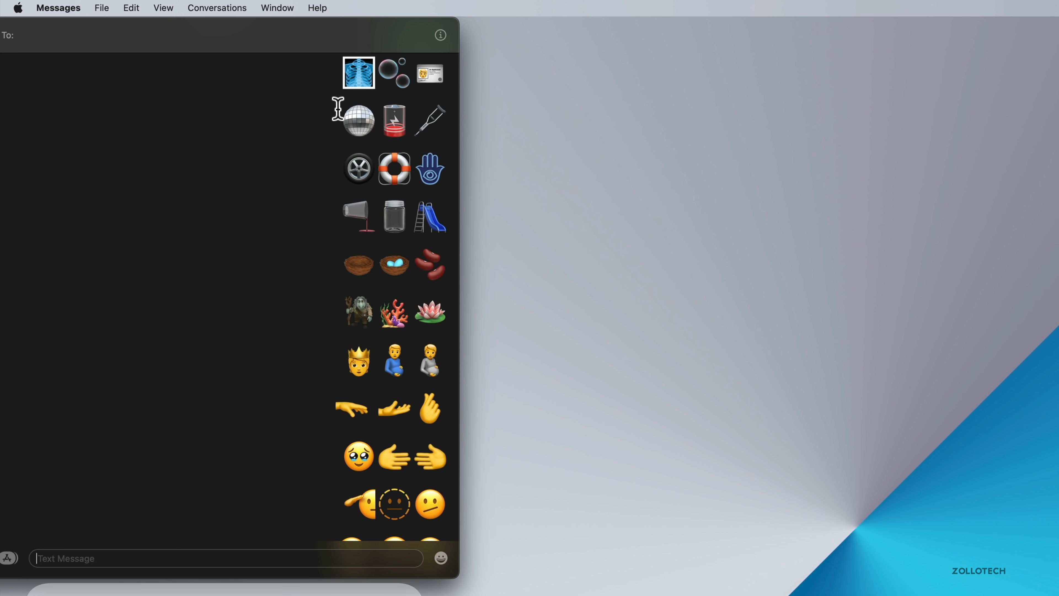
mouse_move(386, 87)
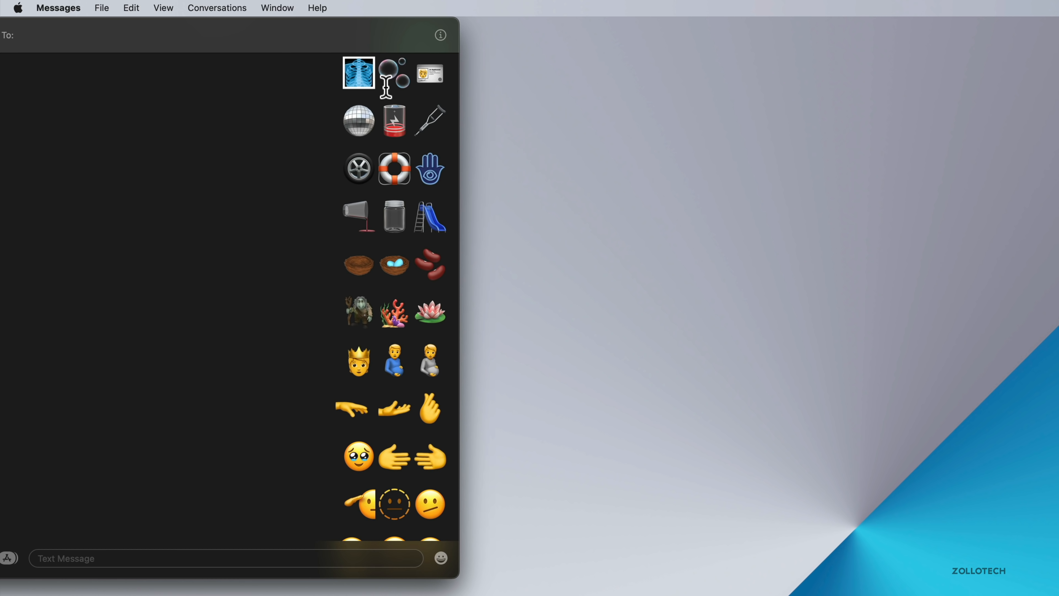
Step: Scroll the emoji picker down to the newest emoji like melting face
scroll(down, 3)
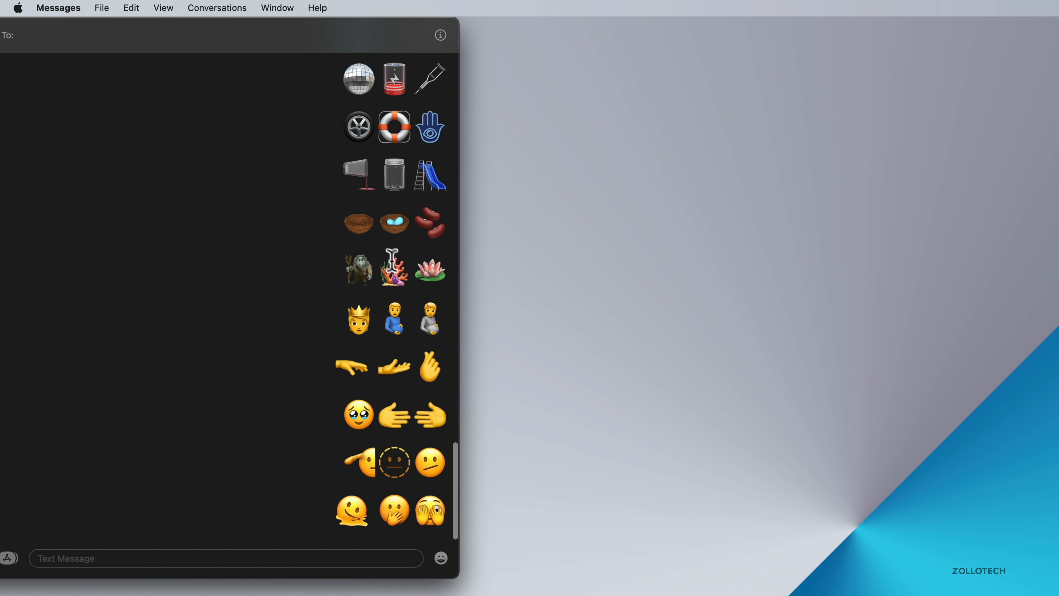
mouse_move(350, 229)
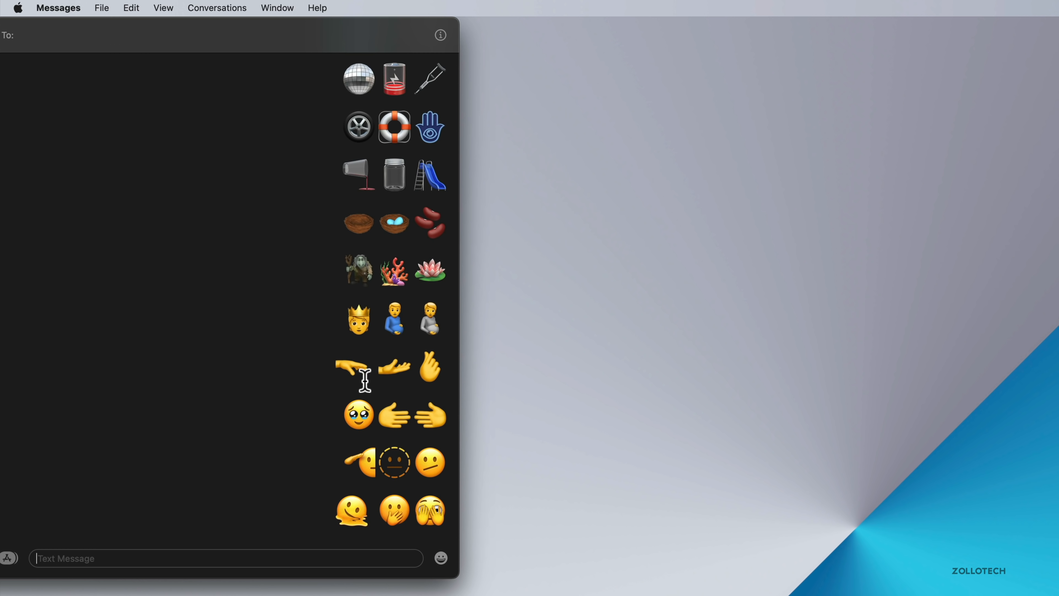
mouse_move(412, 406)
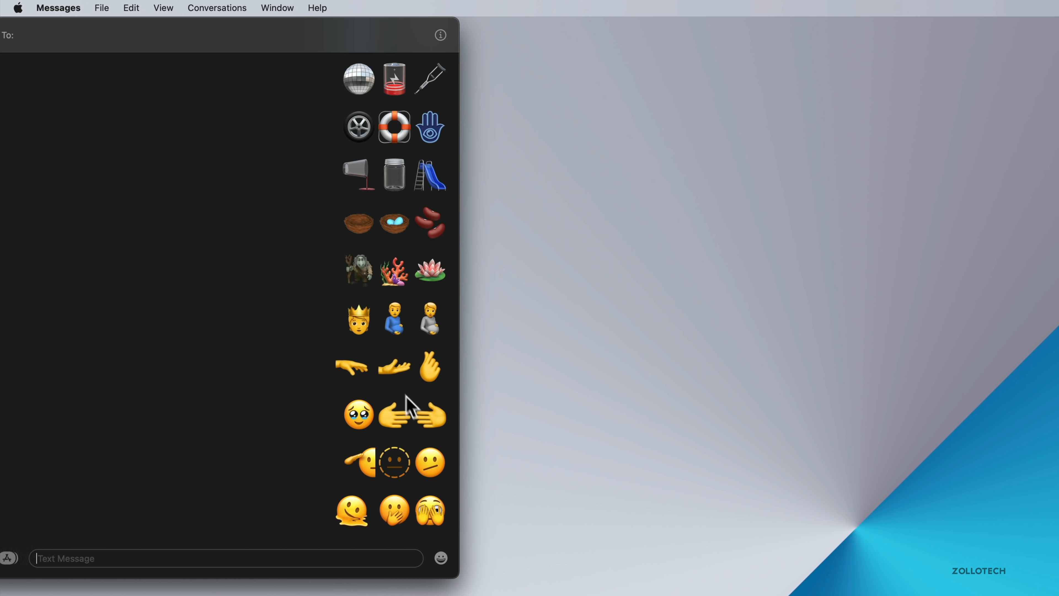
mouse_move(377, 510)
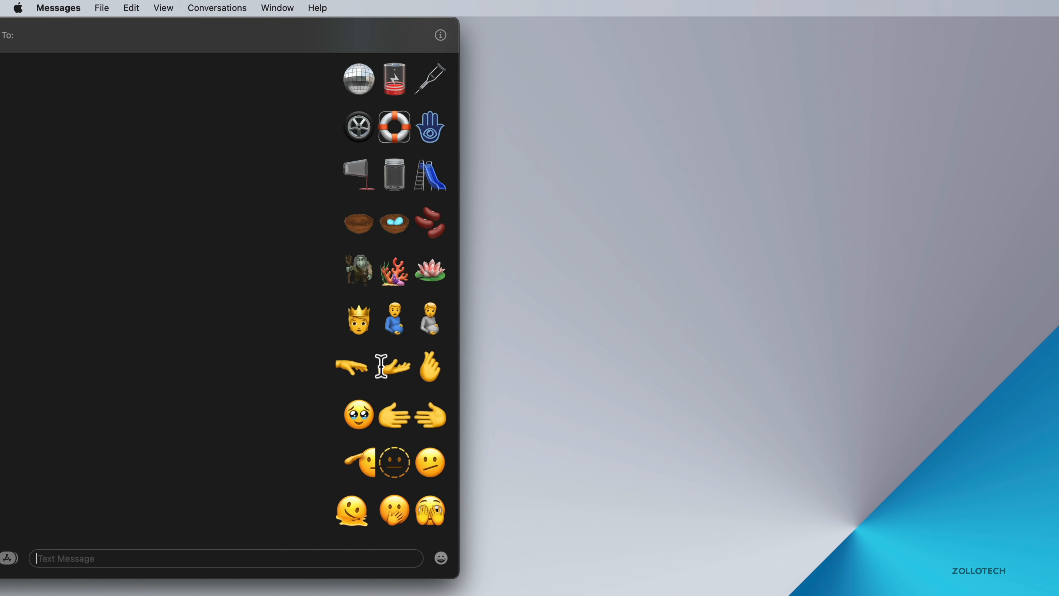
mouse_move(430, 367)
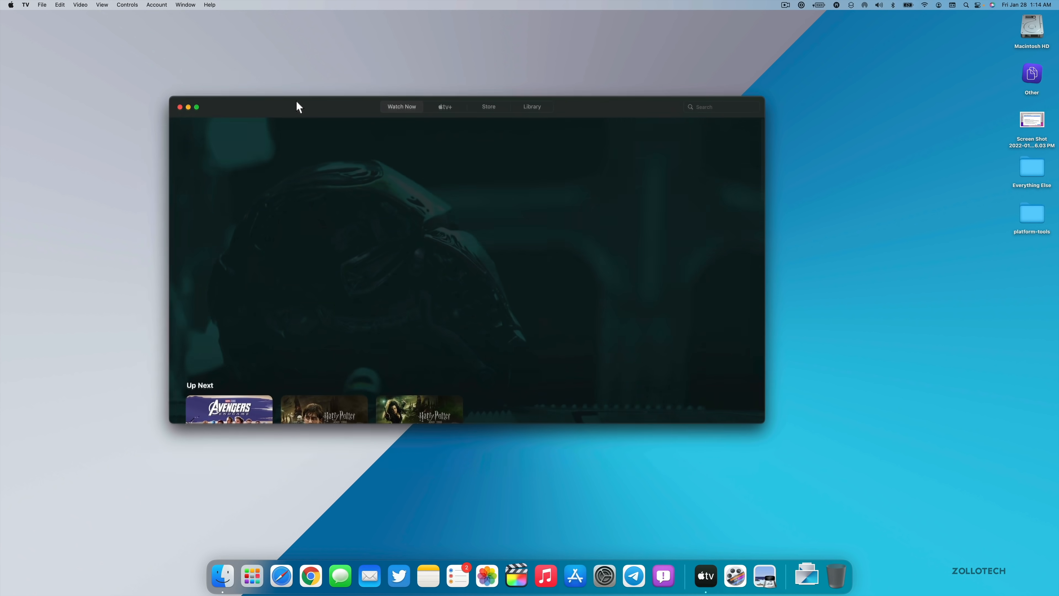
Step: In TV's General preferences, switch Up Next Display to Poster Art, then back to Still Frame
click(25, 5)
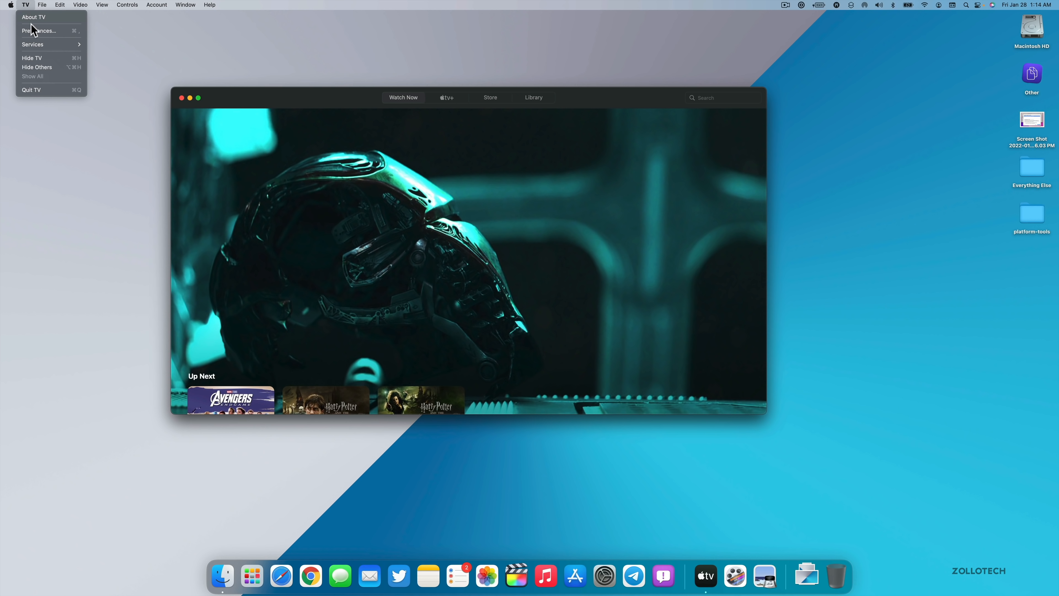
click(38, 31)
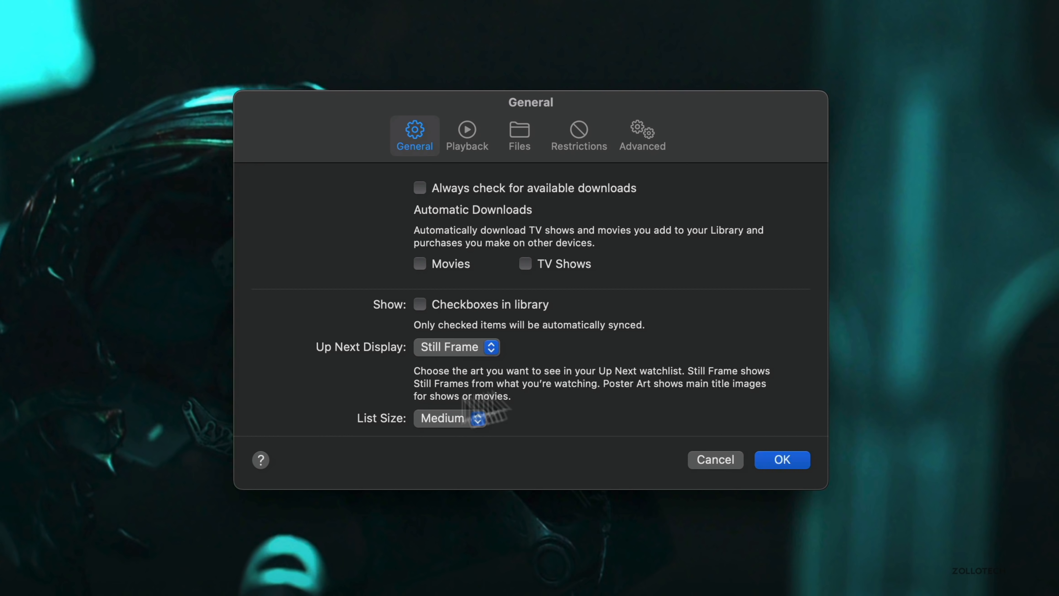
mouse_move(442, 391)
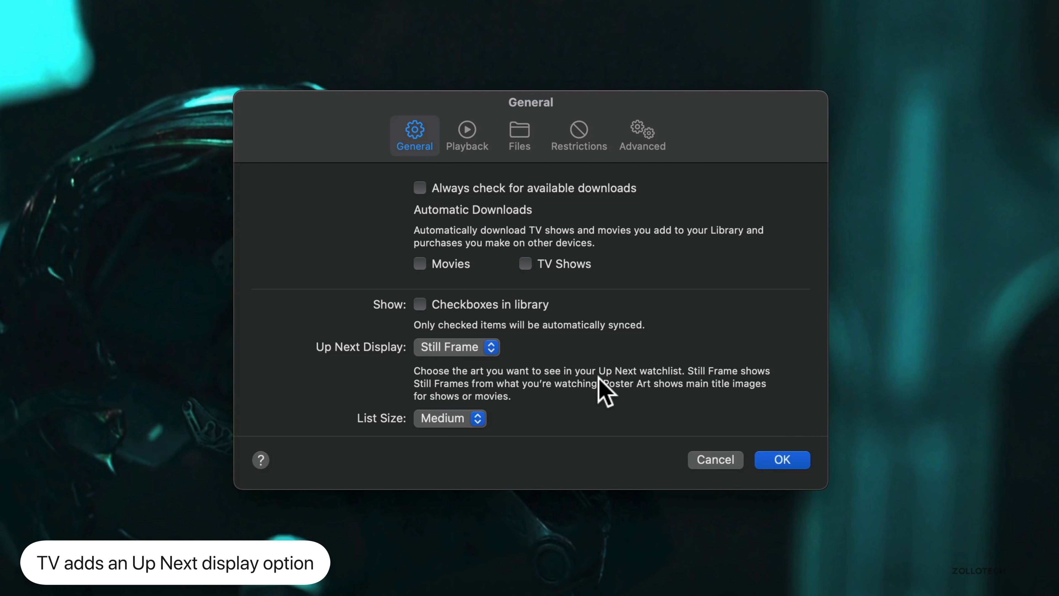
mouse_move(725, 395)
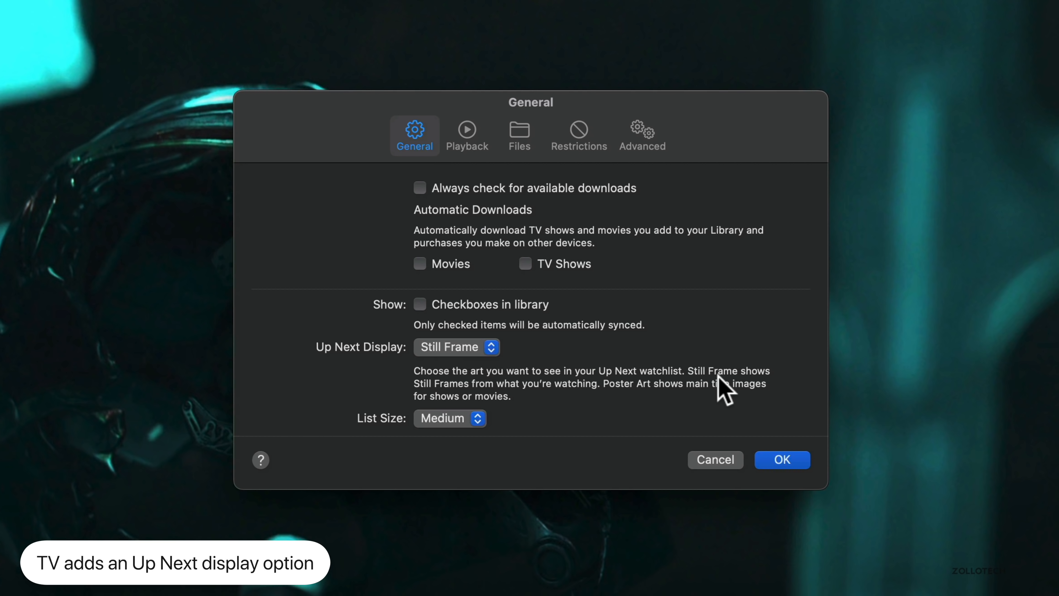
mouse_move(544, 406)
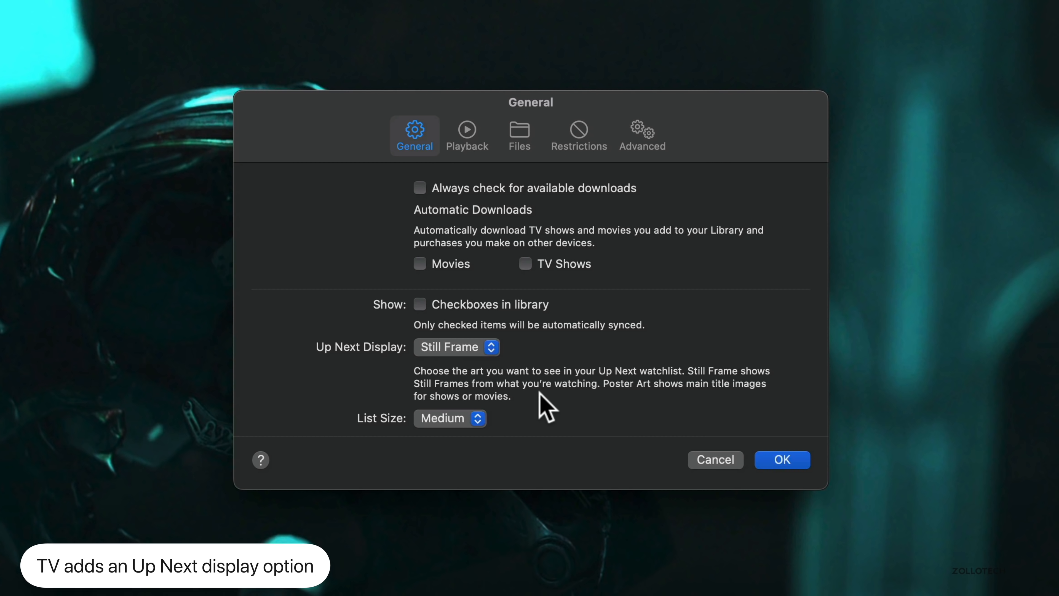
mouse_move(664, 405)
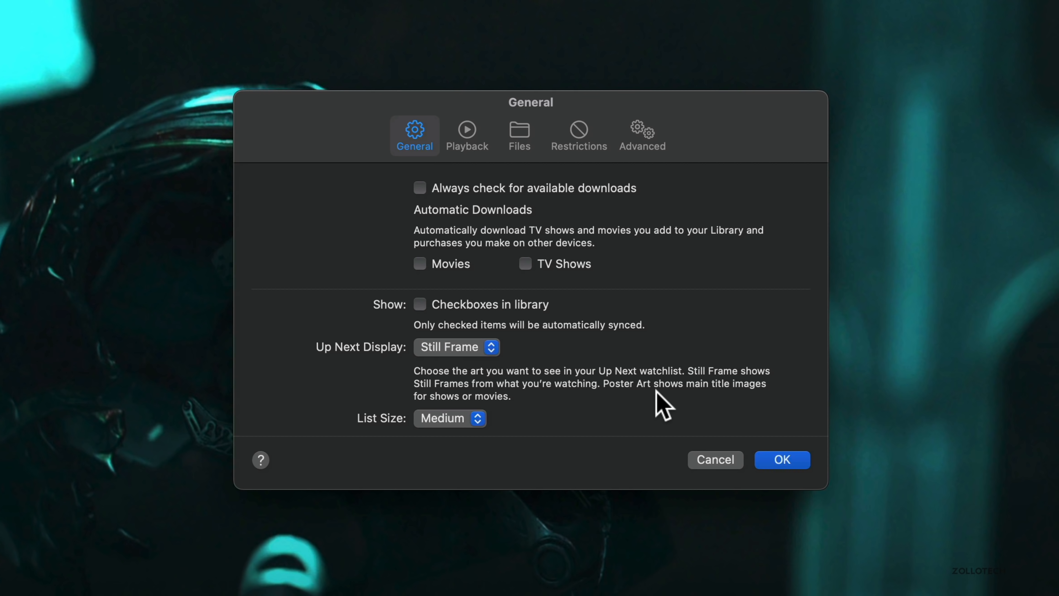
mouse_move(493, 415)
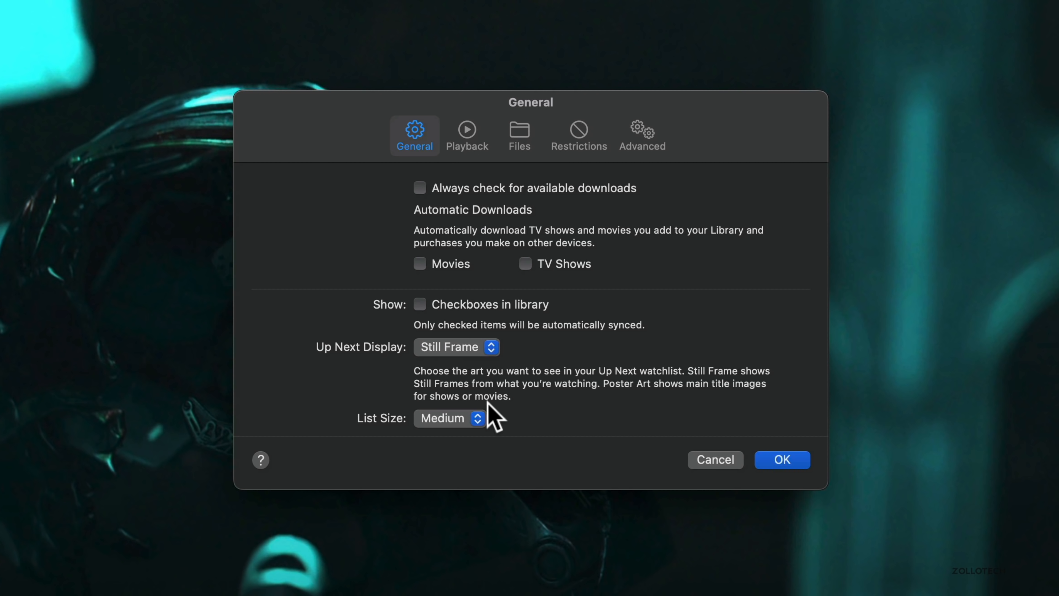
click(456, 346)
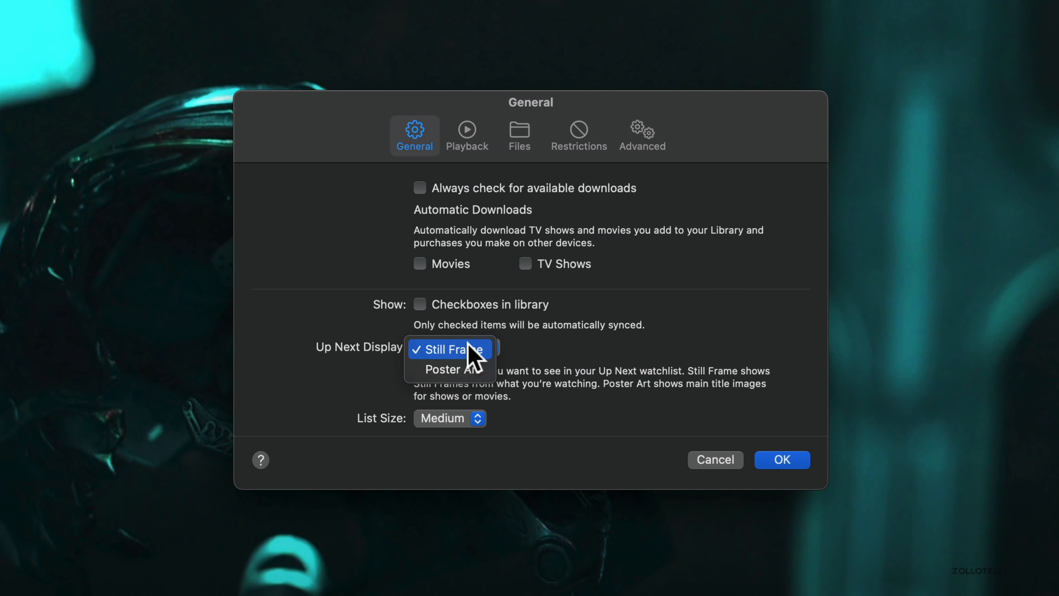
click(449, 369)
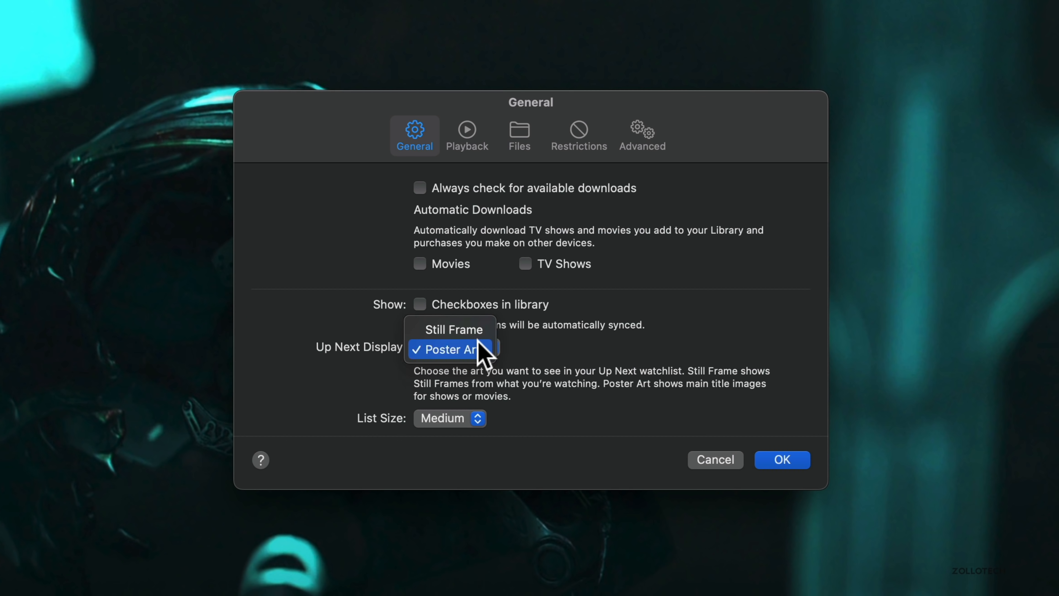
click(449, 330)
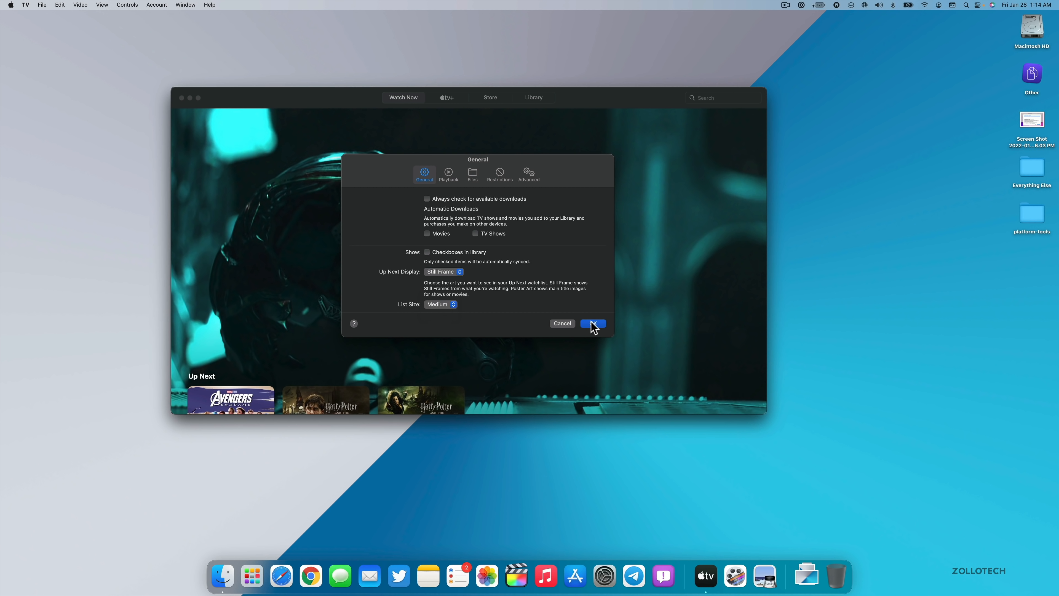
Step: Confirm TV preferences, then show the zollotech.com login in System Preferences' Passwords
click(592, 323)
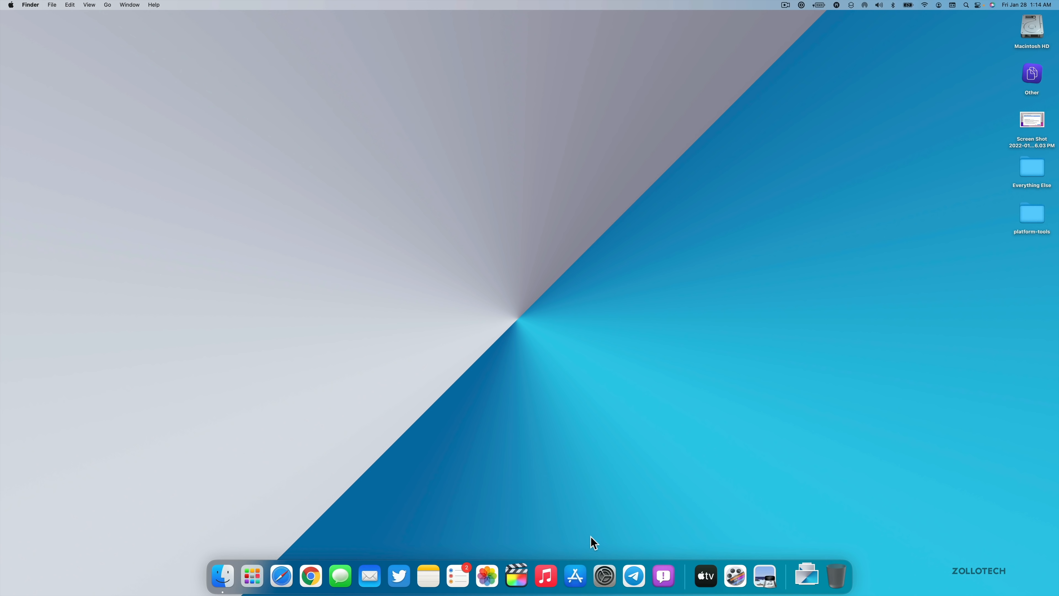
mouse_move(602, 576)
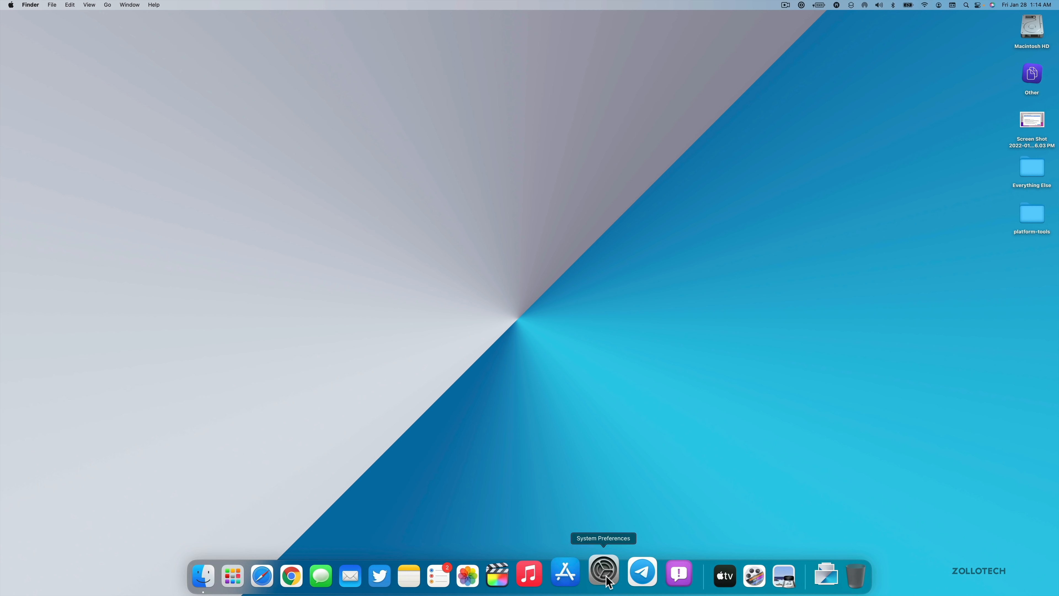
click(602, 575)
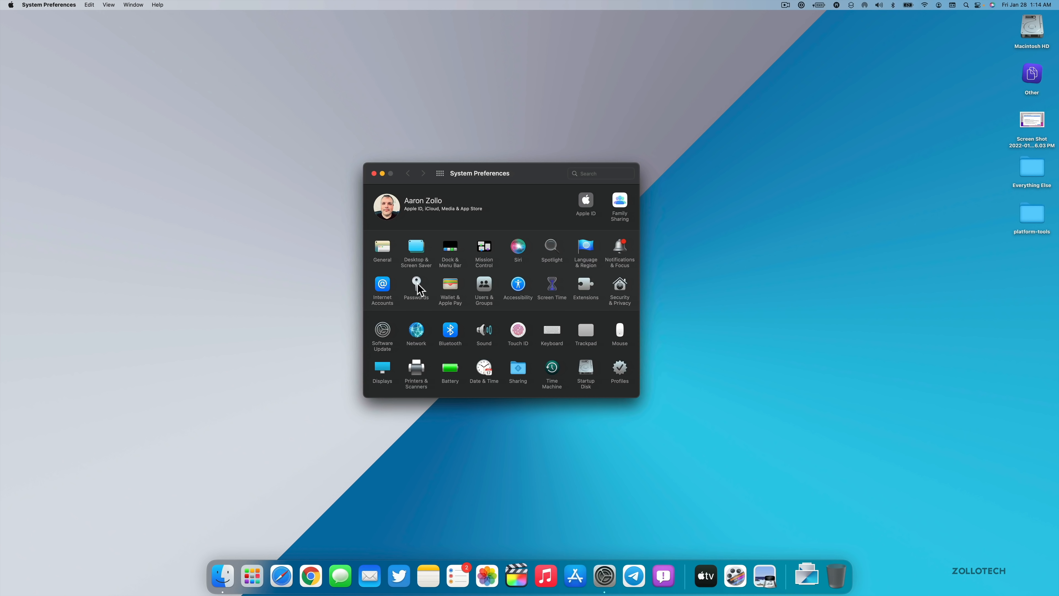
click(416, 285)
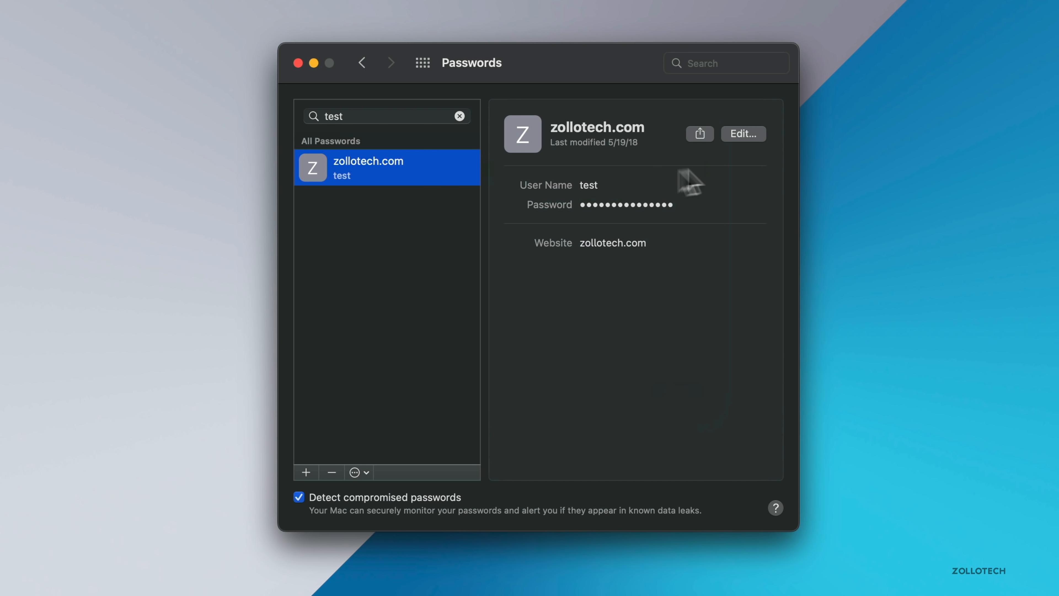
click(743, 133)
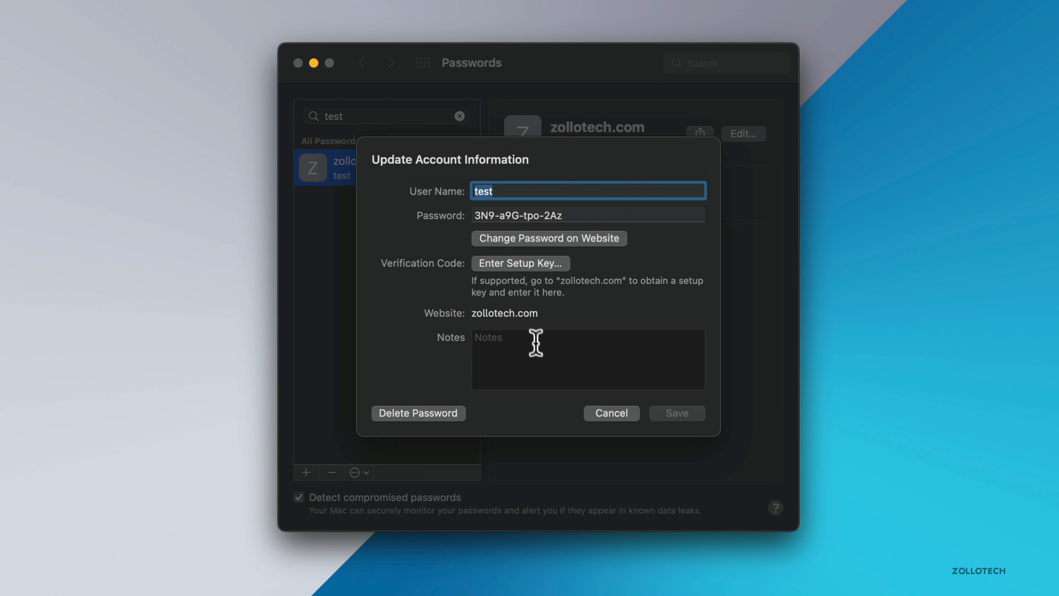
Step: Add the note 'old password' to the zollotech.com login and close the window
click(587, 358)
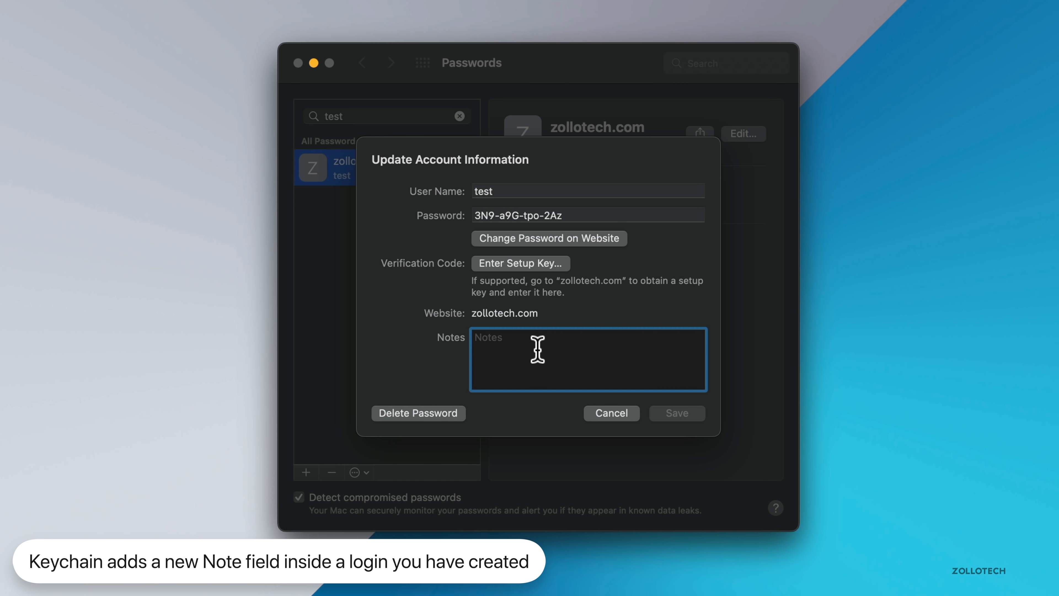
text(old)
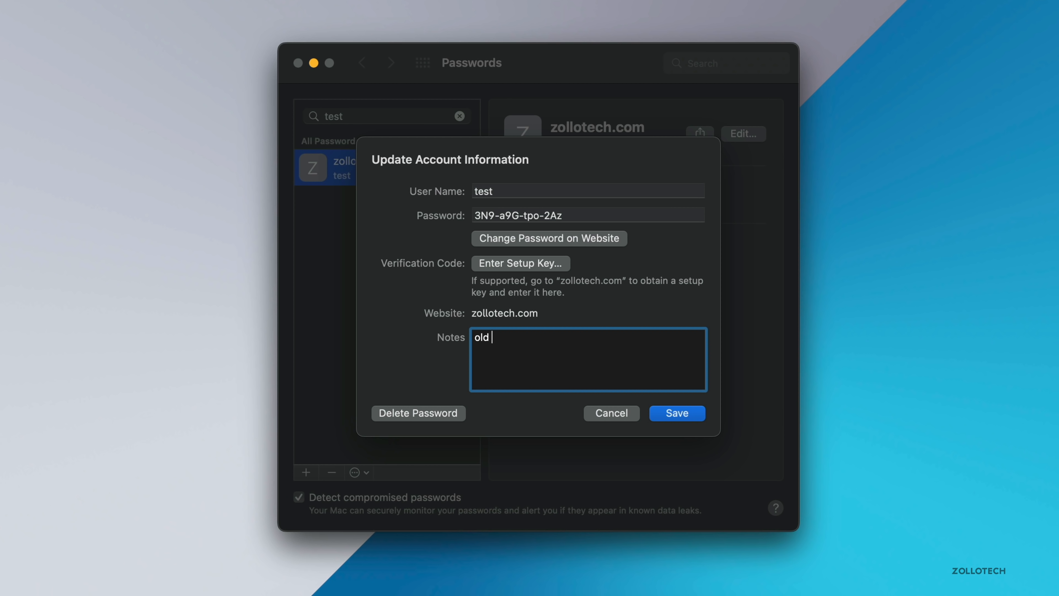
text(password)
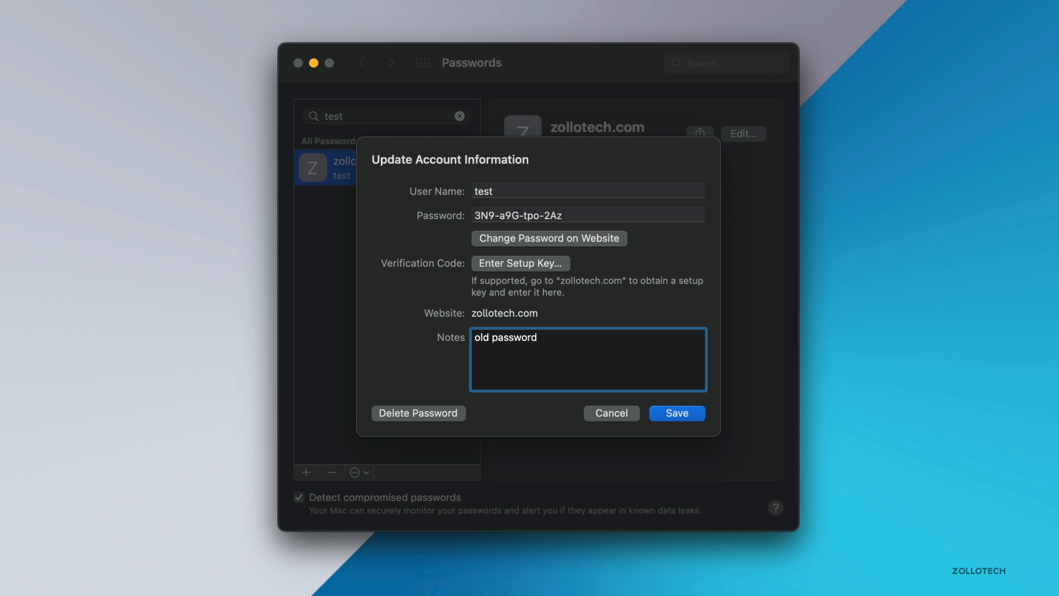
click(676, 413)
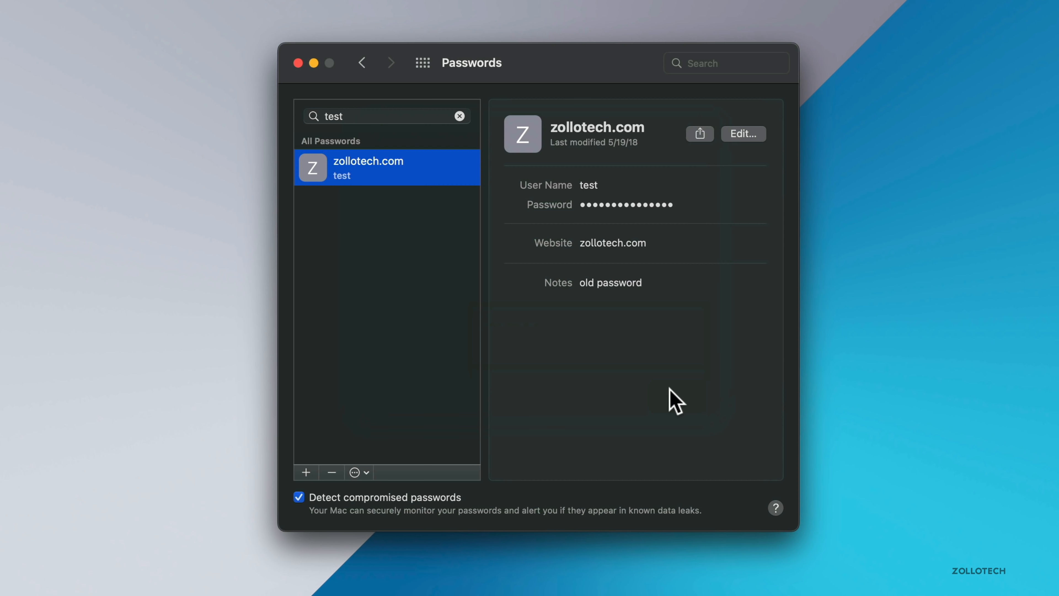
mouse_move(650, 397)
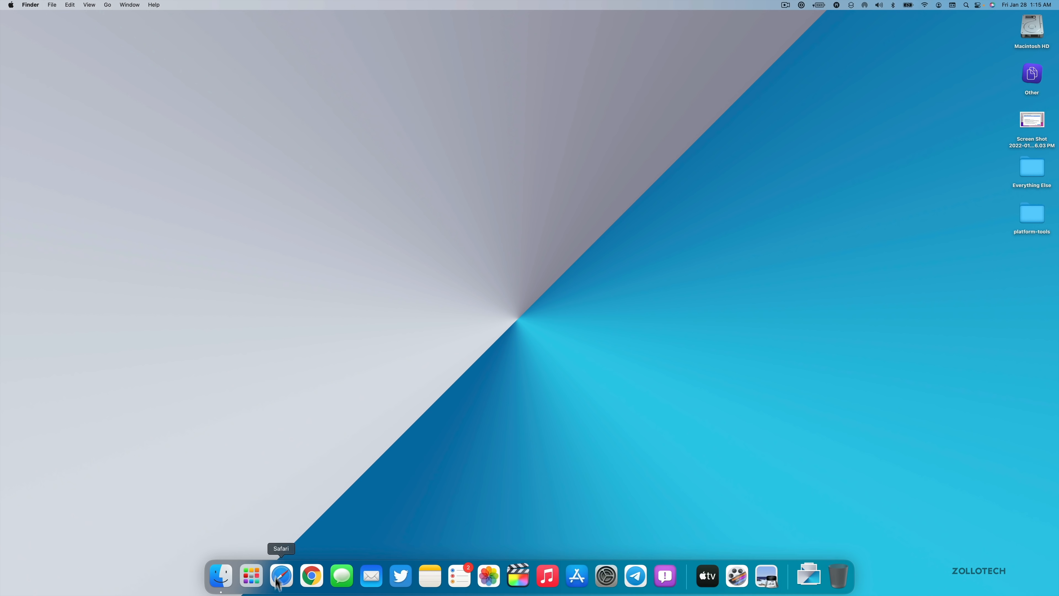
Step: Load apple.com in Safari, enlarge the window, then close the browser
click(281, 575)
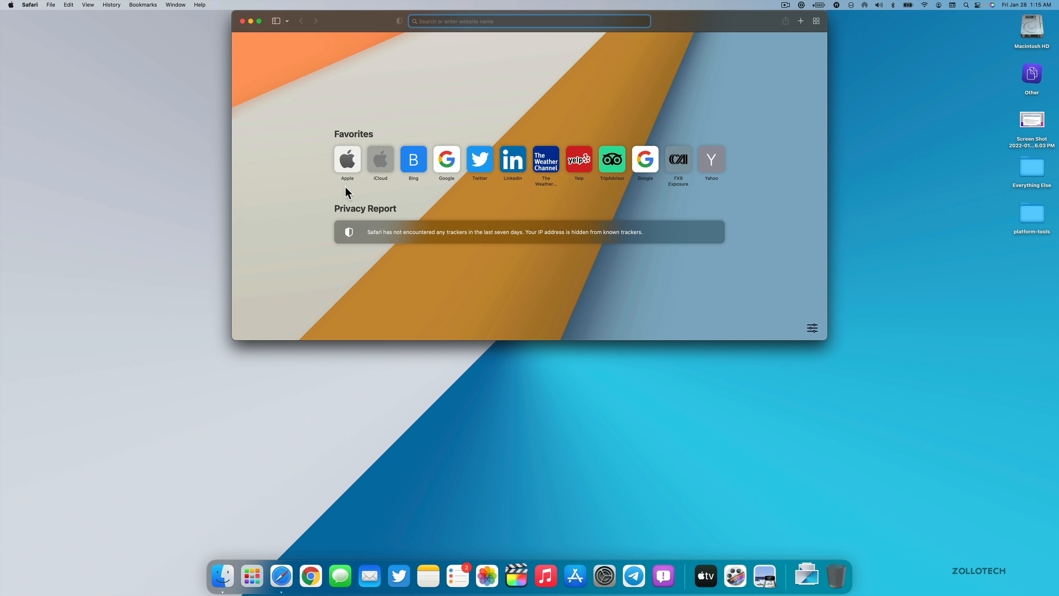
click(347, 159)
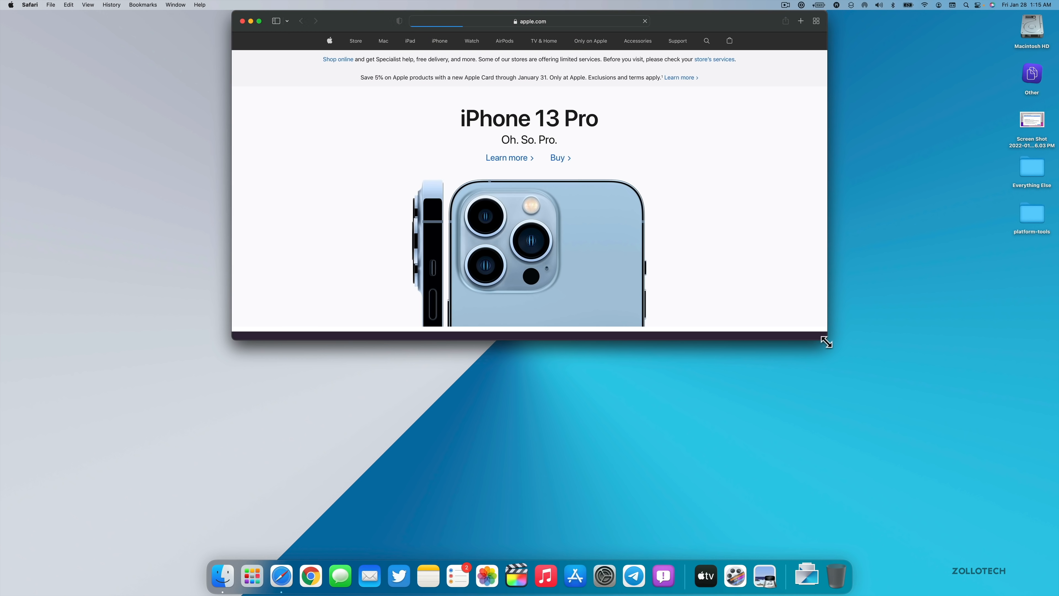
drag(827, 341, 830, 363)
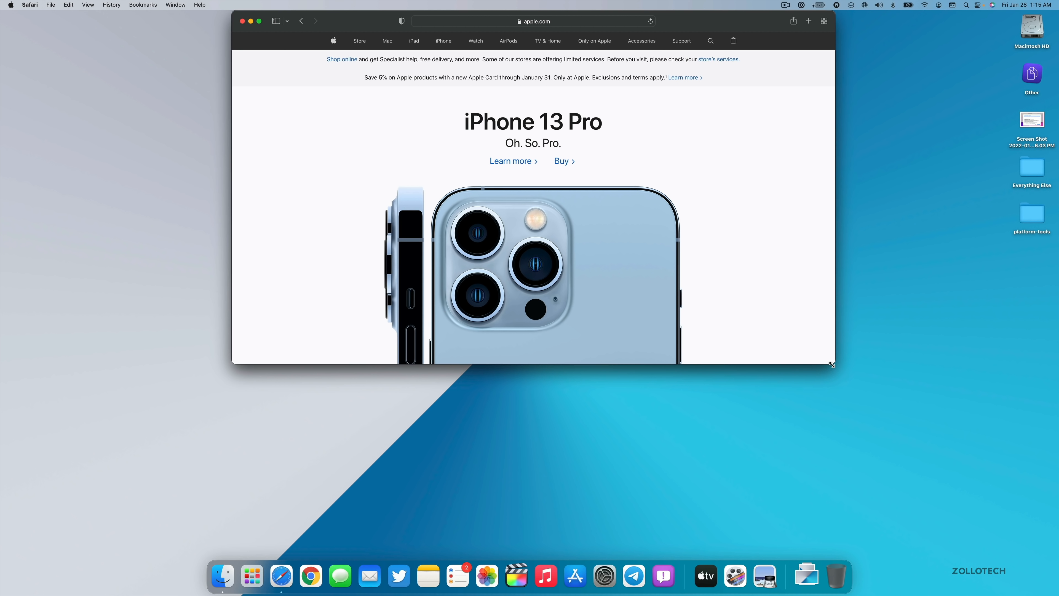
mouse_move(836, 337)
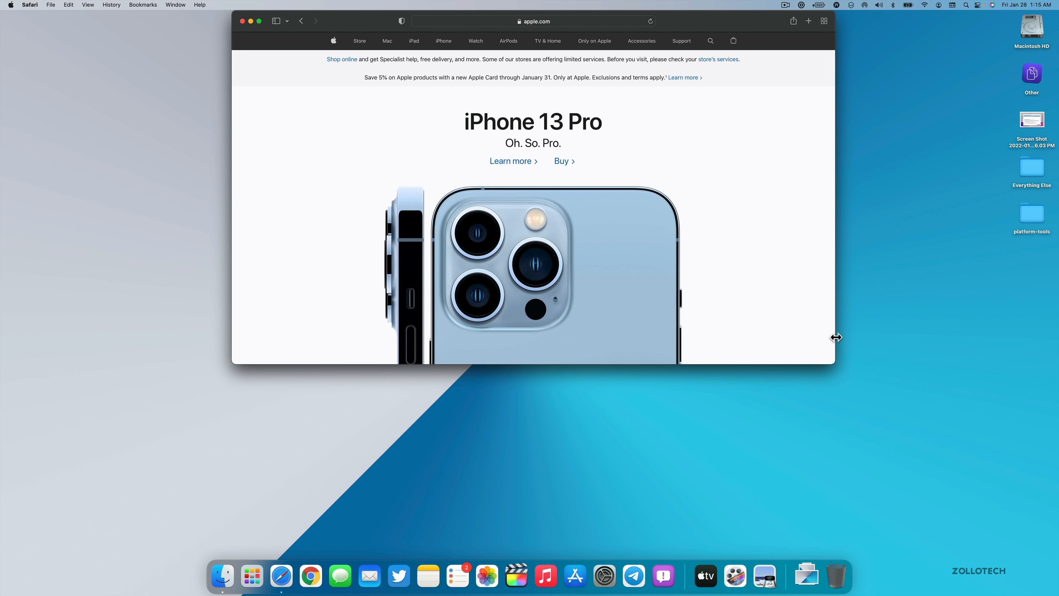
mouse_move(801, 320)
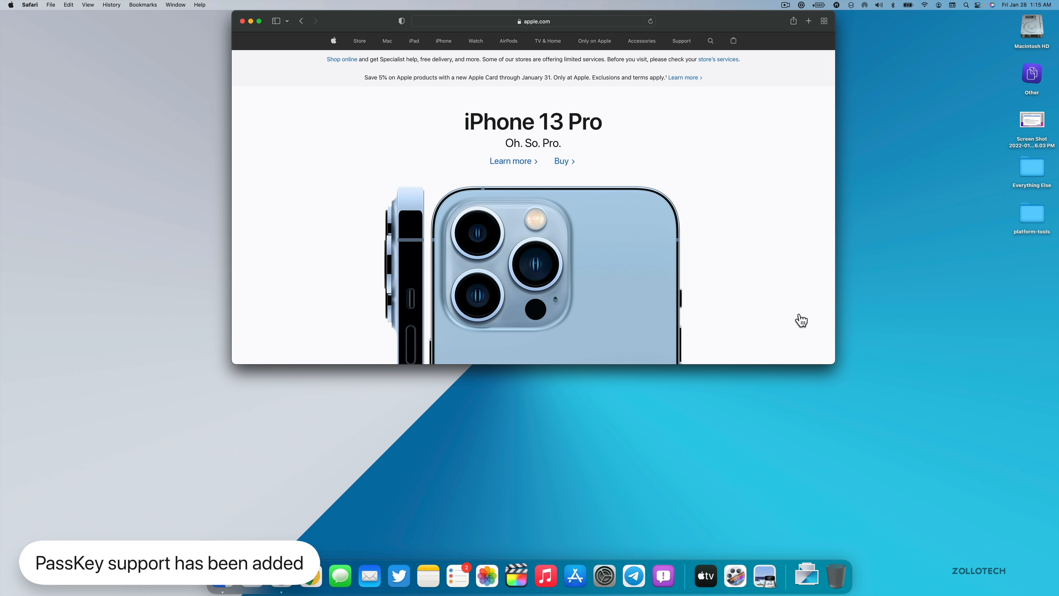
mouse_move(803, 341)
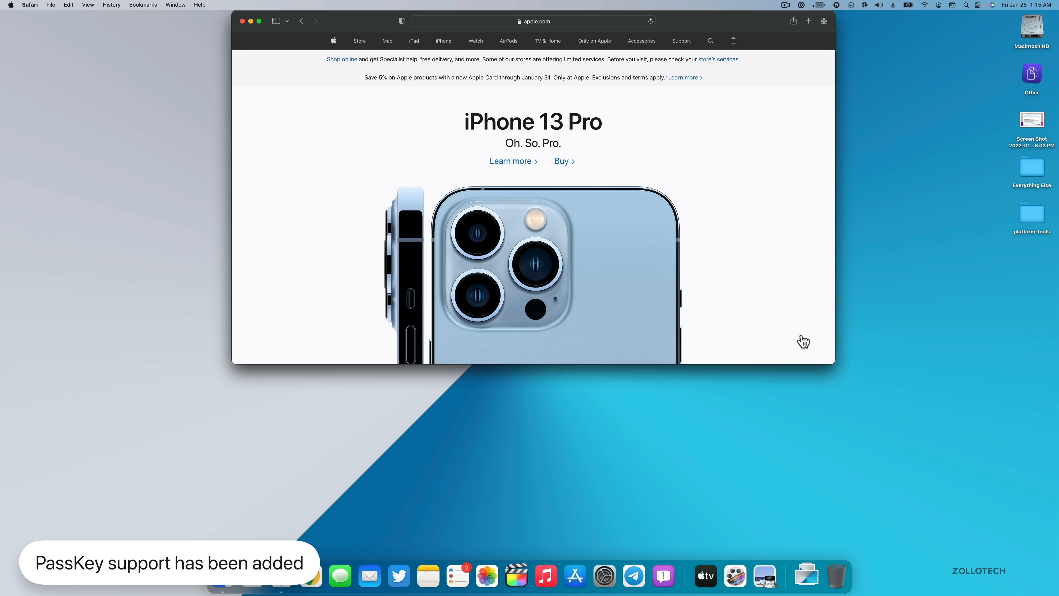
mouse_move(831, 364)
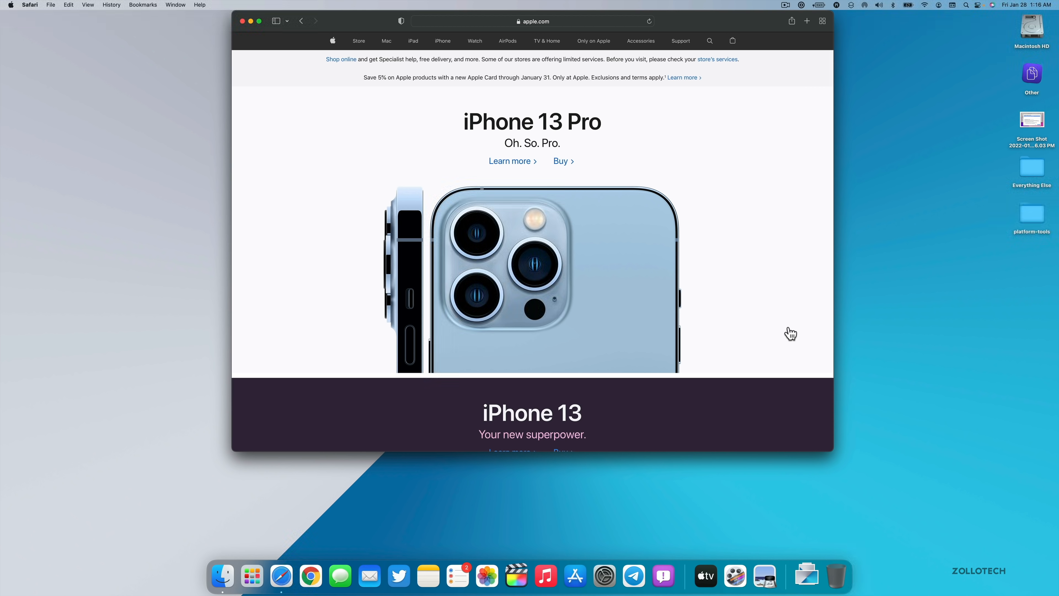
click(249, 21)
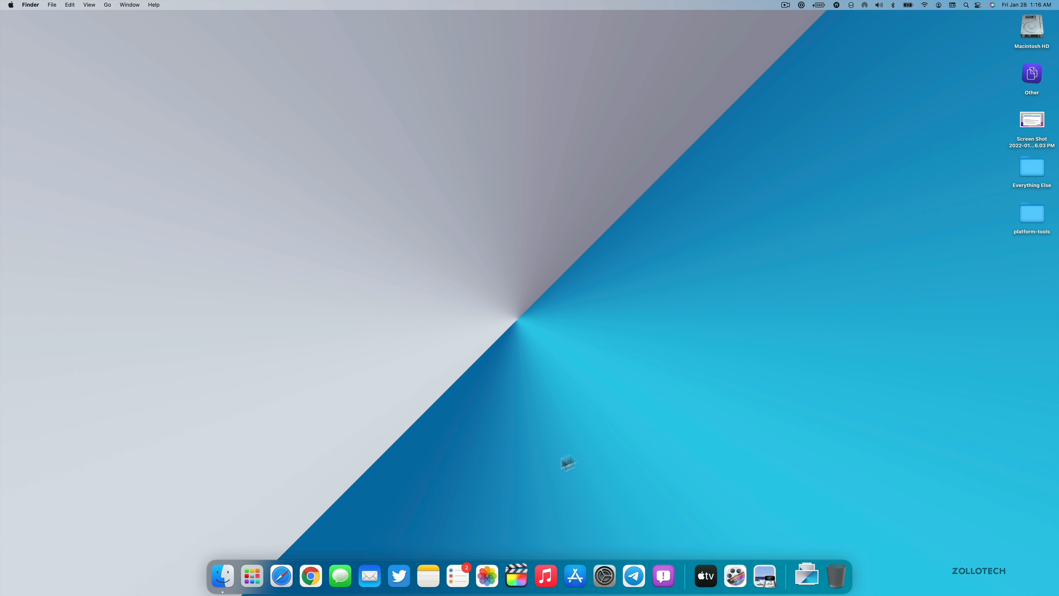
mouse_move(566, 478)
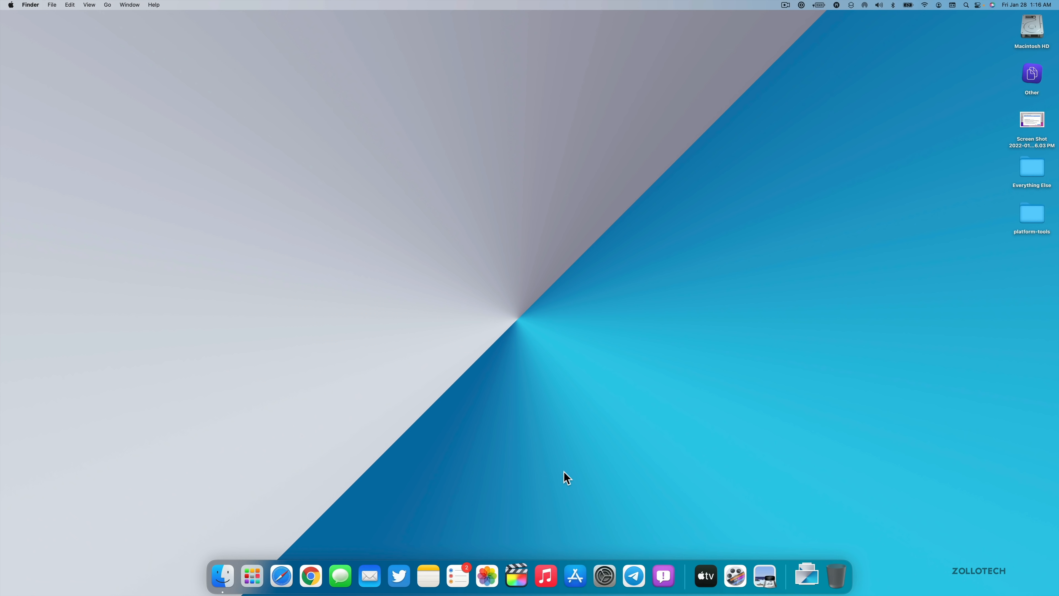
mouse_move(572, 436)
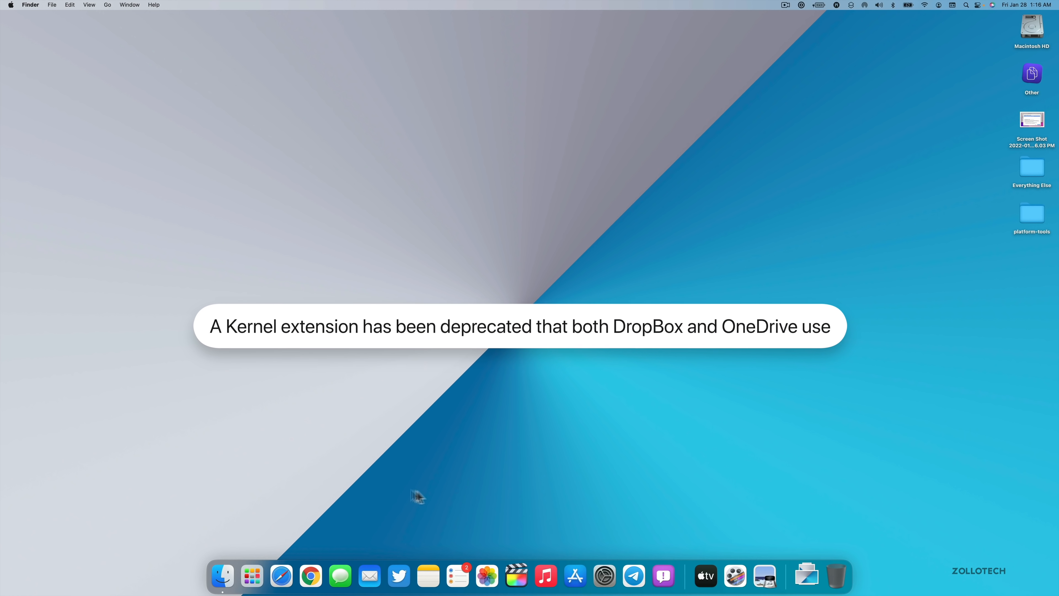
mouse_move(520, 416)
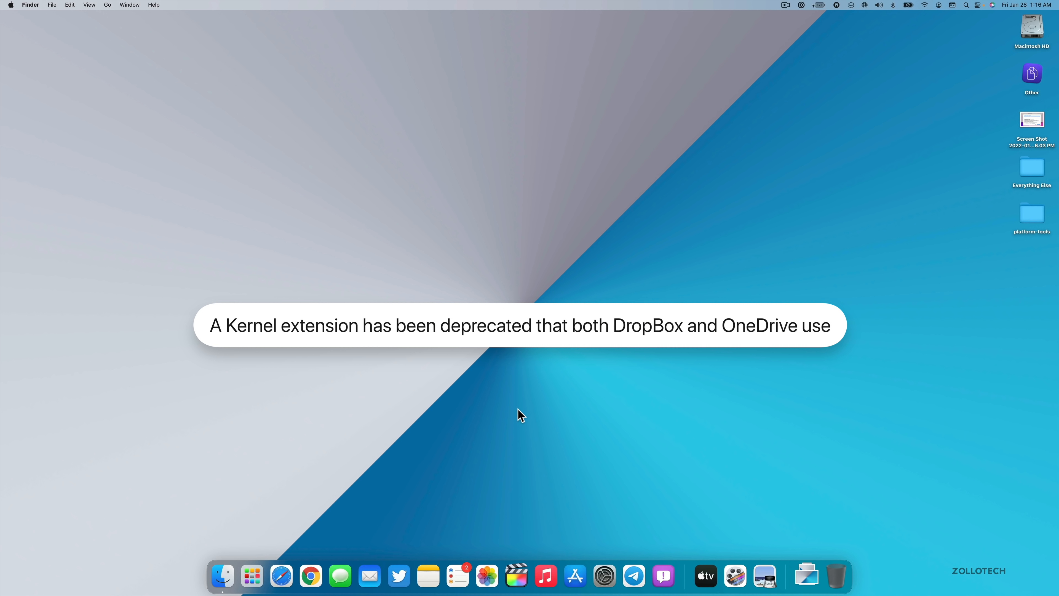
mouse_move(452, 395)
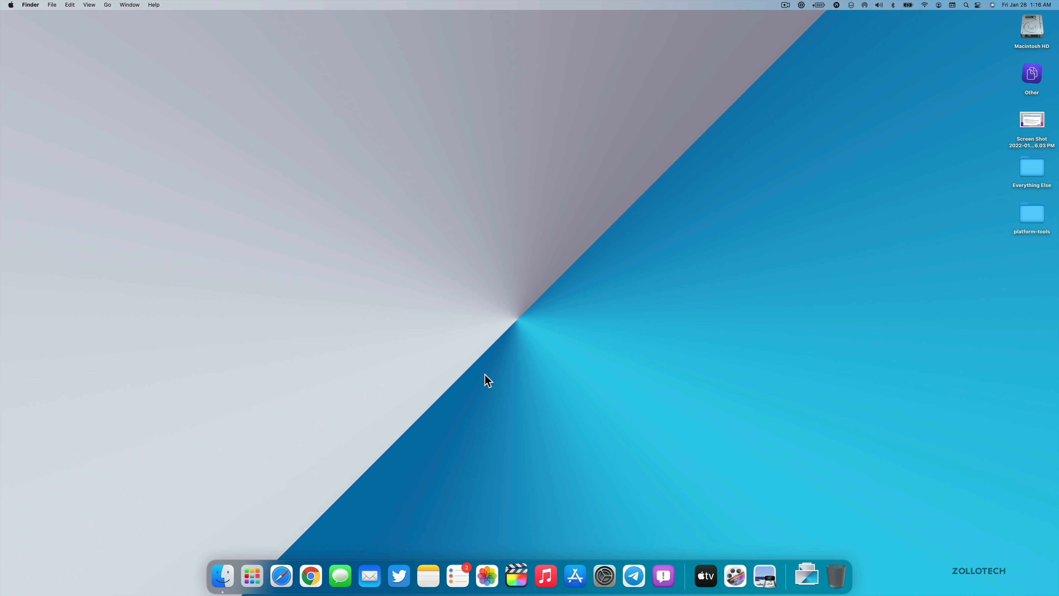
mouse_move(510, 374)
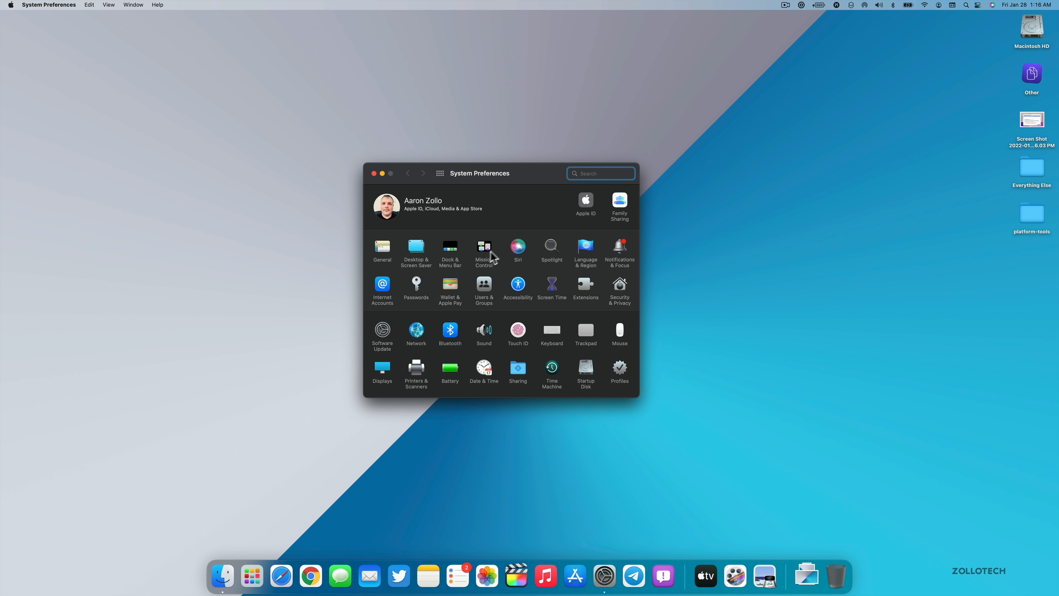
mouse_move(511, 208)
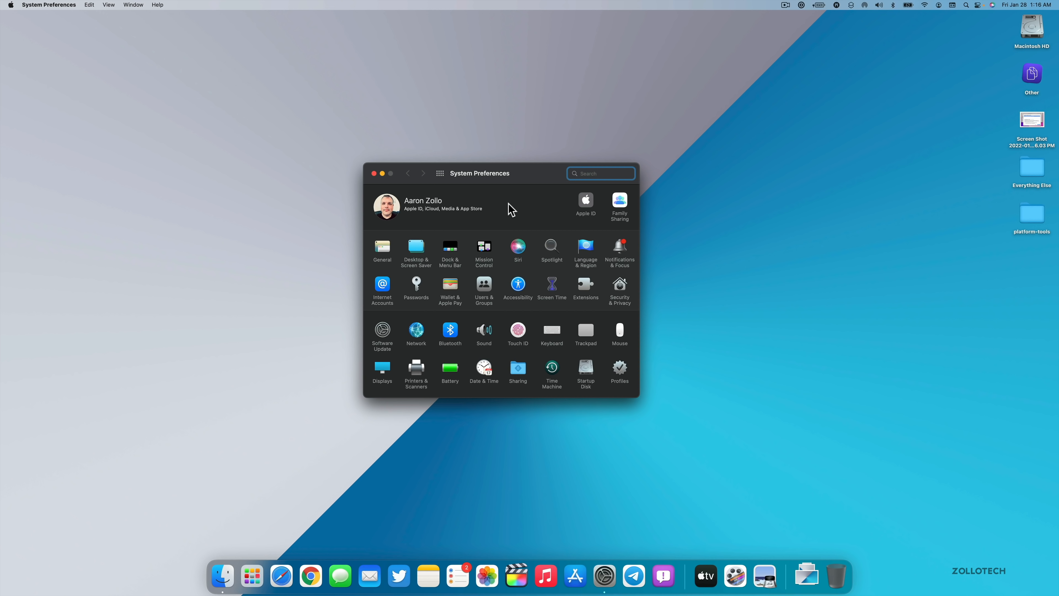
mouse_move(424, 407)
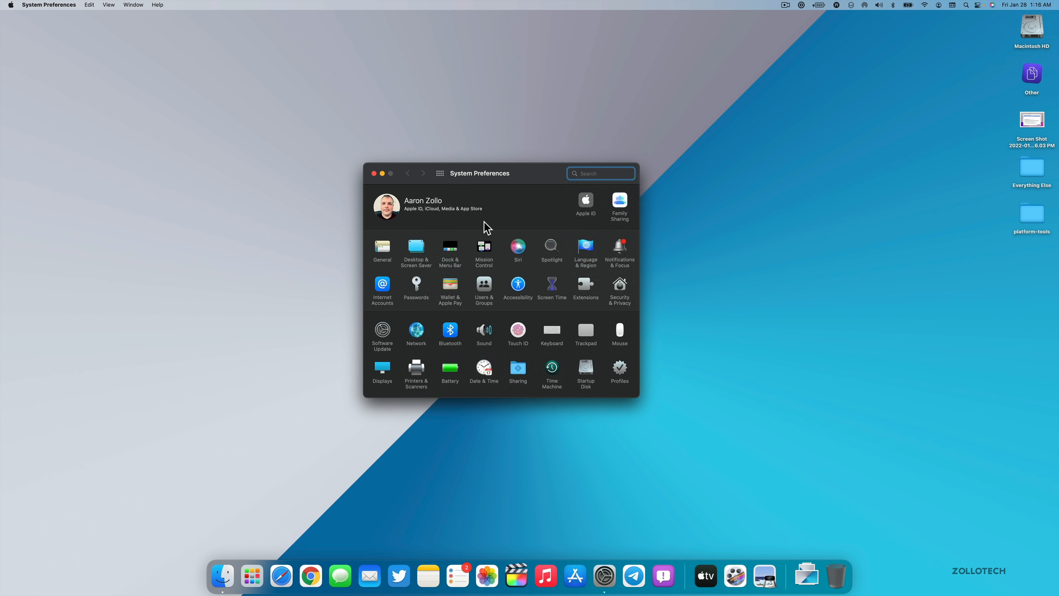
mouse_move(491, 225)
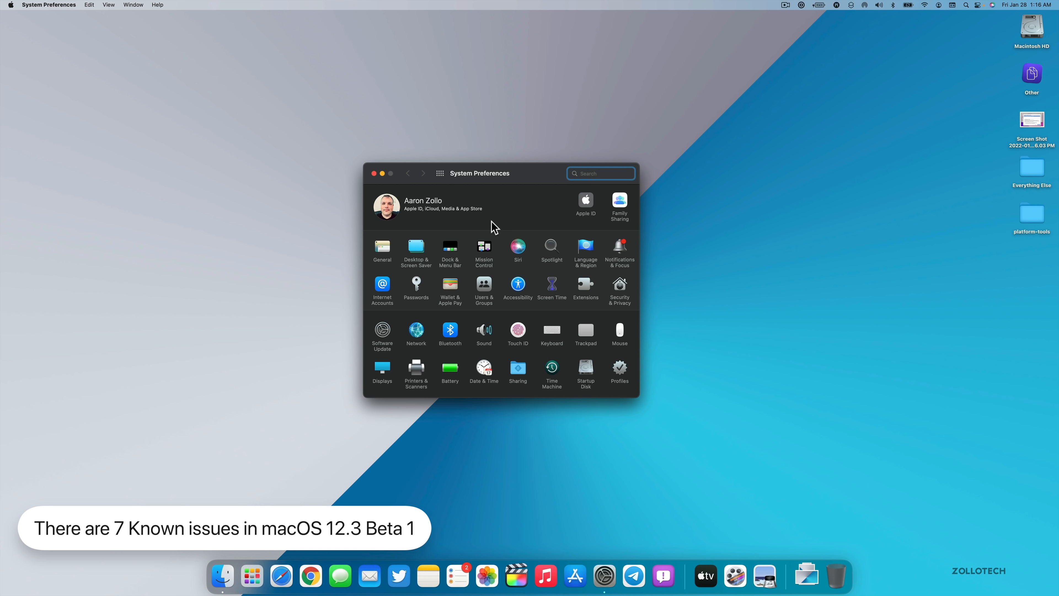
mouse_move(376, 174)
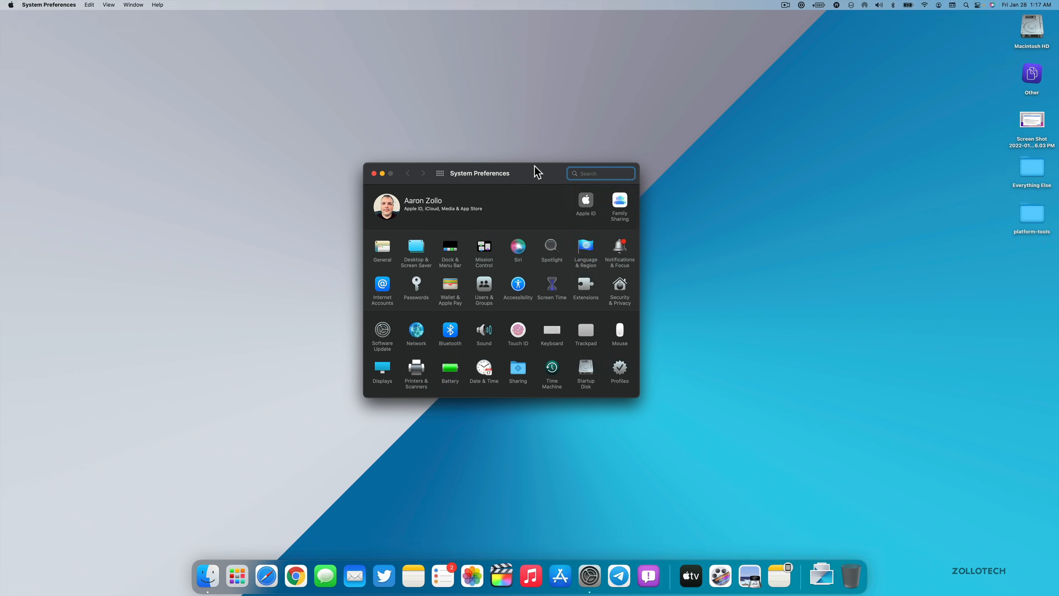
mouse_move(473, 160)
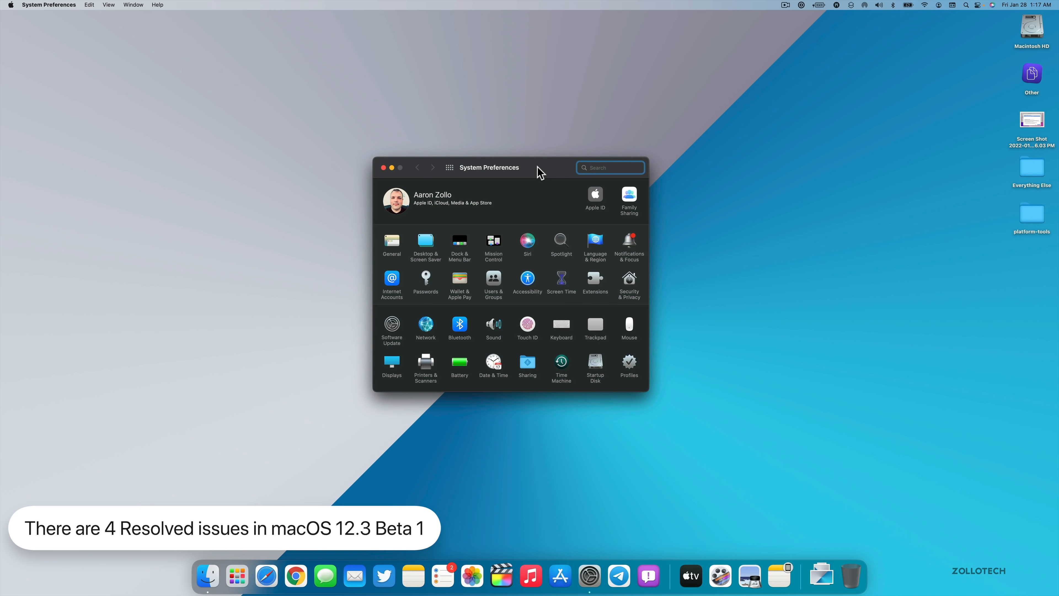
mouse_move(528, 202)
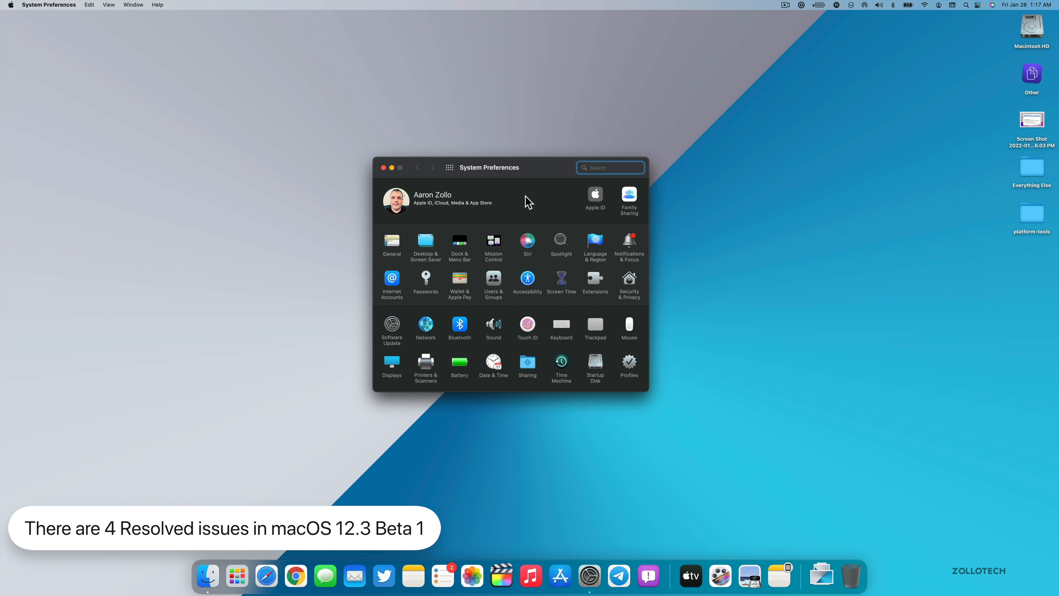
Step: Close System Preferences, then reopen it from the Dock
click(610, 167)
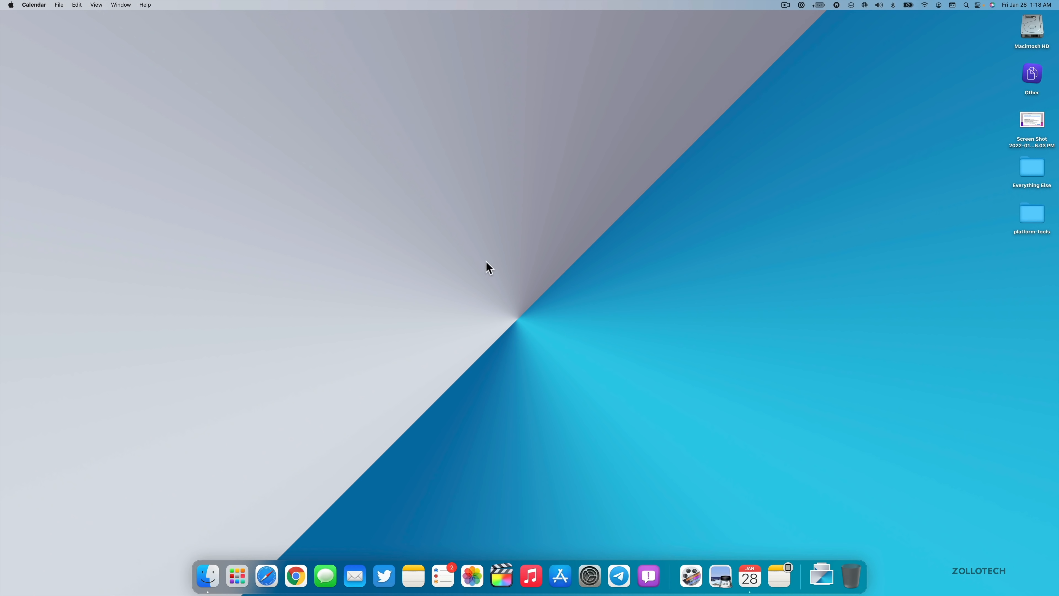
mouse_move(499, 291)
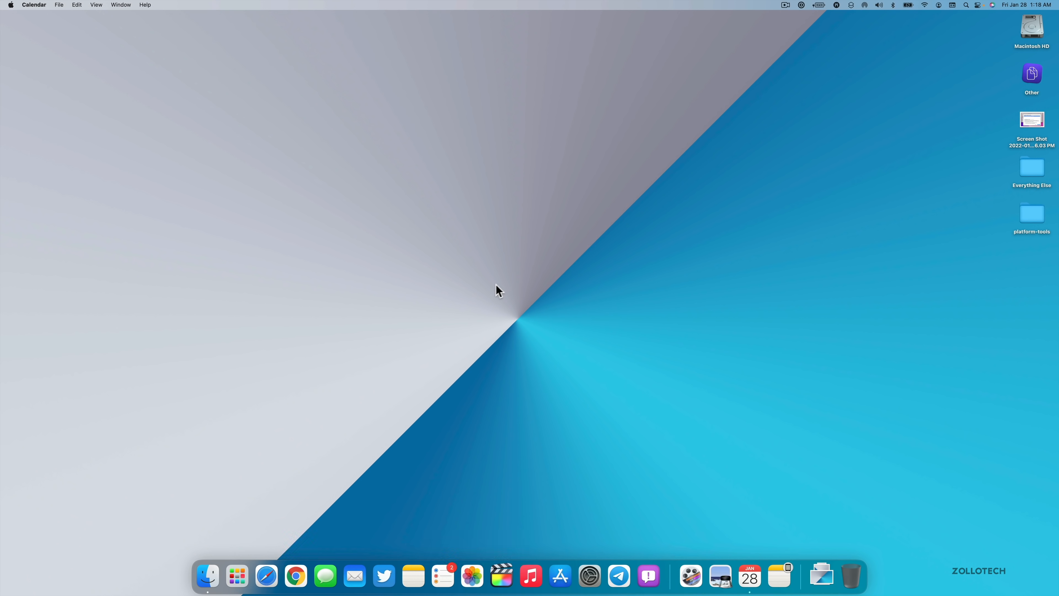
mouse_move(481, 312)
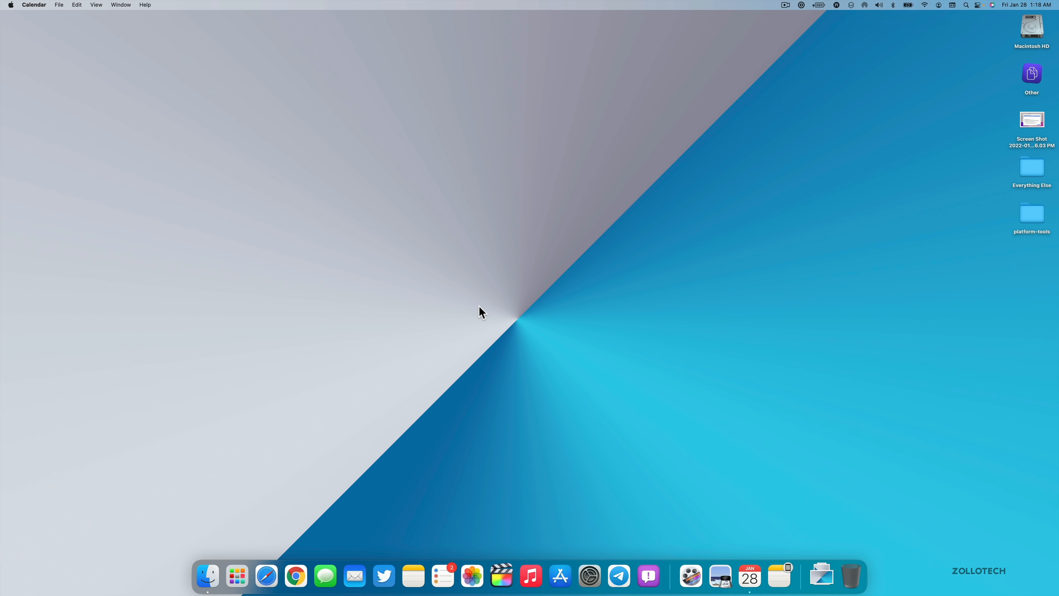
mouse_move(550, 308)
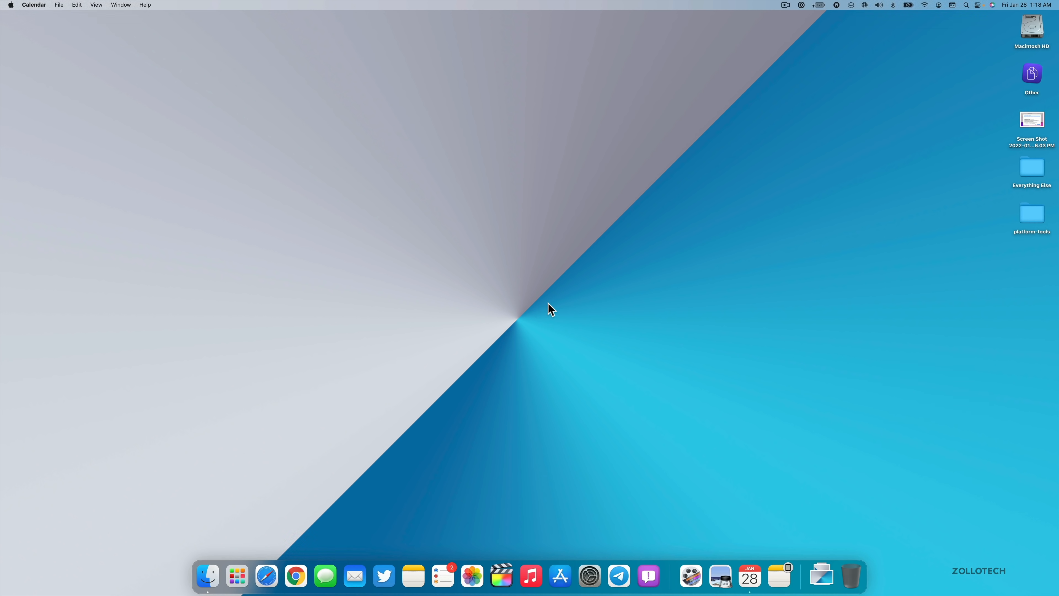
mouse_move(585, 309)
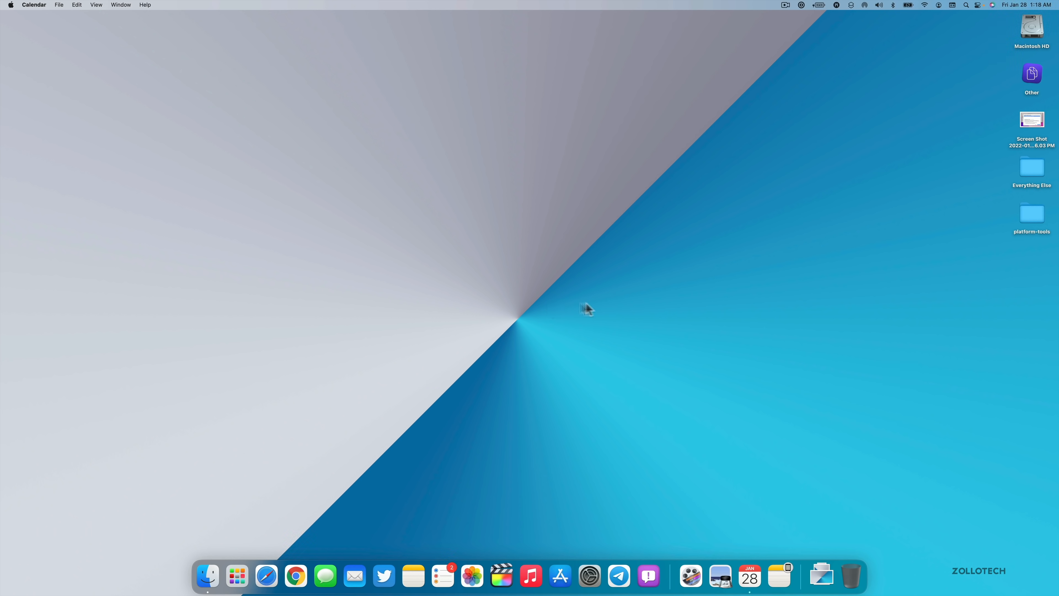
mouse_move(515, 369)
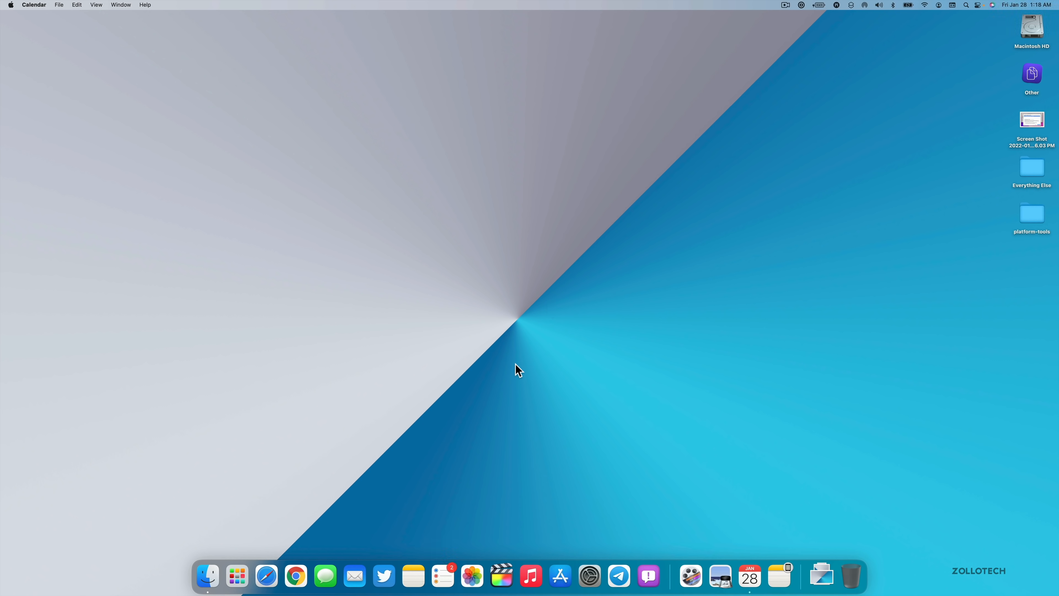
mouse_move(510, 359)
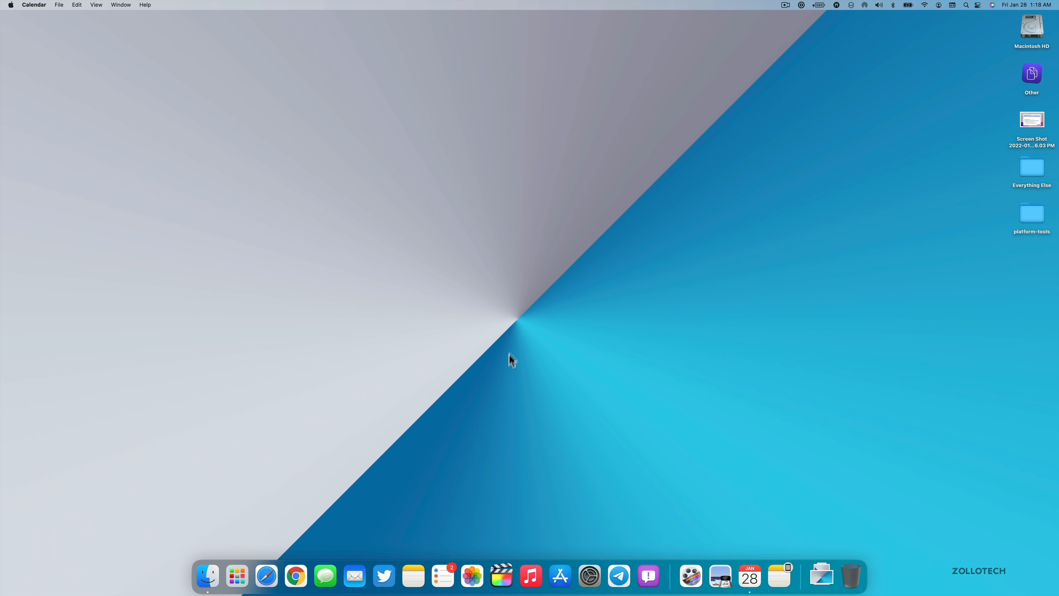
mouse_move(577, 556)
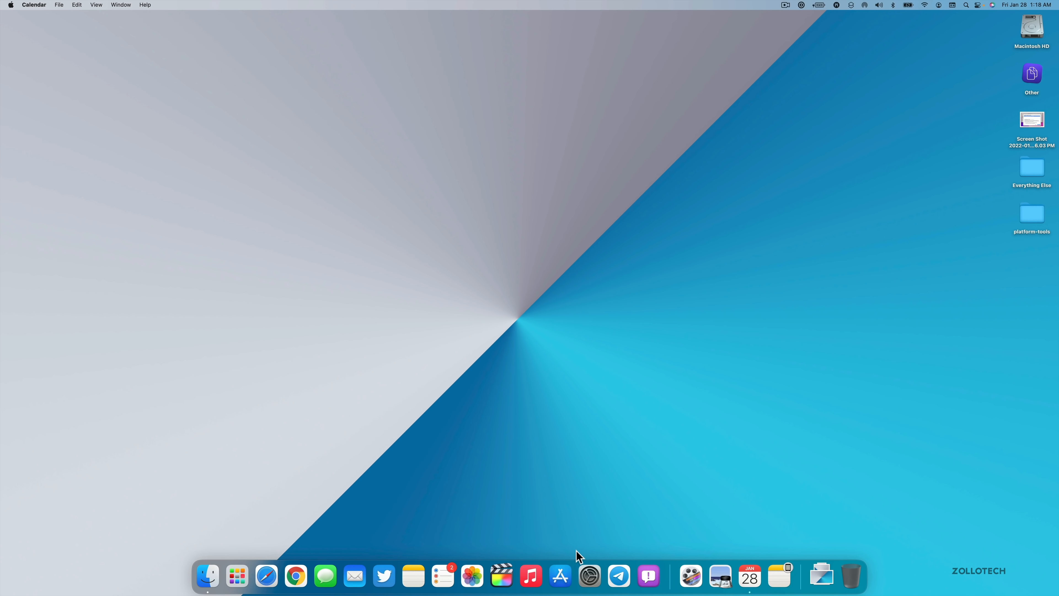
click(589, 575)
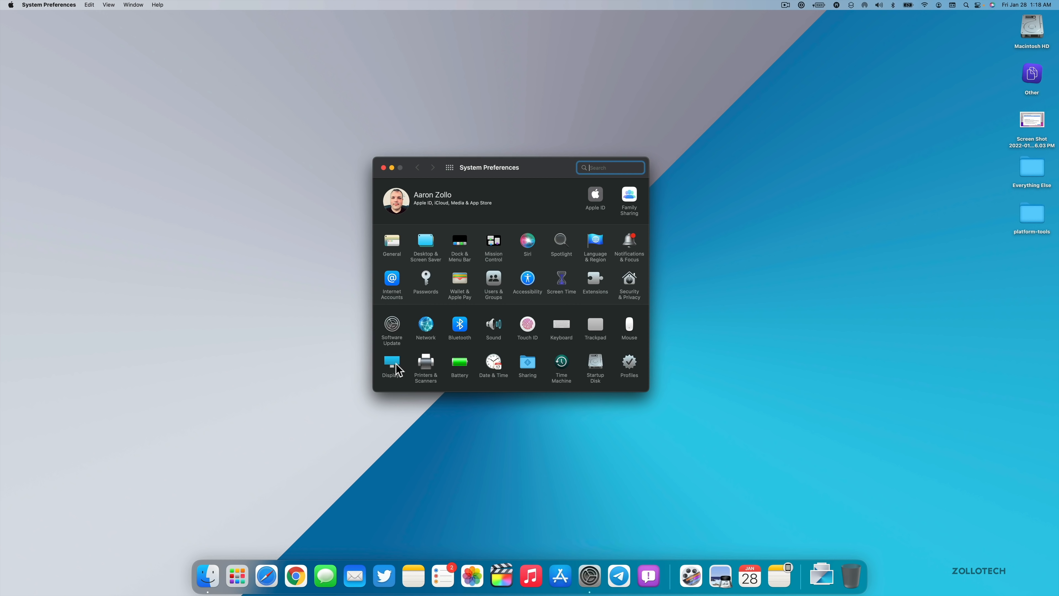
click(392, 362)
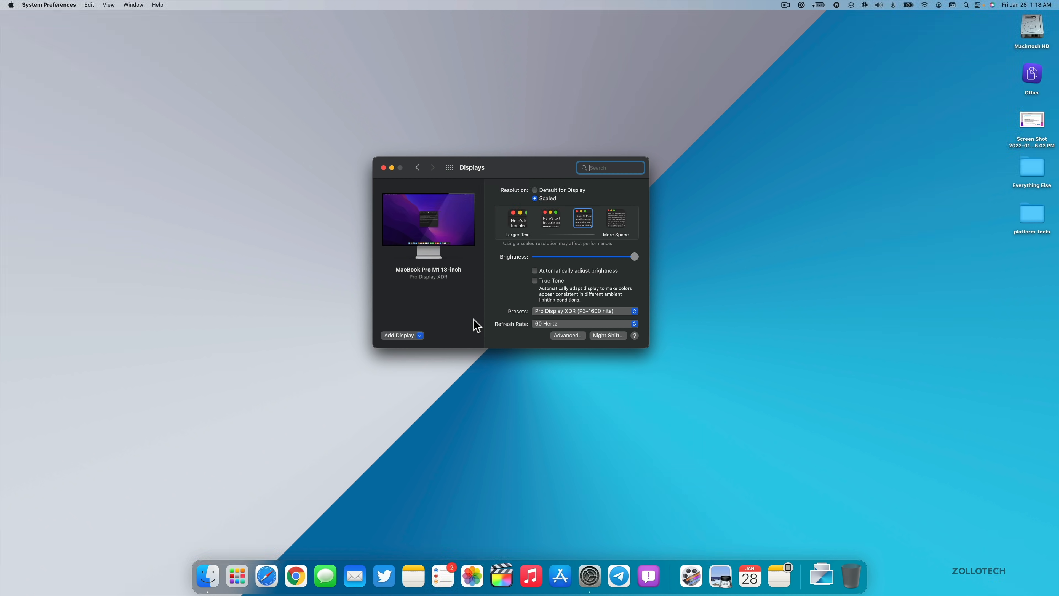
mouse_move(512, 336)
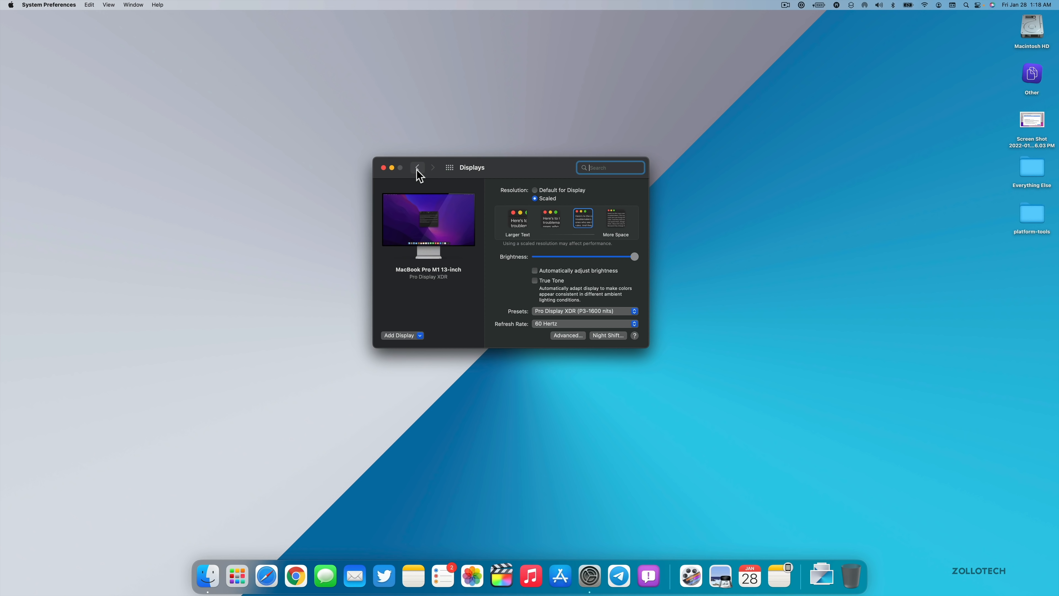
click(417, 168)
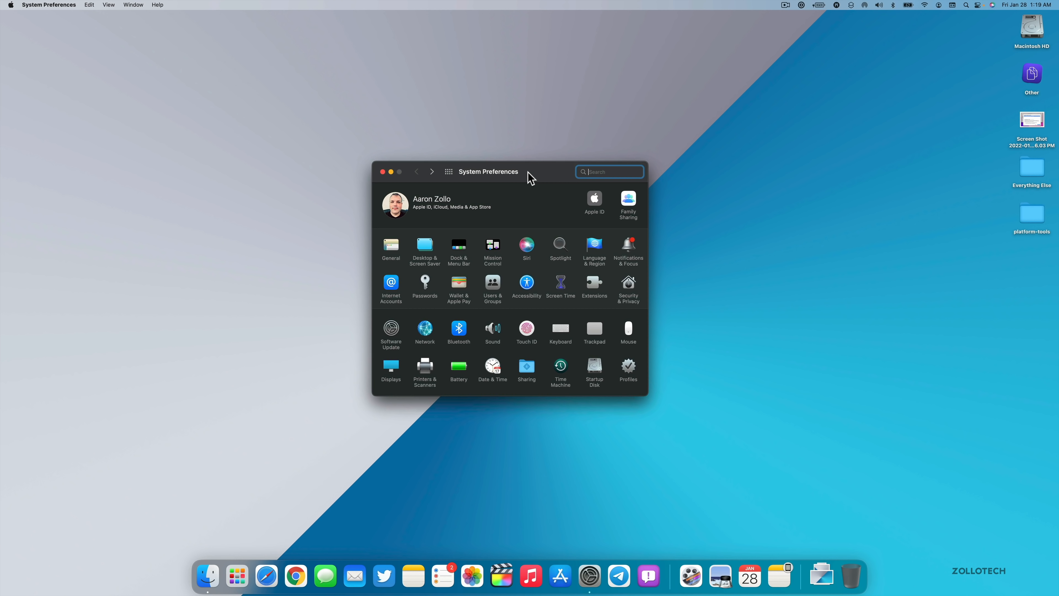
mouse_move(502, 576)
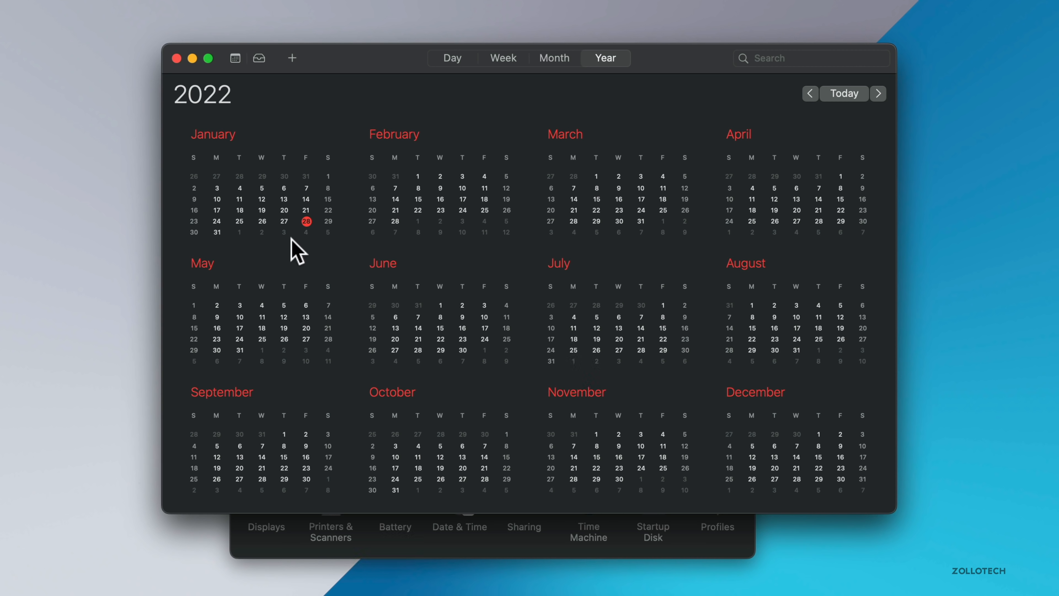
mouse_move(307, 247)
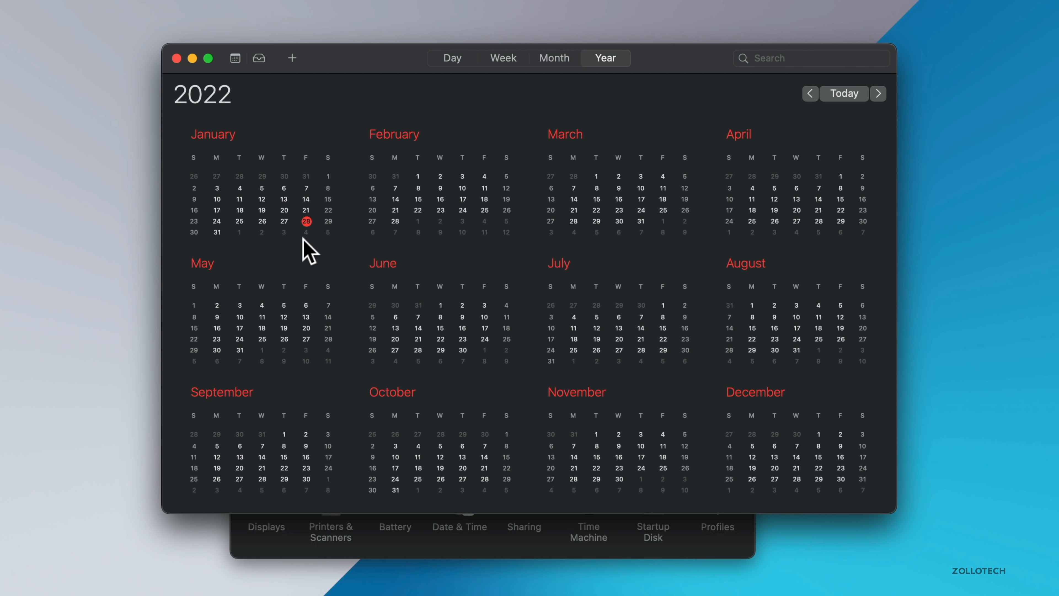
mouse_move(398, 202)
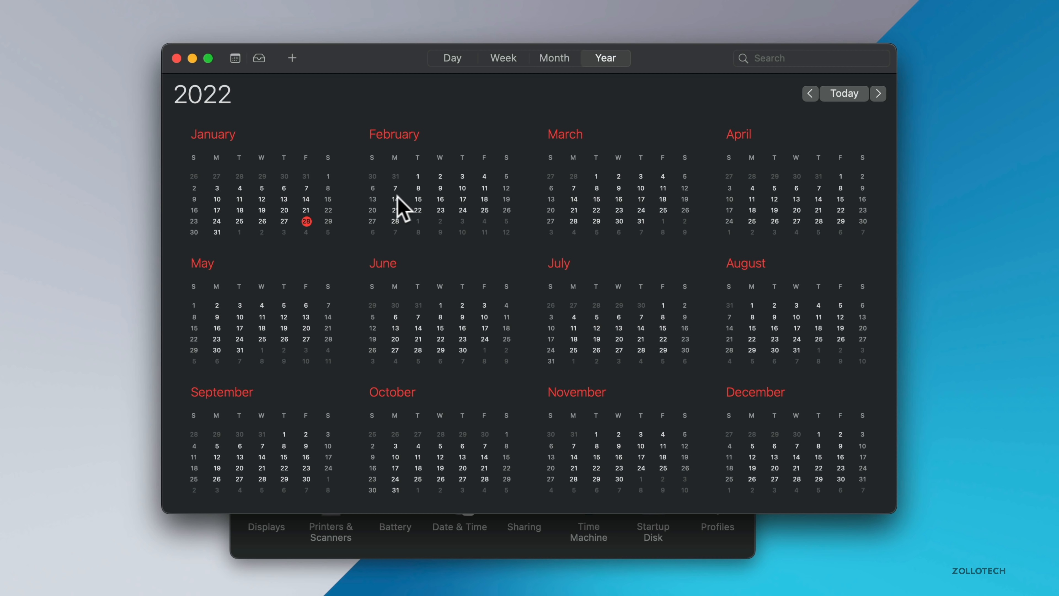
mouse_move(435, 205)
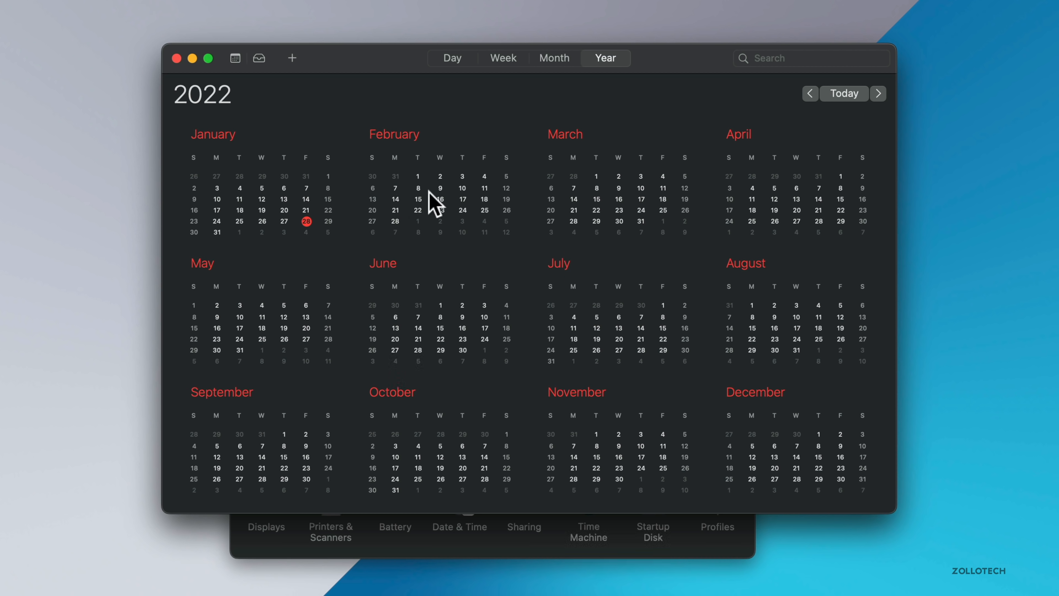
mouse_move(452, 203)
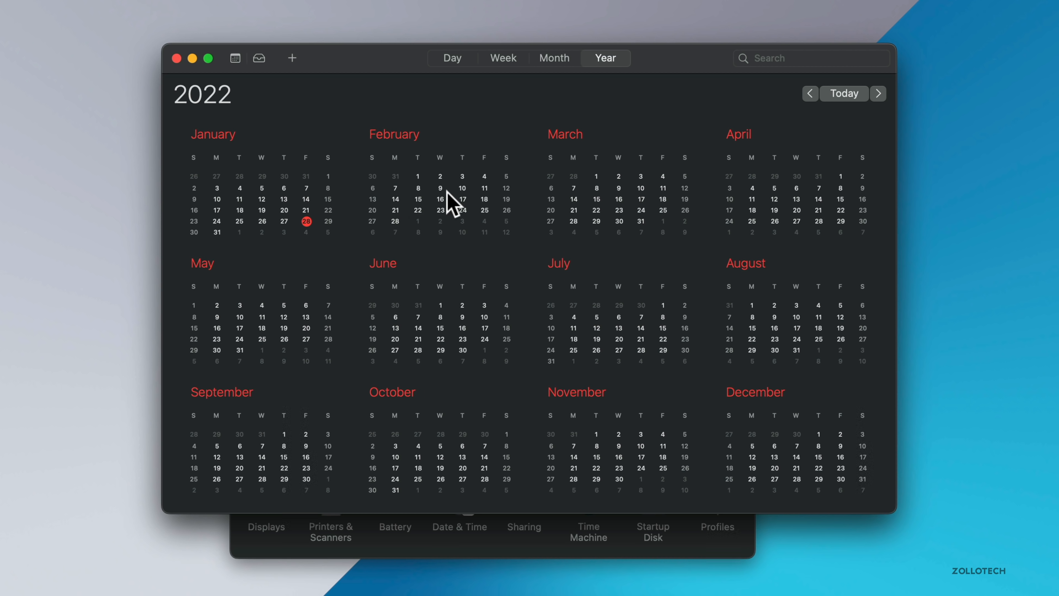
mouse_move(584, 201)
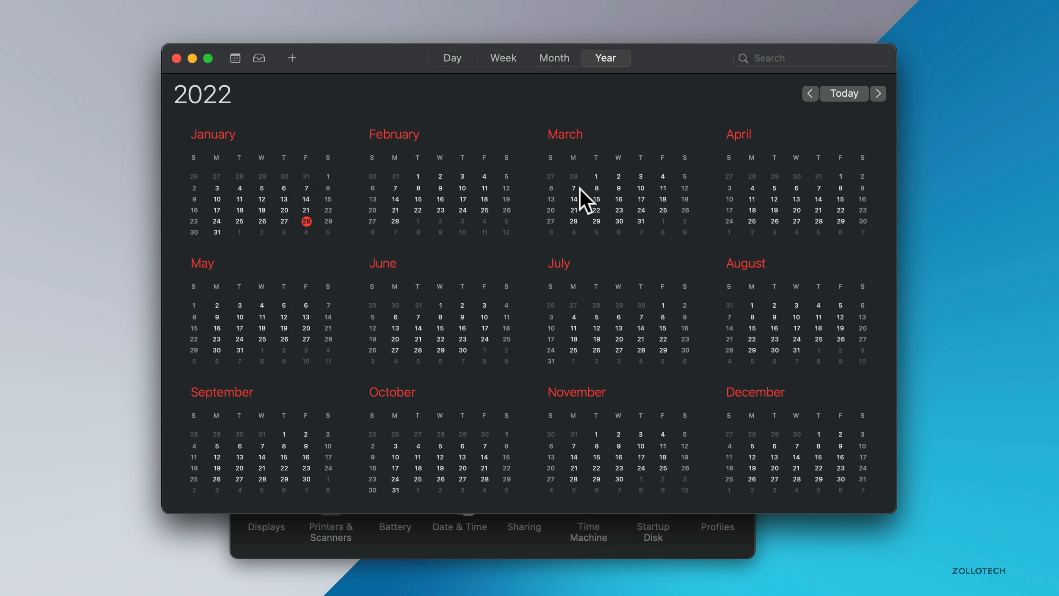
mouse_move(593, 217)
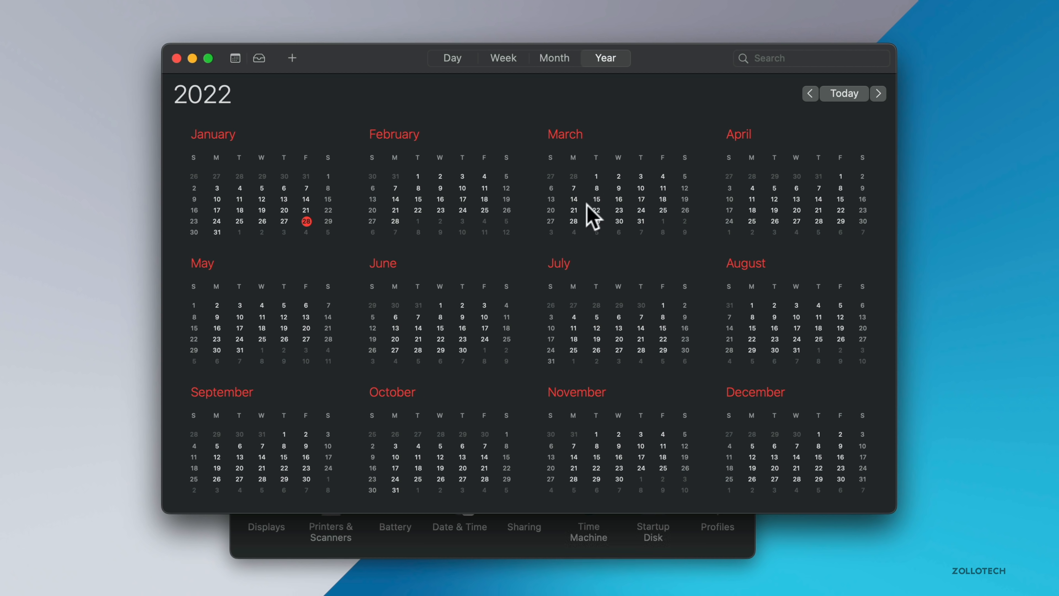
mouse_move(615, 201)
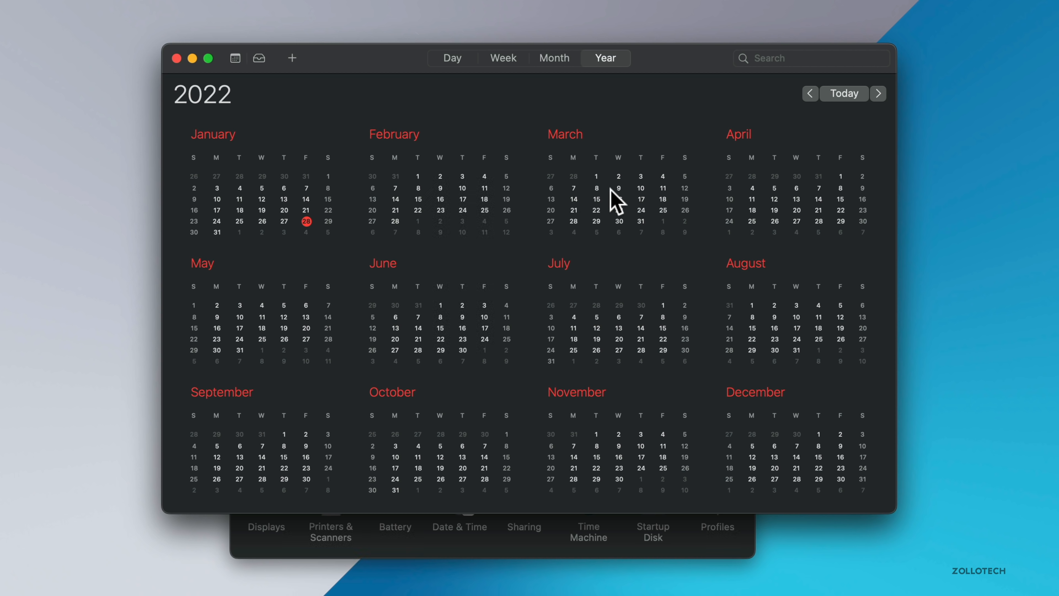
mouse_move(583, 202)
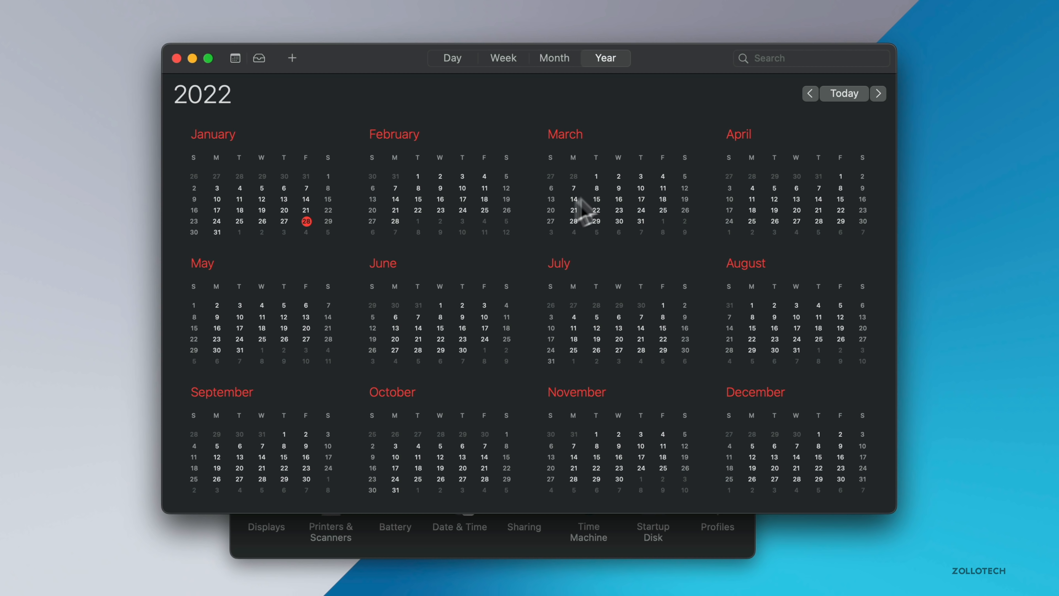
mouse_move(611, 223)
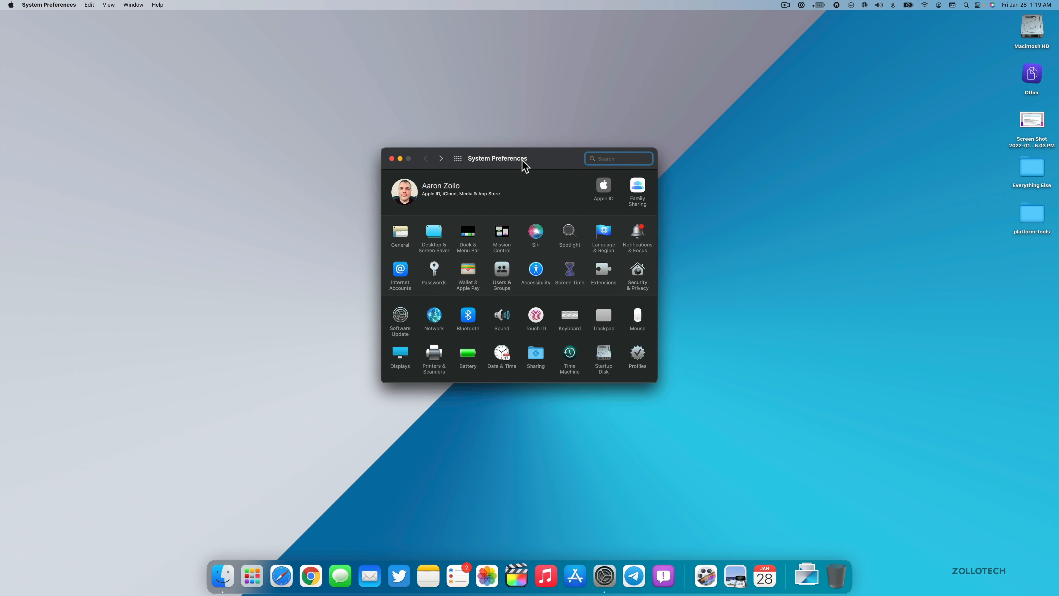
mouse_move(346, 283)
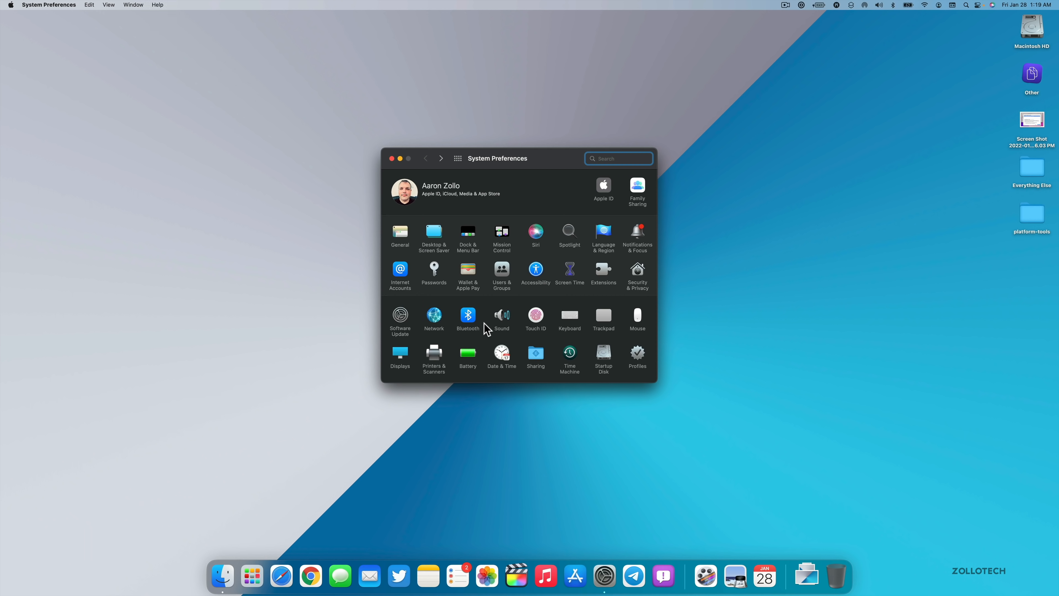
mouse_move(565, 305)
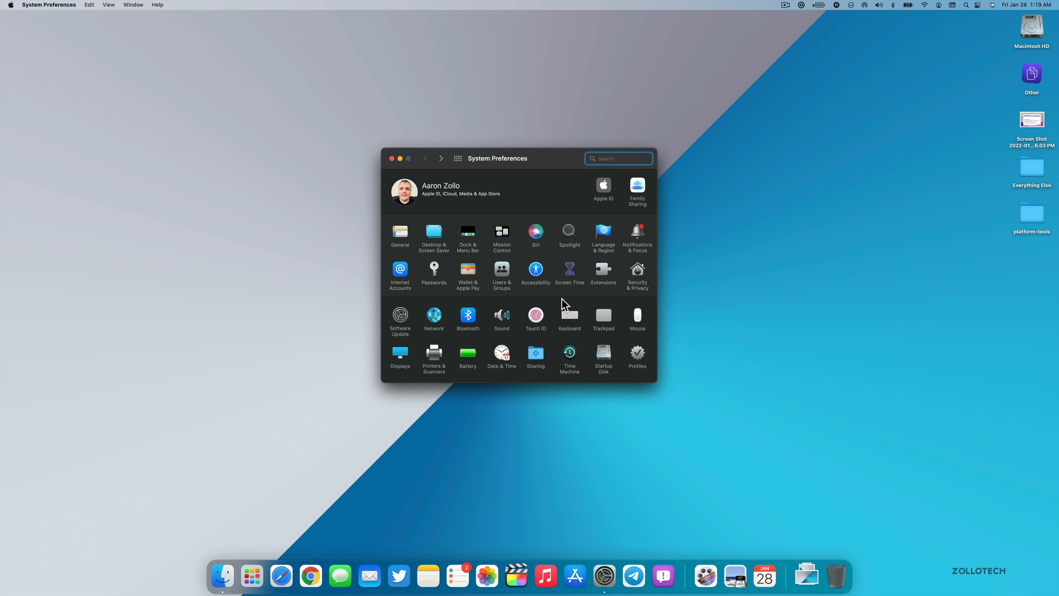
mouse_move(511, 389)
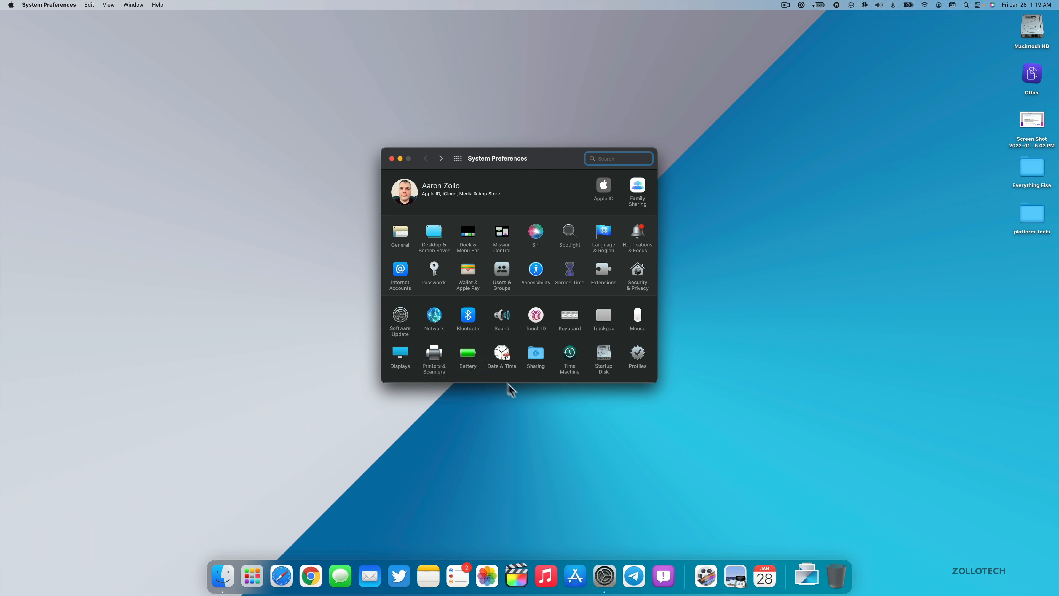
mouse_move(468, 358)
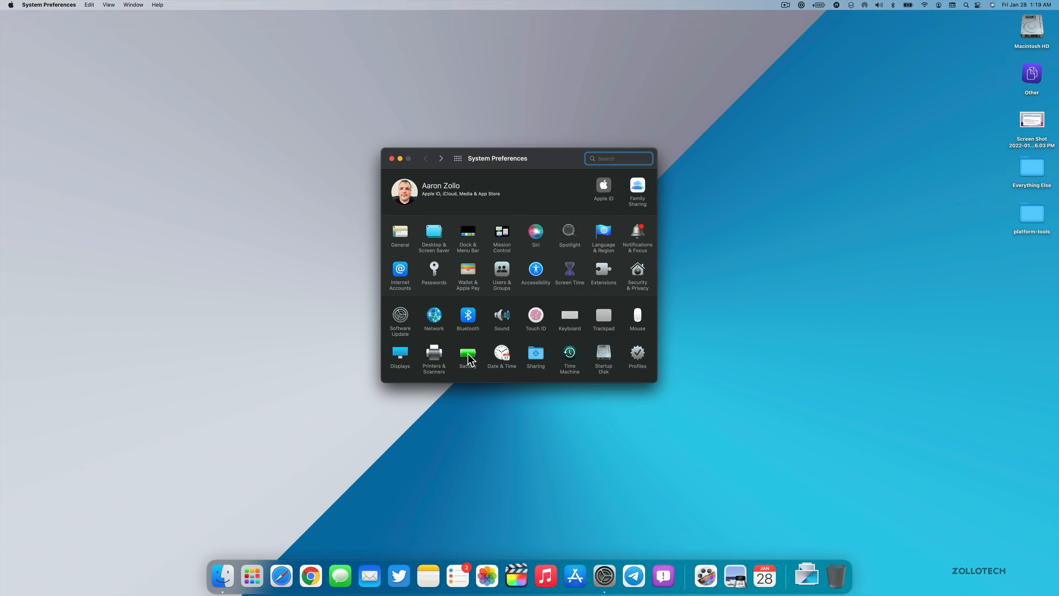
Step: Show the Battery pane with its Usage History chart
click(467, 354)
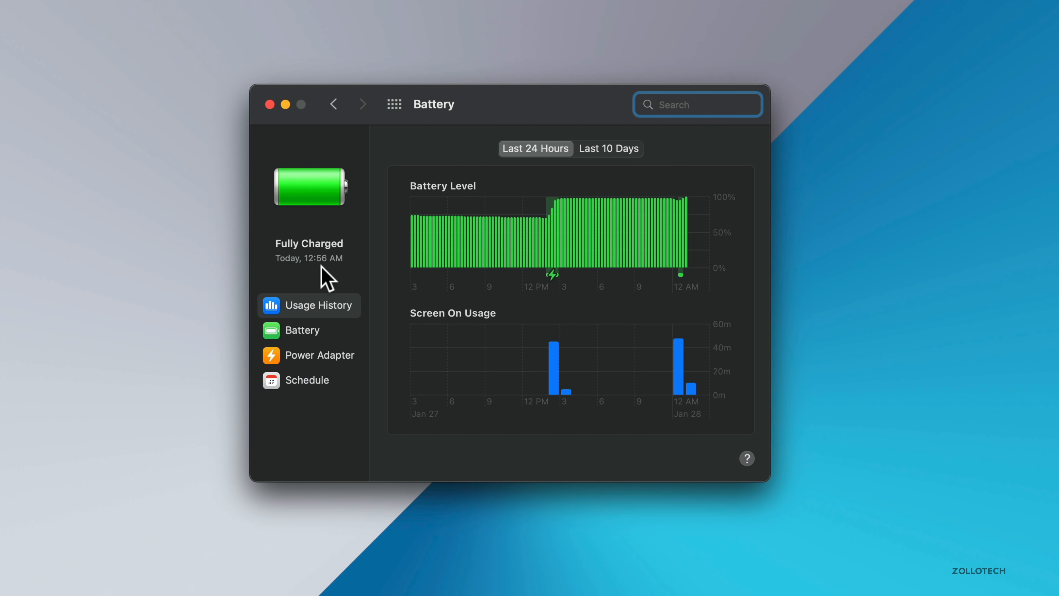
Step: Check Battery Health (Normal, 99% capacity), dismiss it and close System Preferences
click(302, 330)
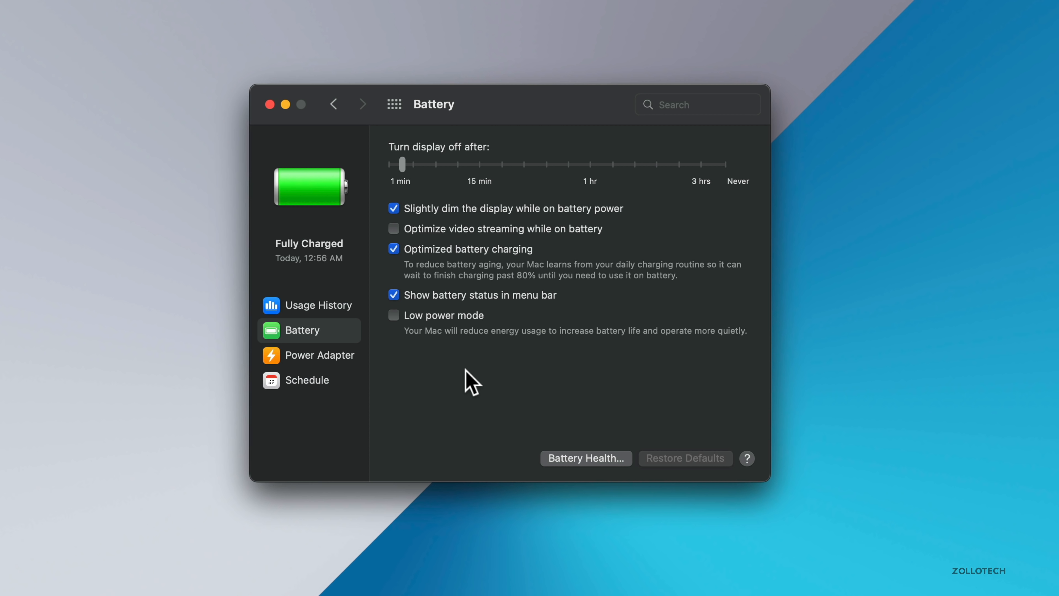
mouse_move(597, 373)
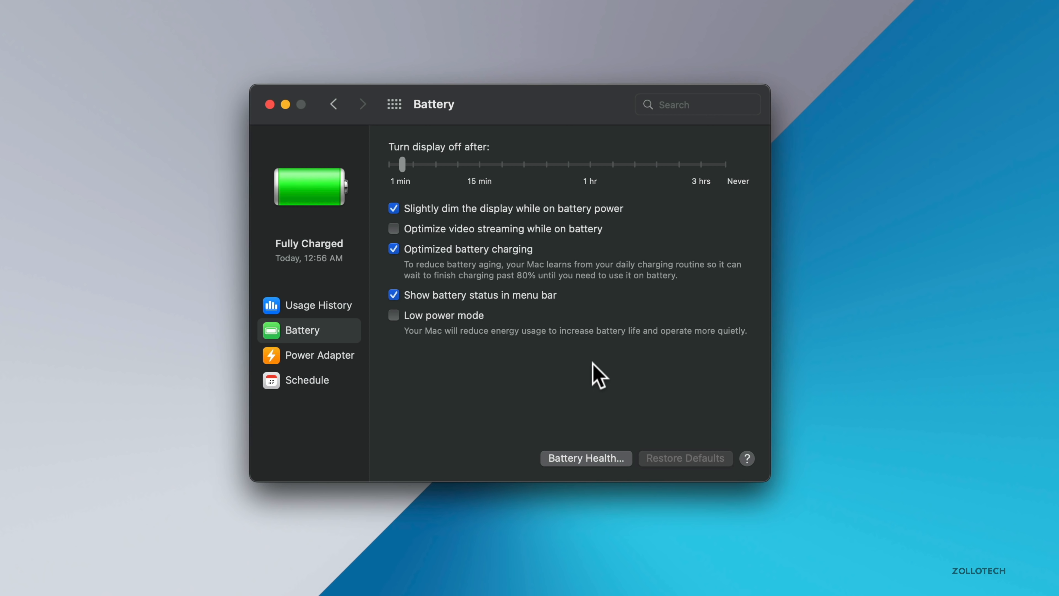
click(584, 458)
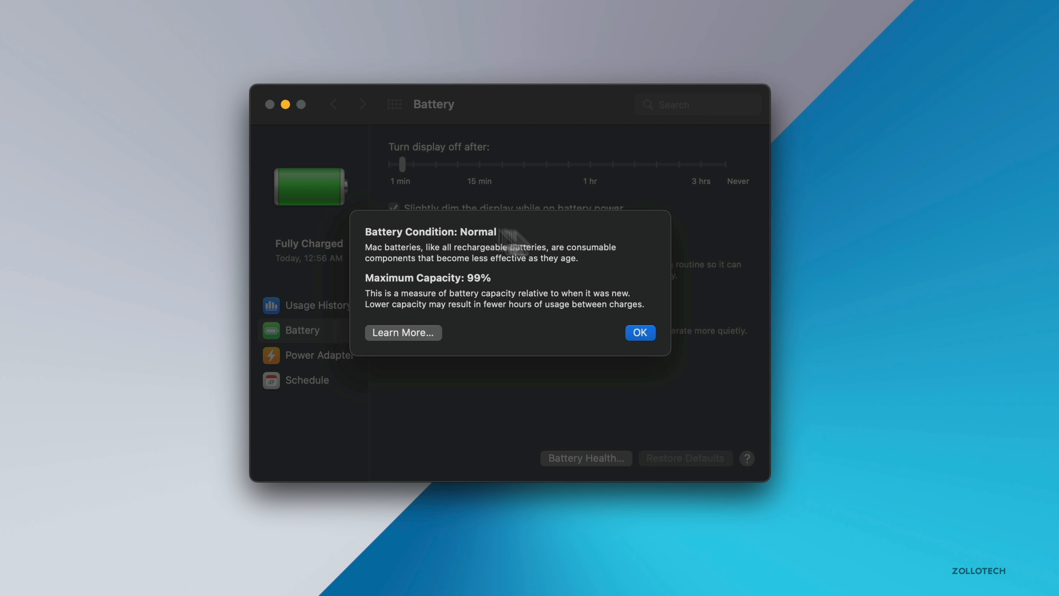
click(639, 332)
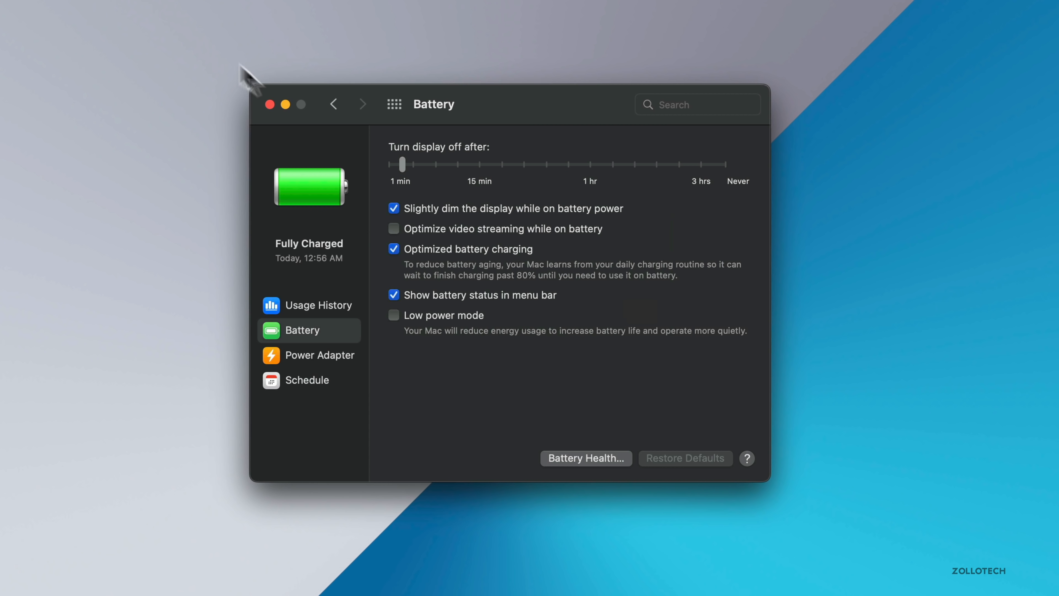
mouse_move(272, 104)
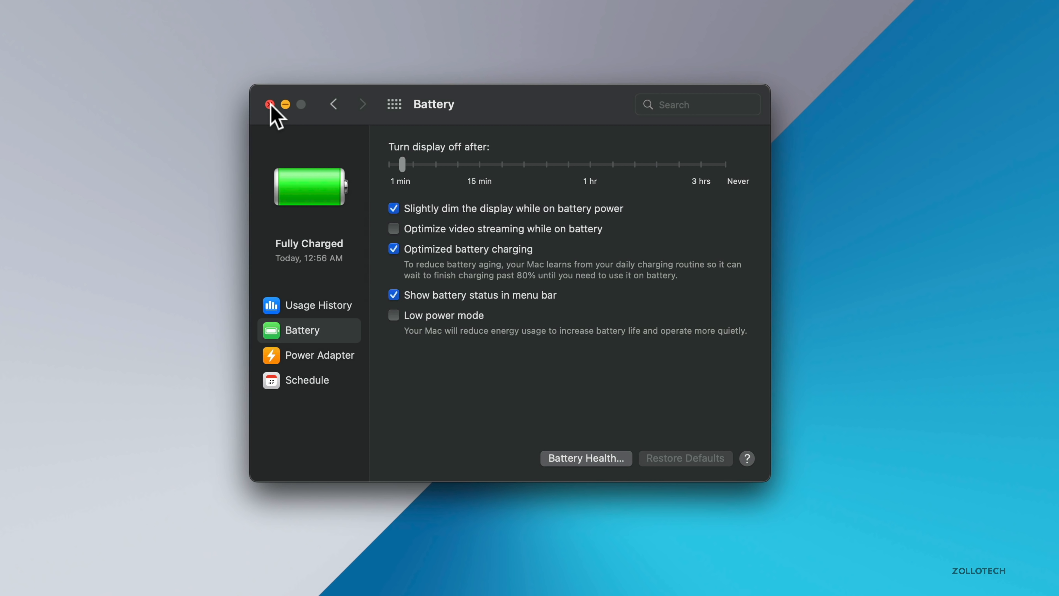
click(271, 104)
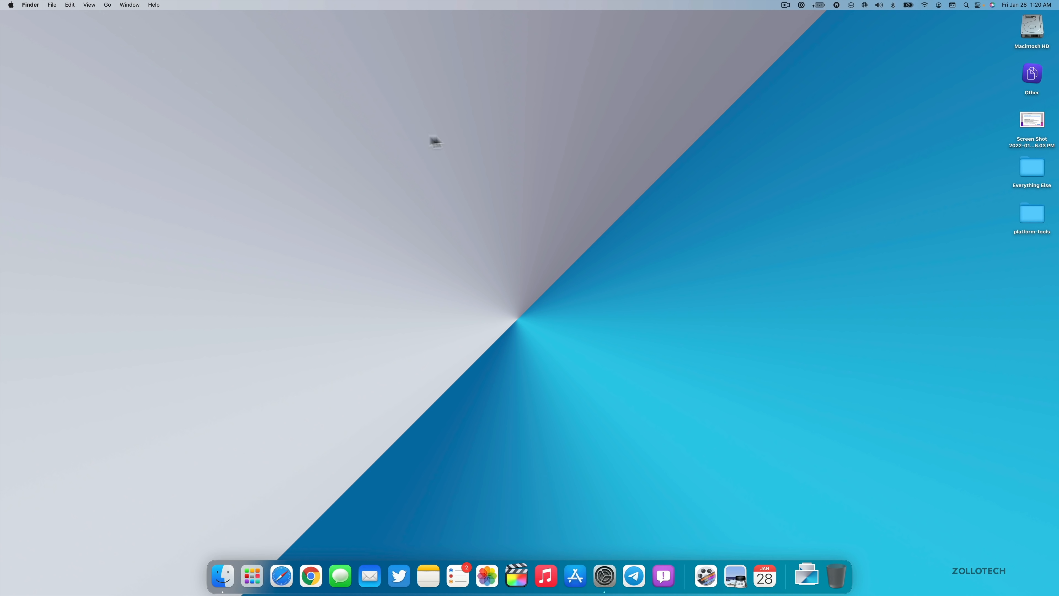
mouse_move(509, 292)
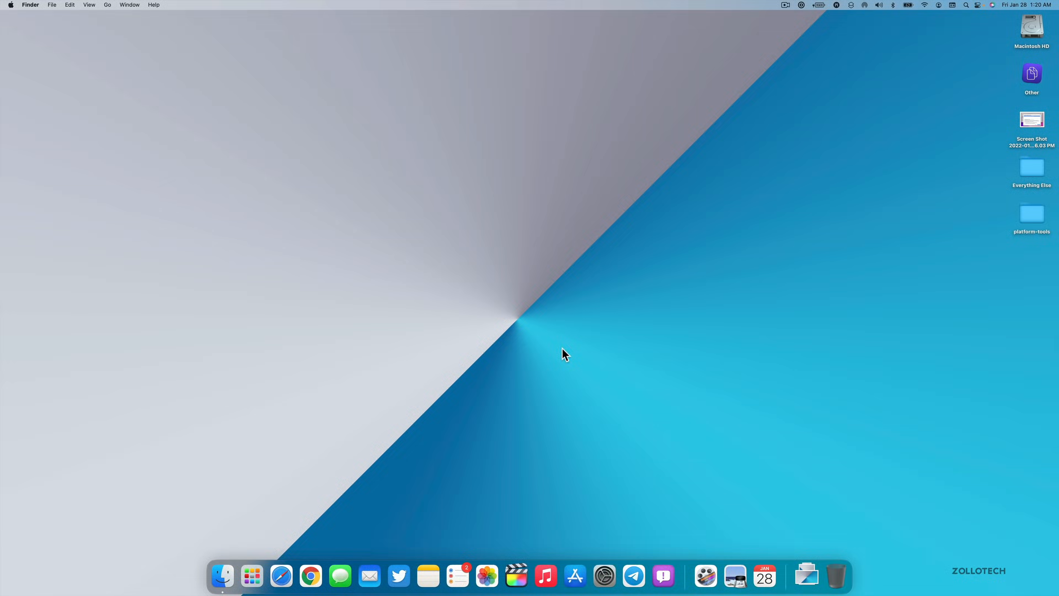
mouse_move(486, 304)
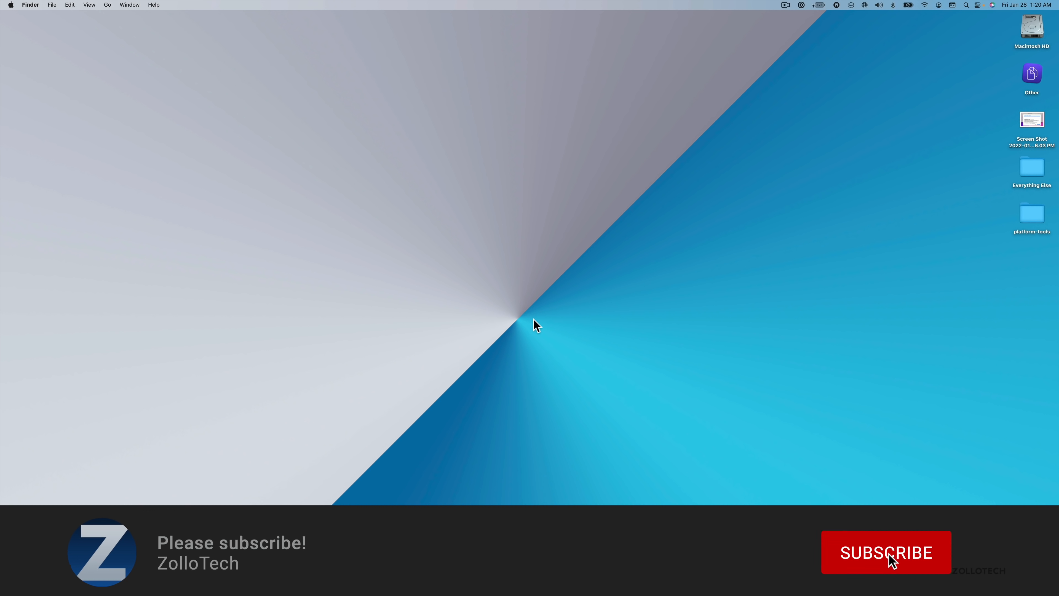
click(886, 551)
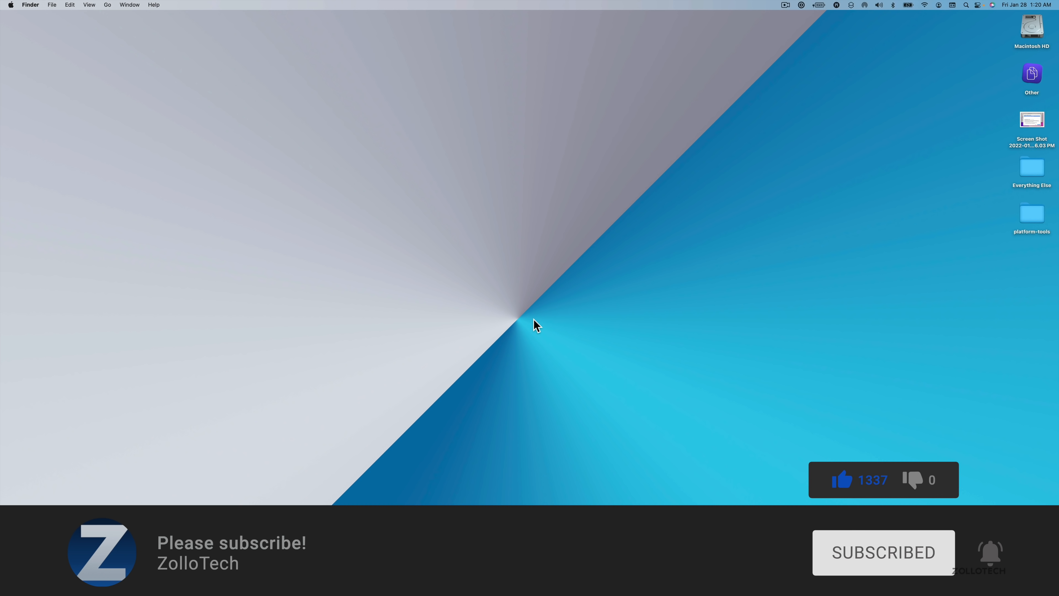
mouse_move(513, 349)
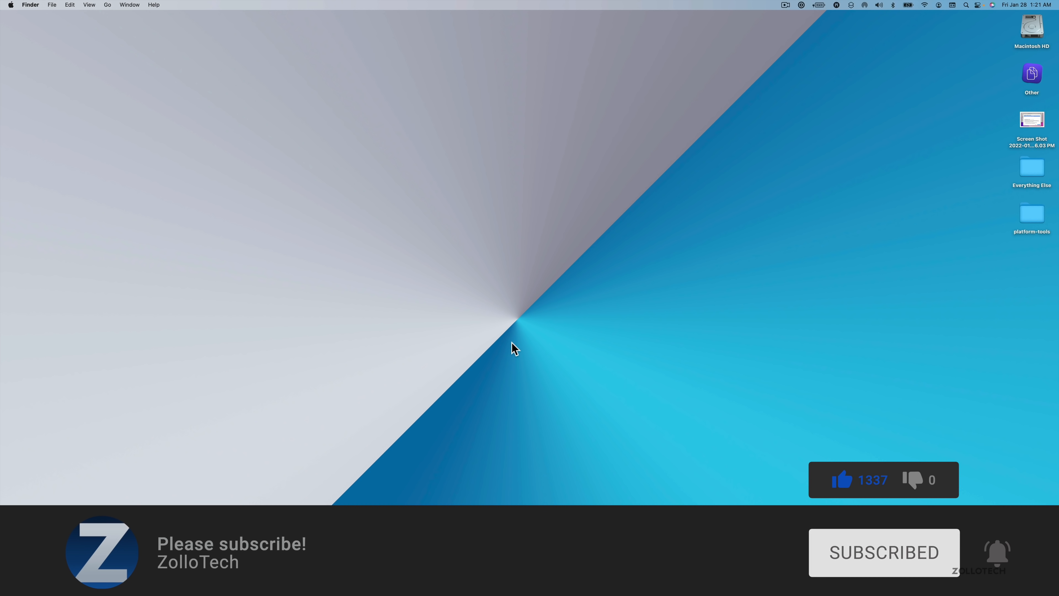